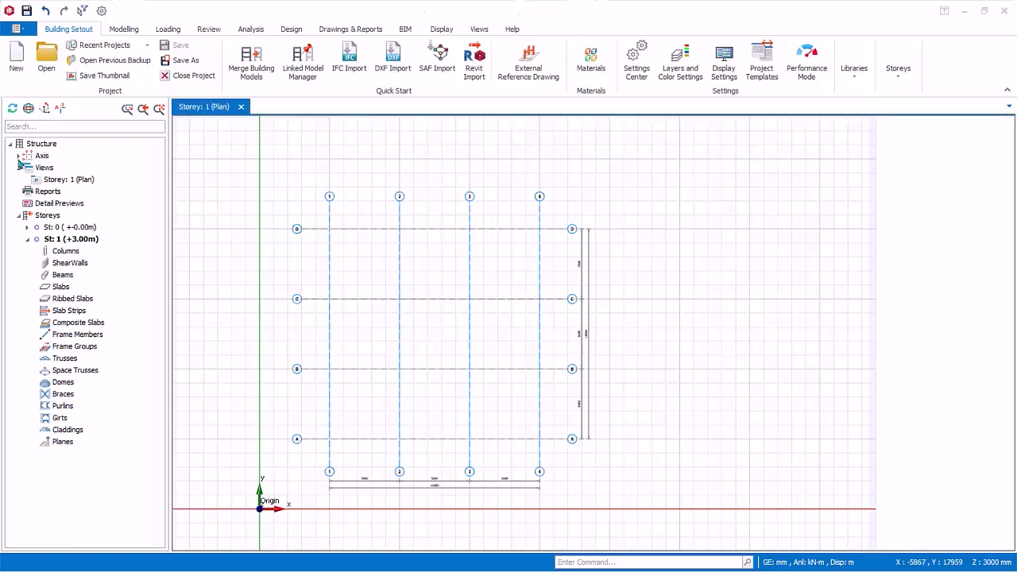
Step: Select horizontal grid axes by click, window and fence, clearing the selection each time
left_click(19, 155)
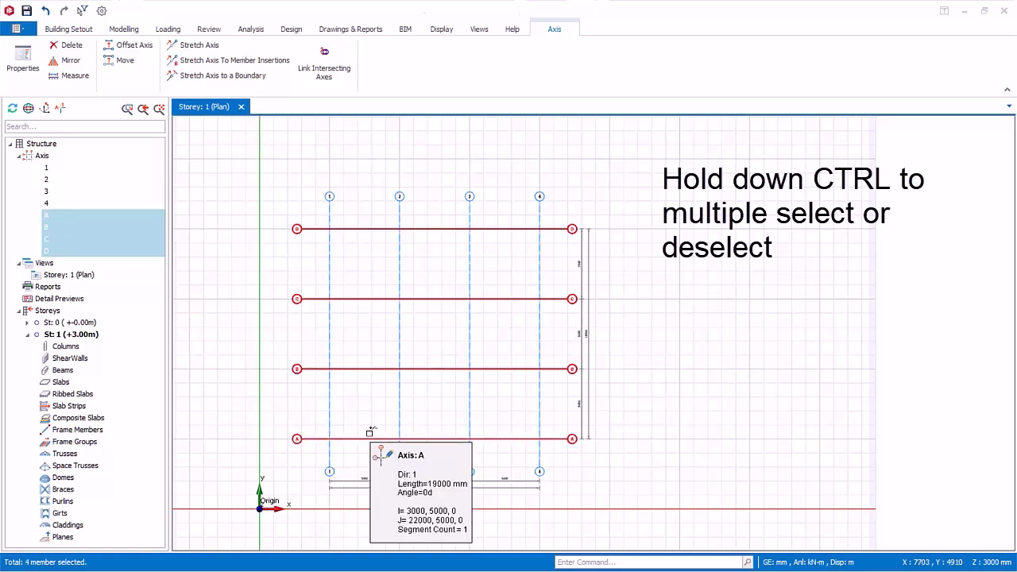
mouse_move(375, 377)
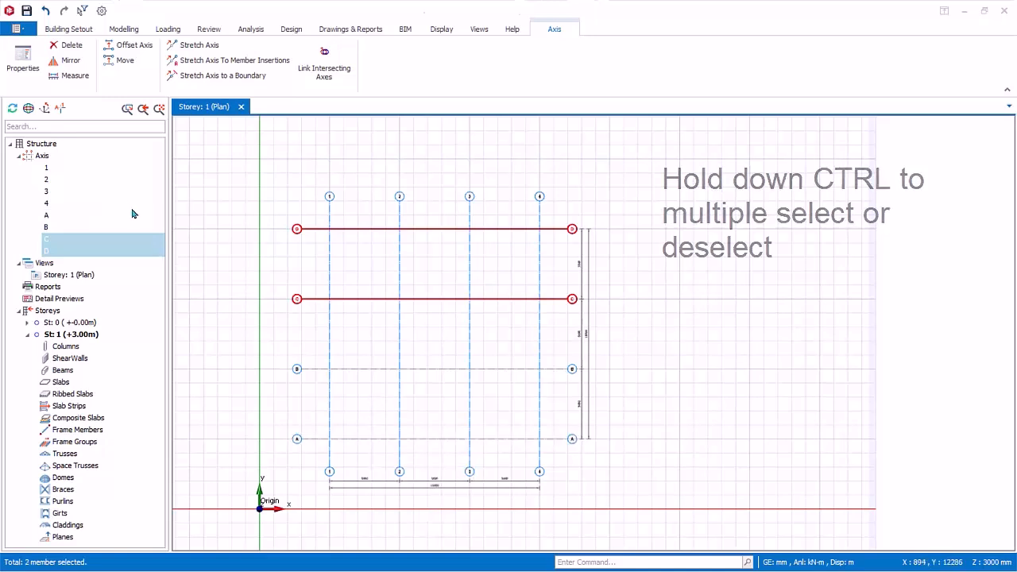
left_click(46, 190)
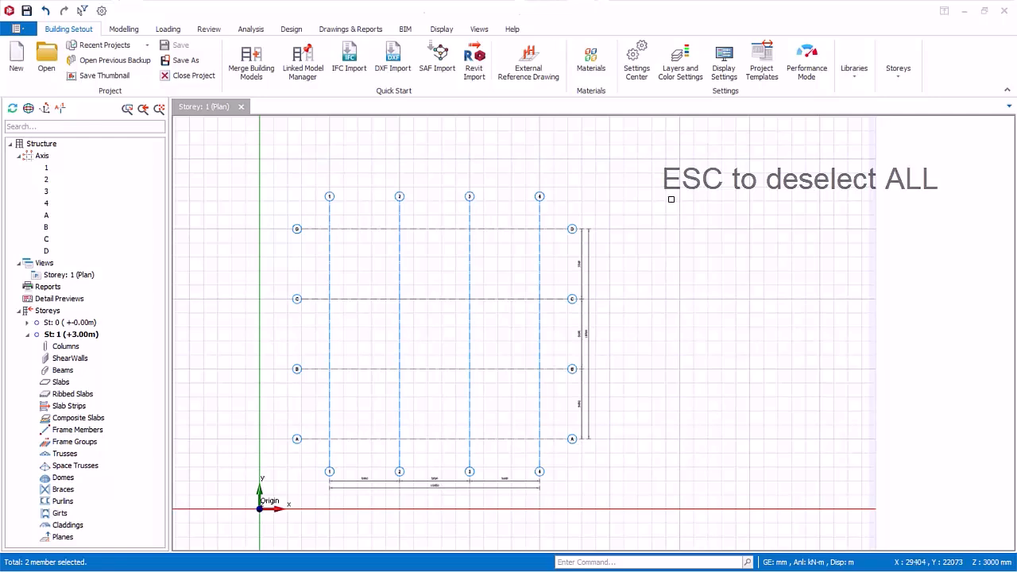
mouse_move(264, 197)
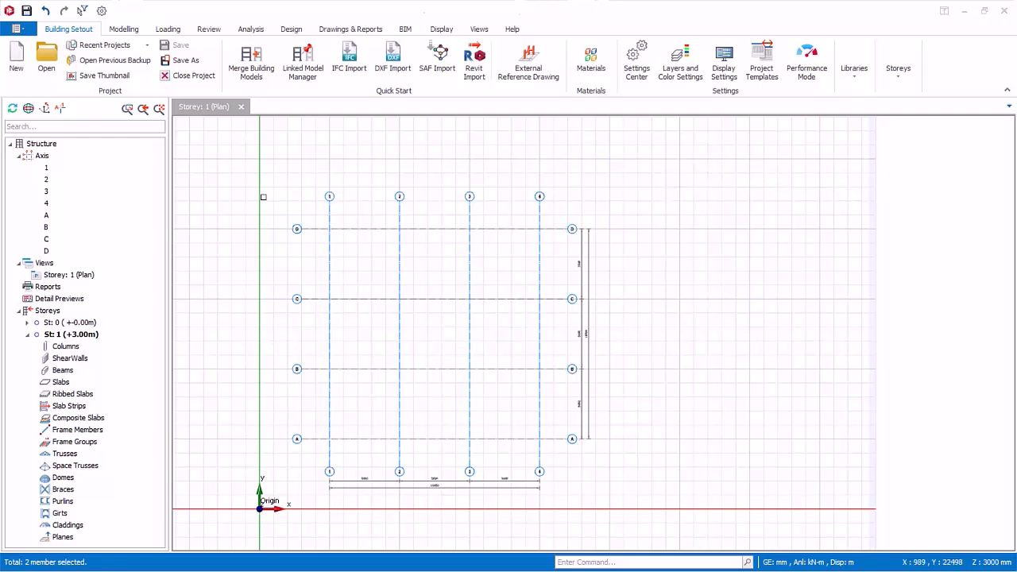
left_click_drag(264, 197, 623, 325)
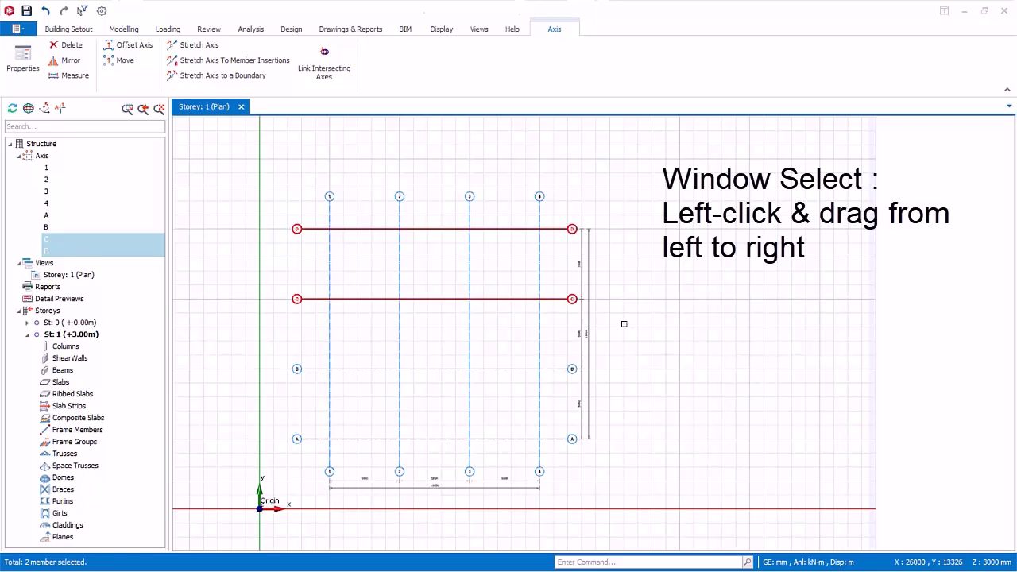
left_click(70, 29)
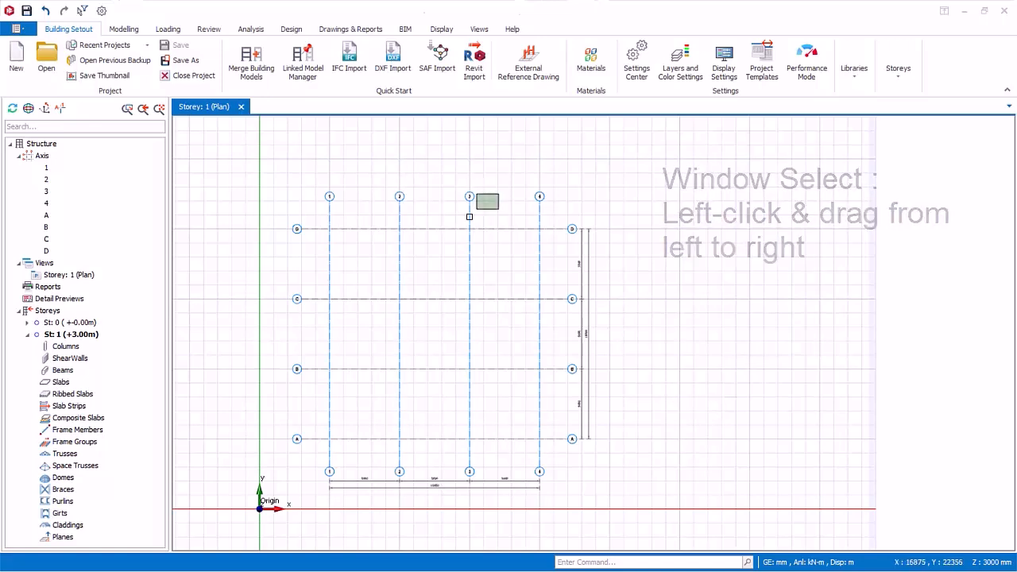
left_click_drag(502, 193, 411, 383)
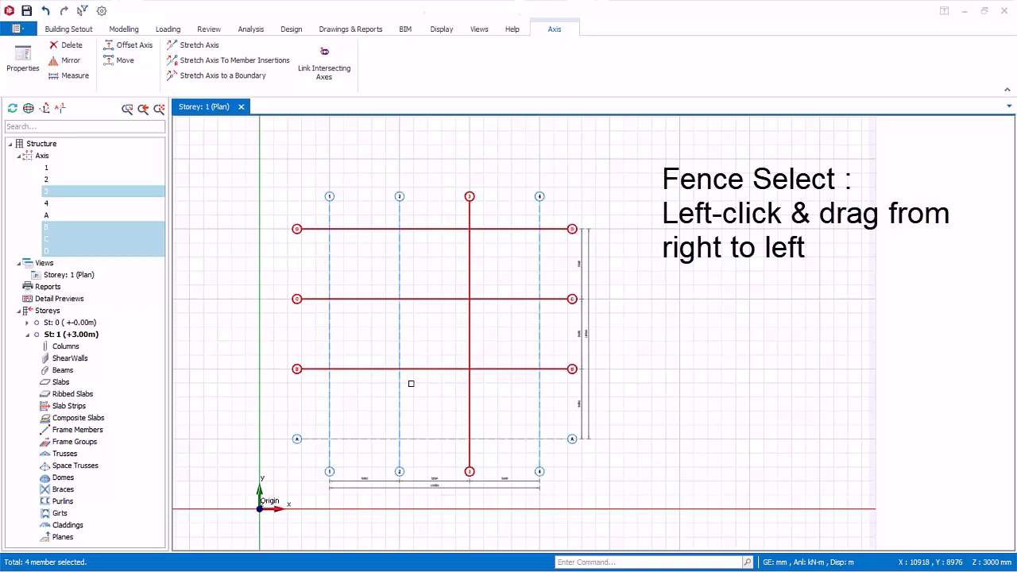
left_click(73, 29)
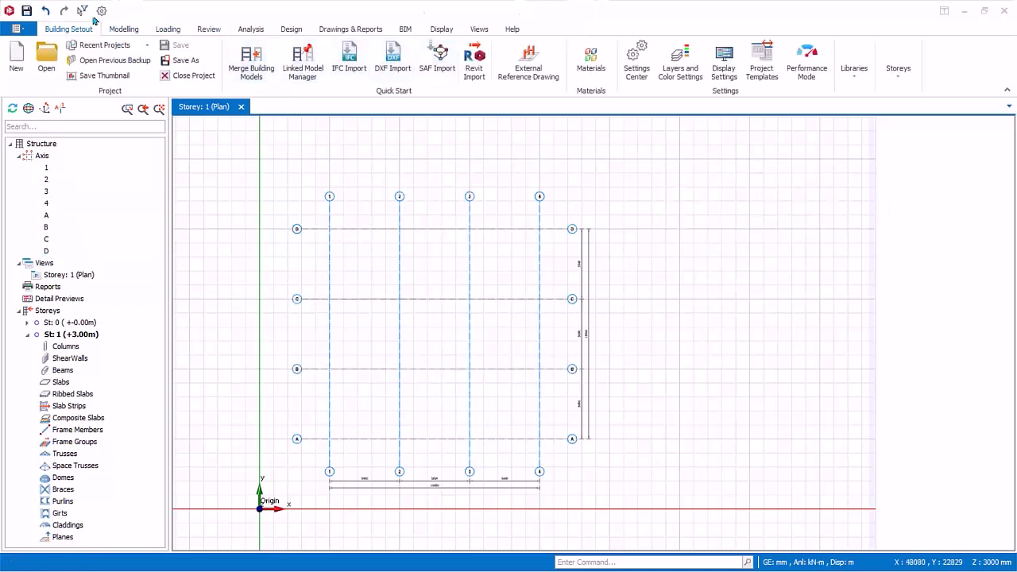
mouse_move(82, 12)
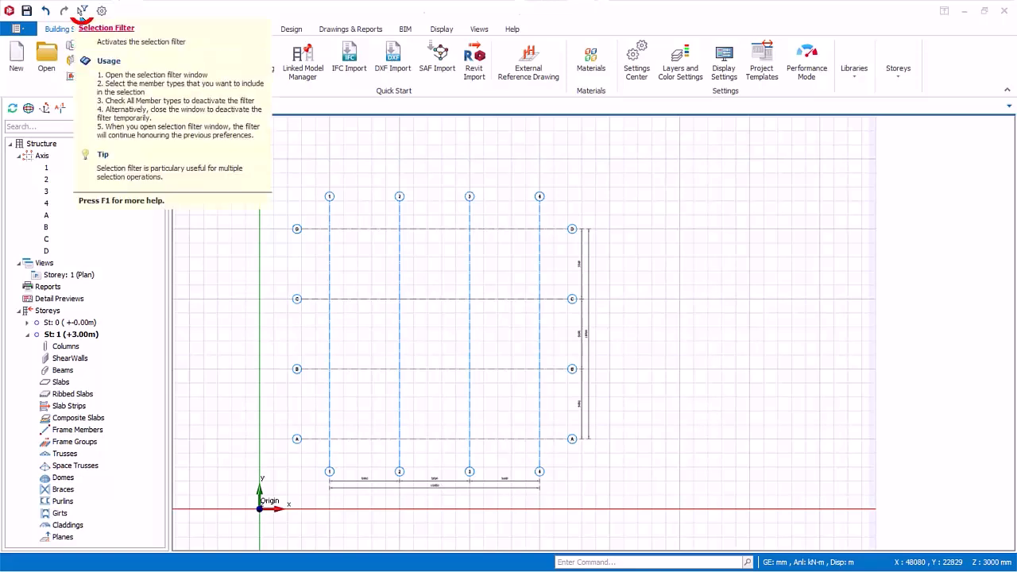
Step: In the selection filter, deselect all member types, toggle Axis, then select all again
left_click(79, 11)
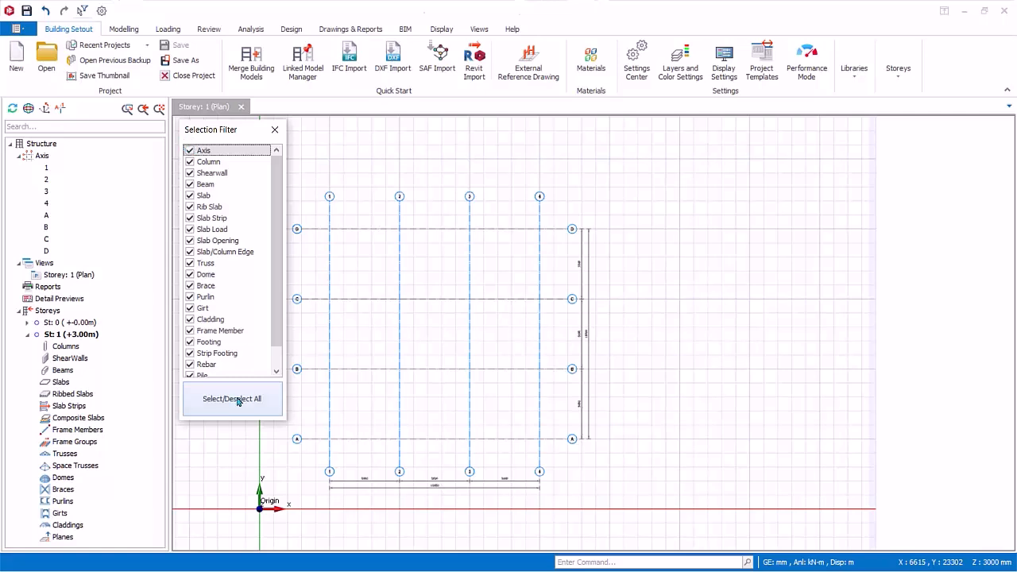
left_click(232, 399)
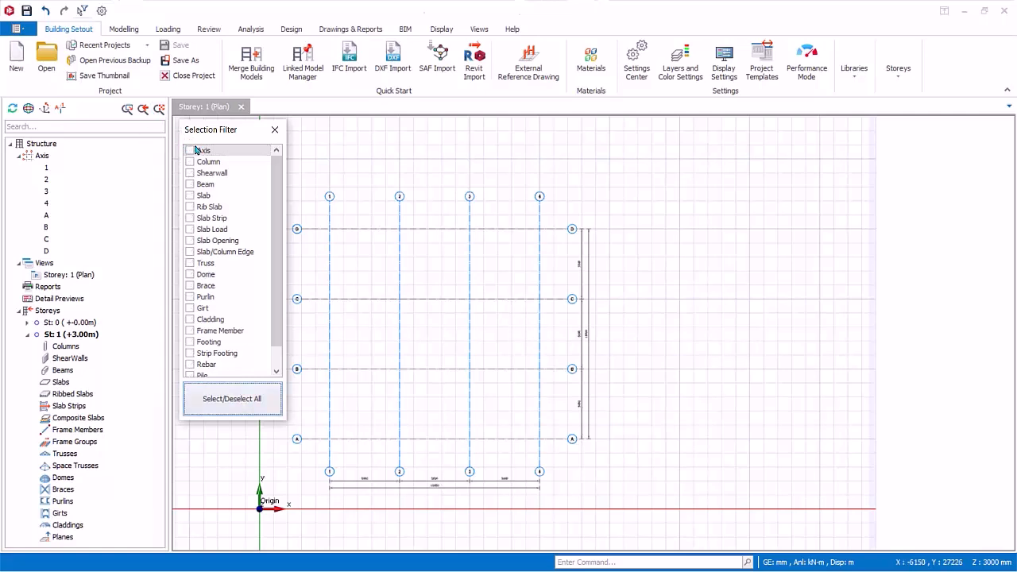
left_click(191, 149)
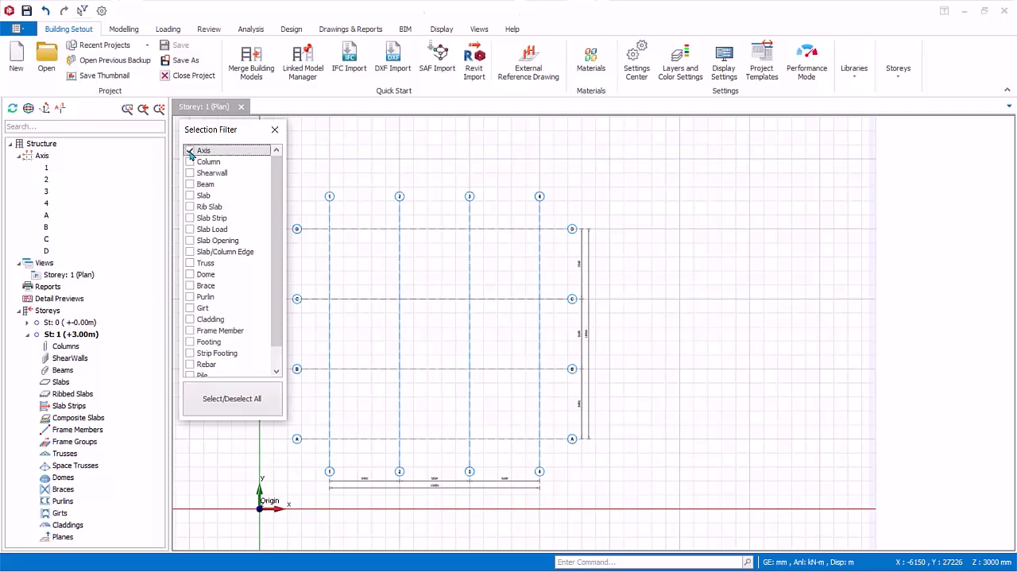
left_click(191, 150)
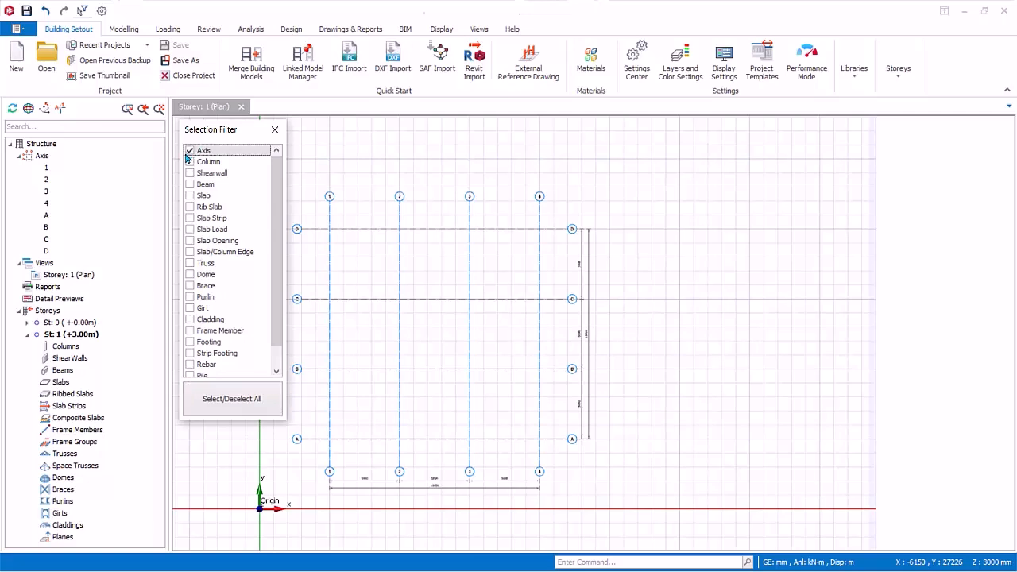
left_click(232, 399)
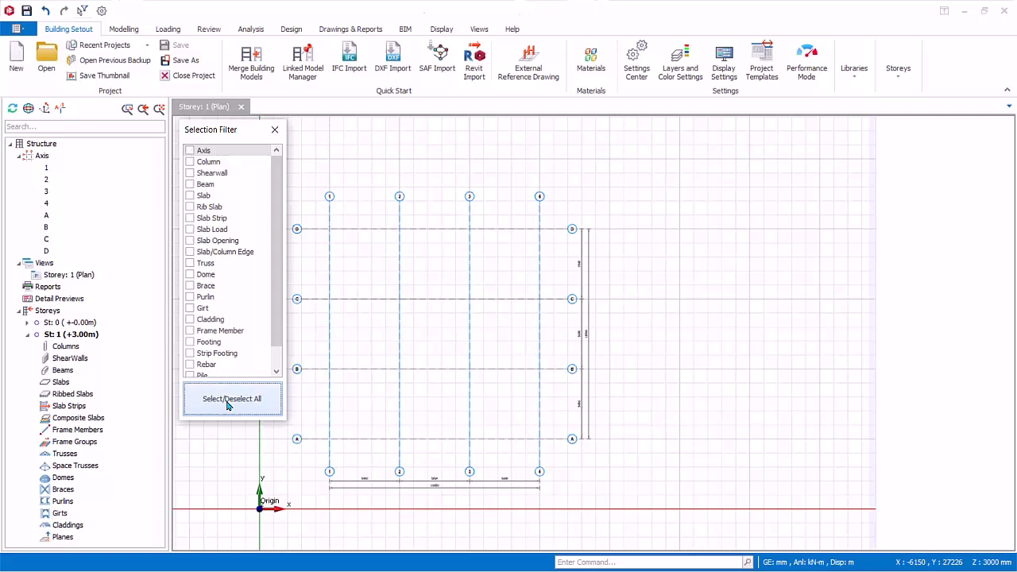
left_click(232, 399)
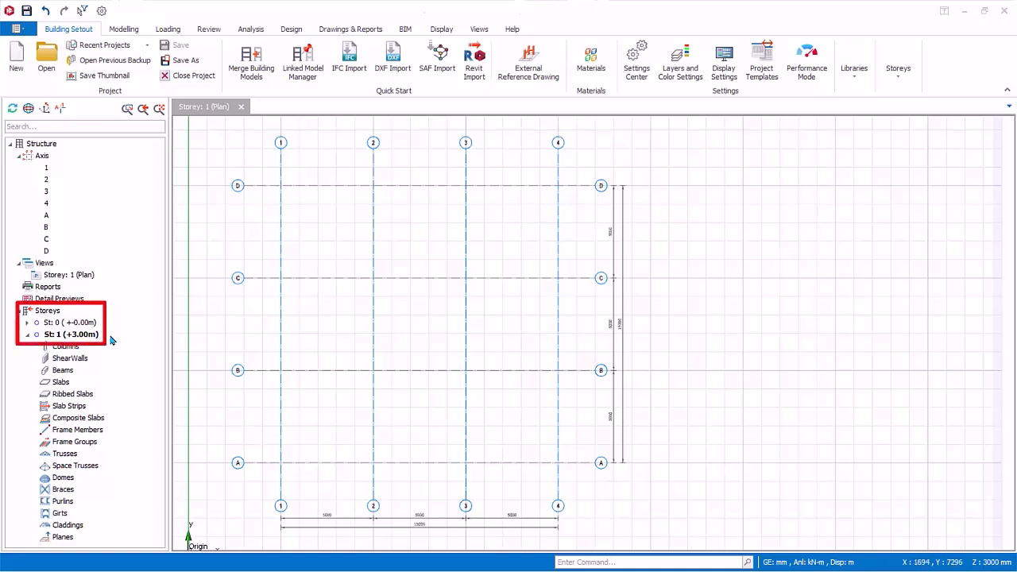
mouse_move(87, 338)
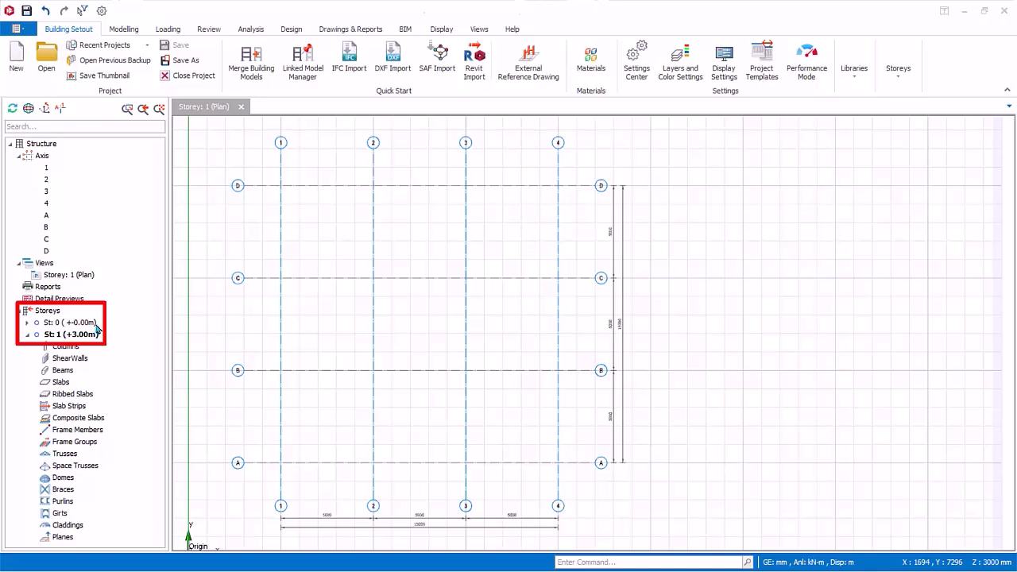
mouse_move(147, 329)
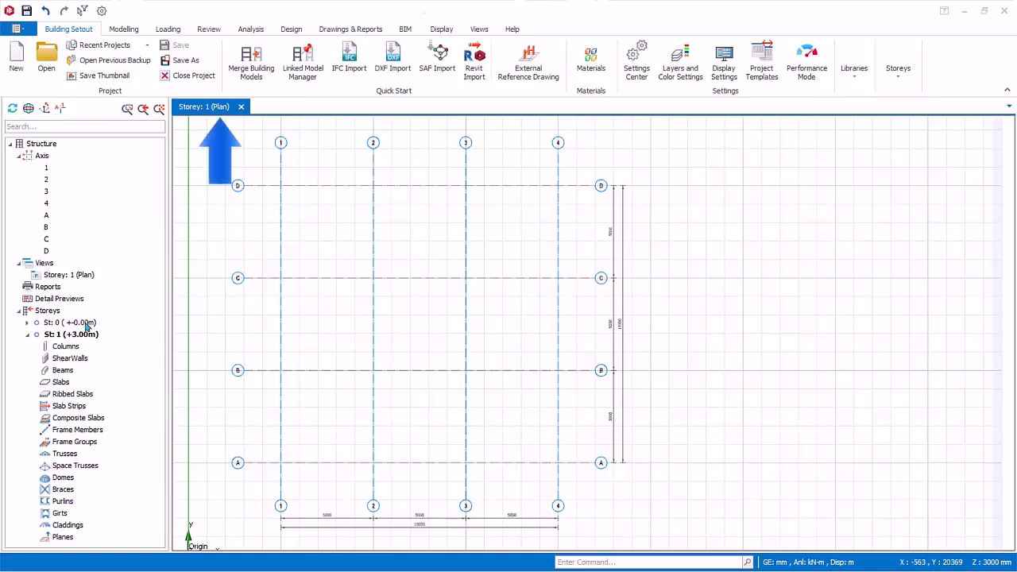
Step: Show the storey 0 plan and bring up the Modelling tools
left_click(64, 323)
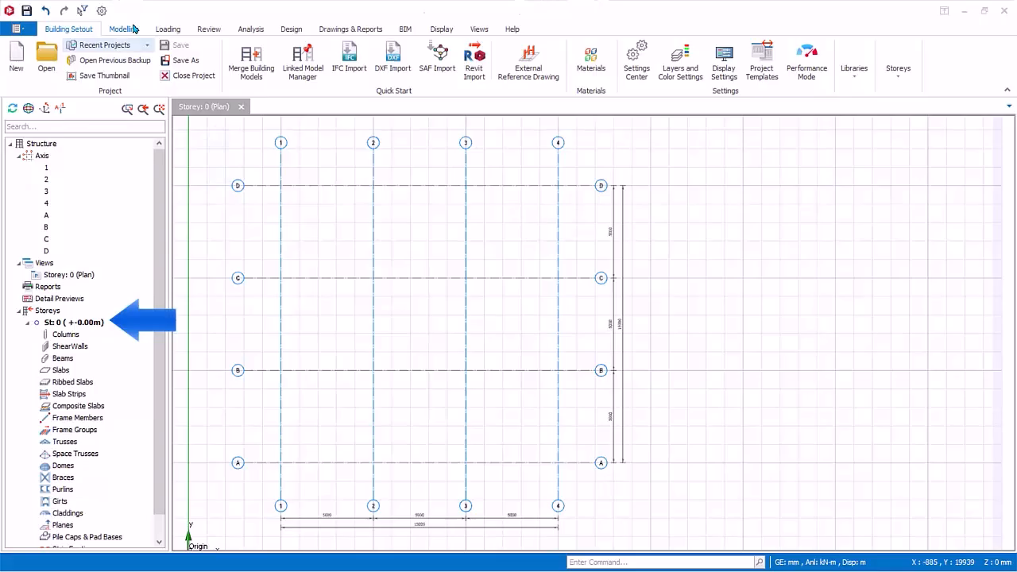
left_click(124, 29)
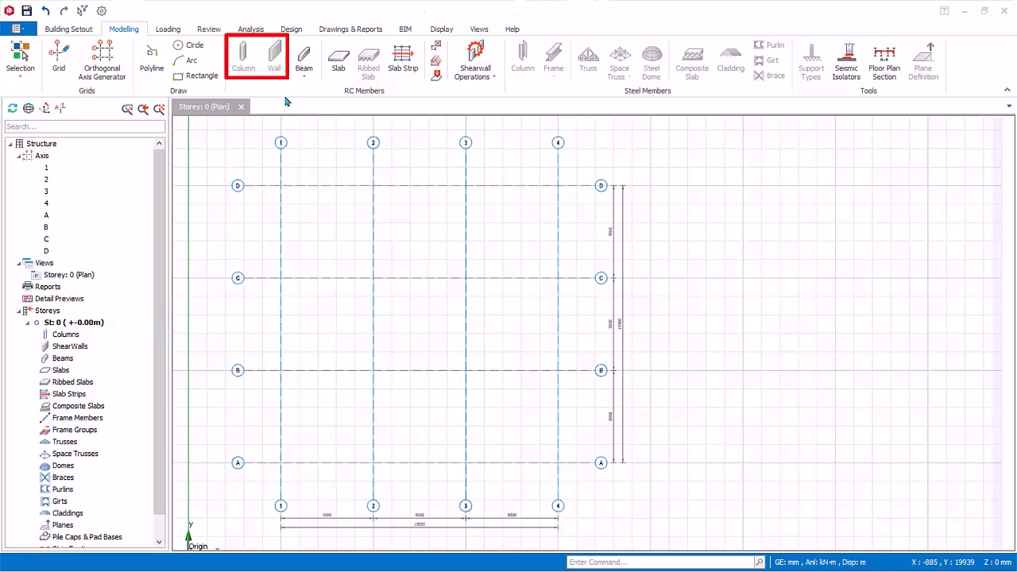
mouse_move(283, 109)
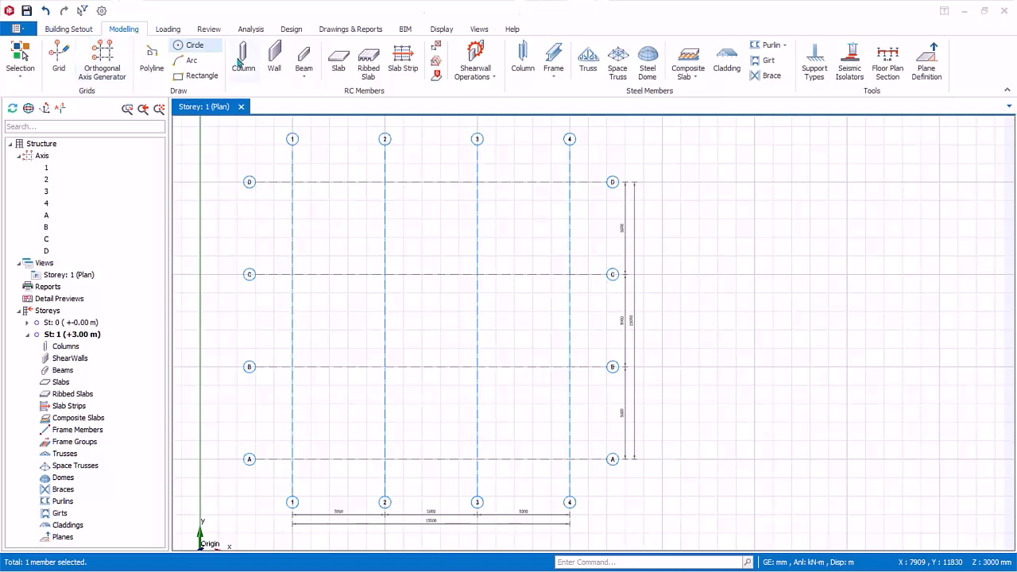
mouse_move(243, 64)
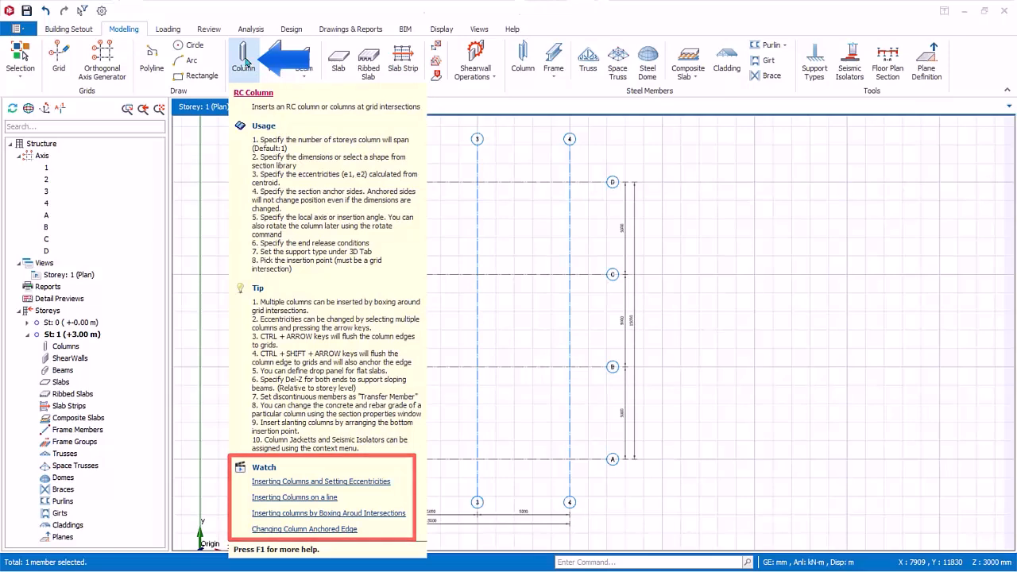
Step: Start RC column insertion and move the 500 × 250 mm column settings panel left
left_click(243, 56)
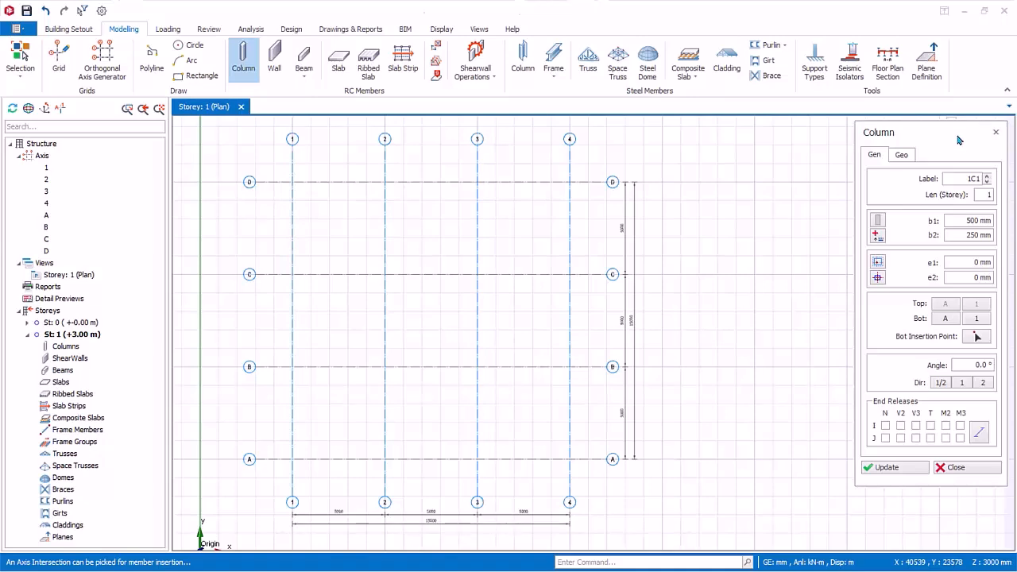
left_click_drag(958, 134, 879, 169)
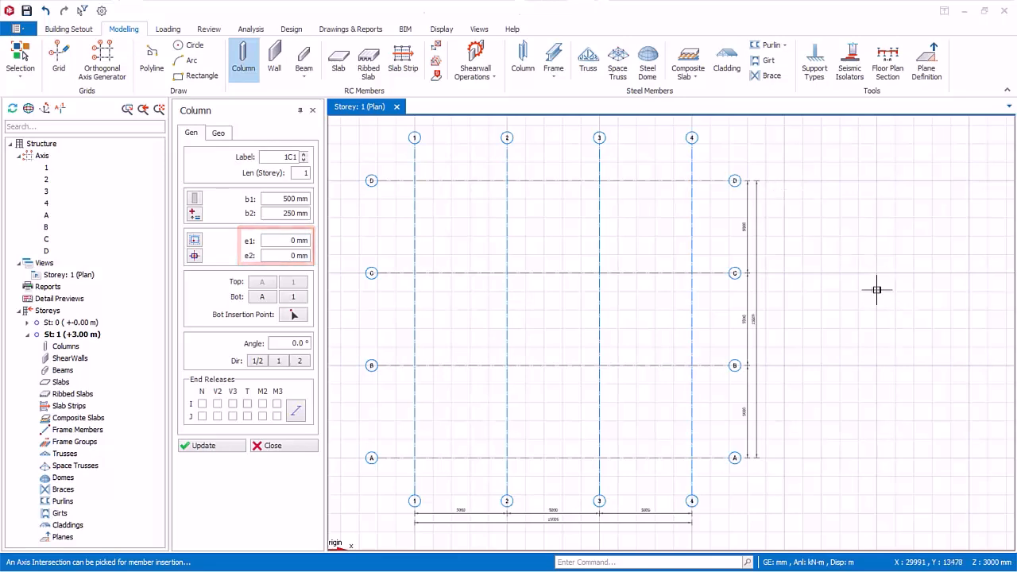
left_click(194, 256)
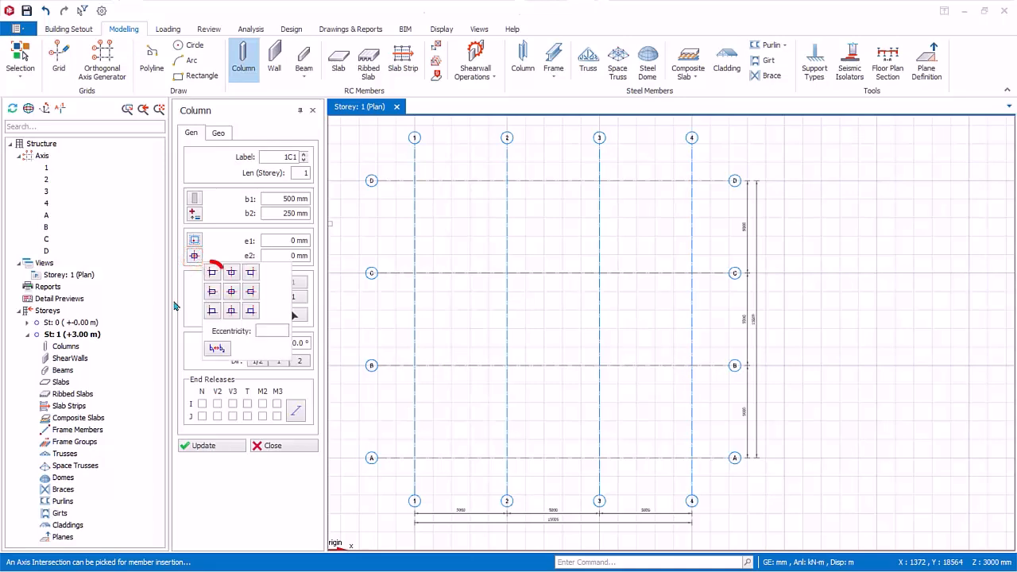
left_click(213, 271)
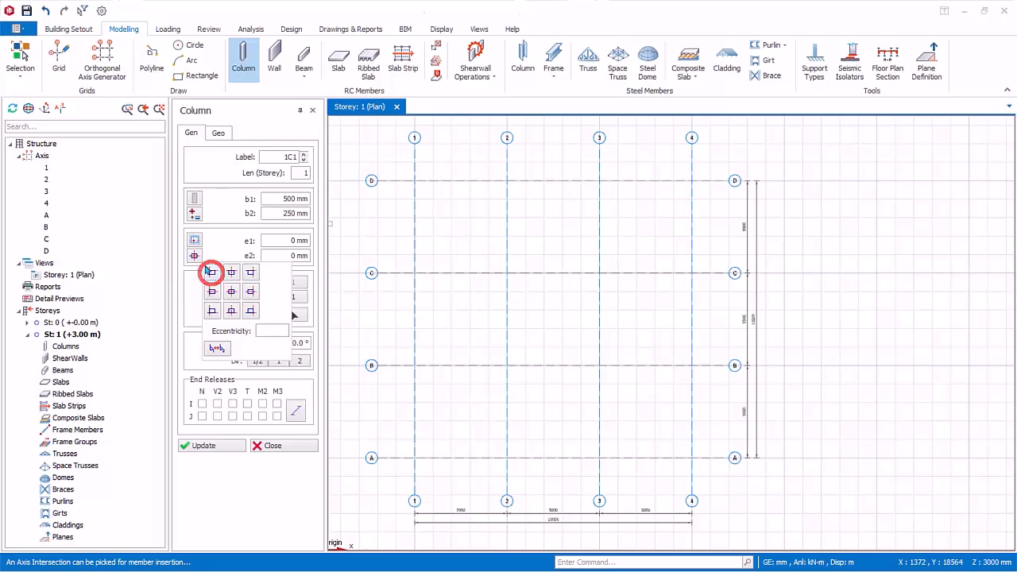
left_click(212, 273)
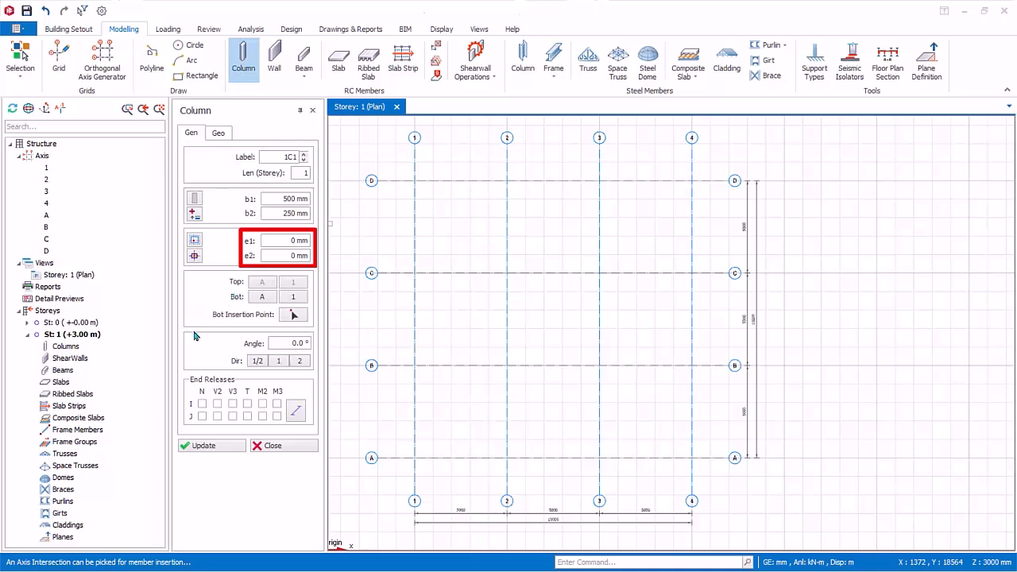
mouse_move(204, 337)
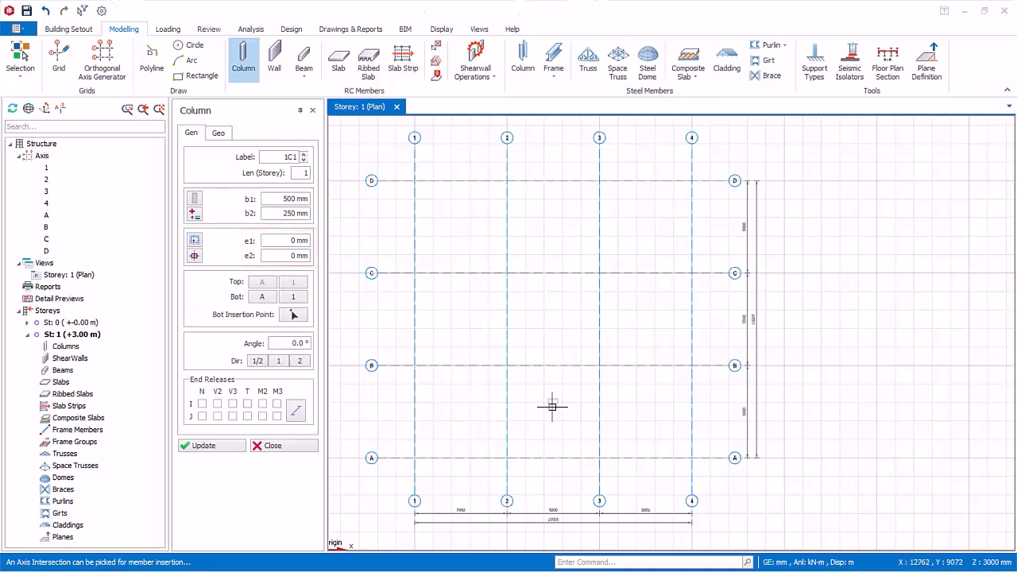
mouse_move(417, 462)
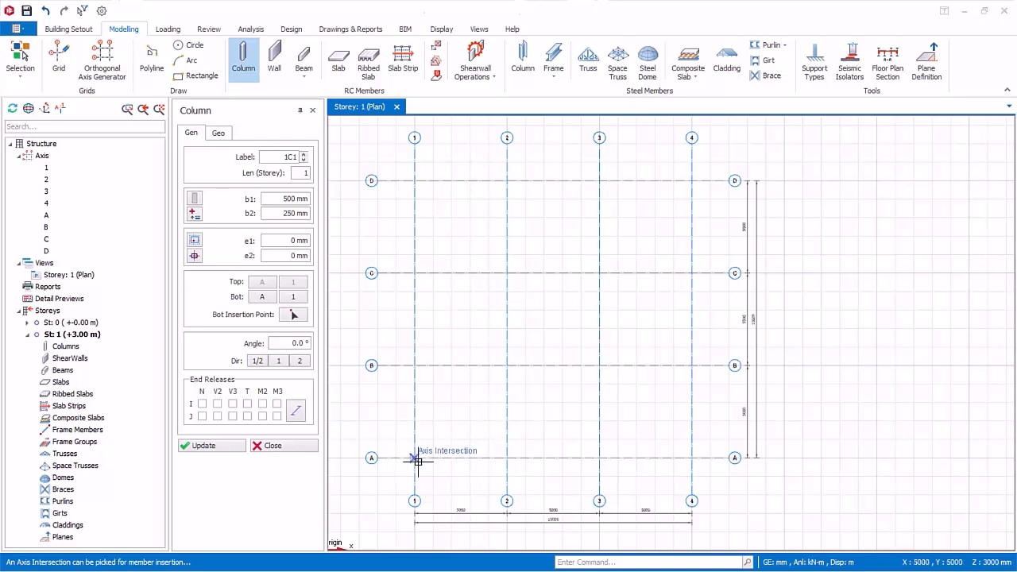
Step: Place column 1C1 at the A-1 axis intersection
left_click(416, 462)
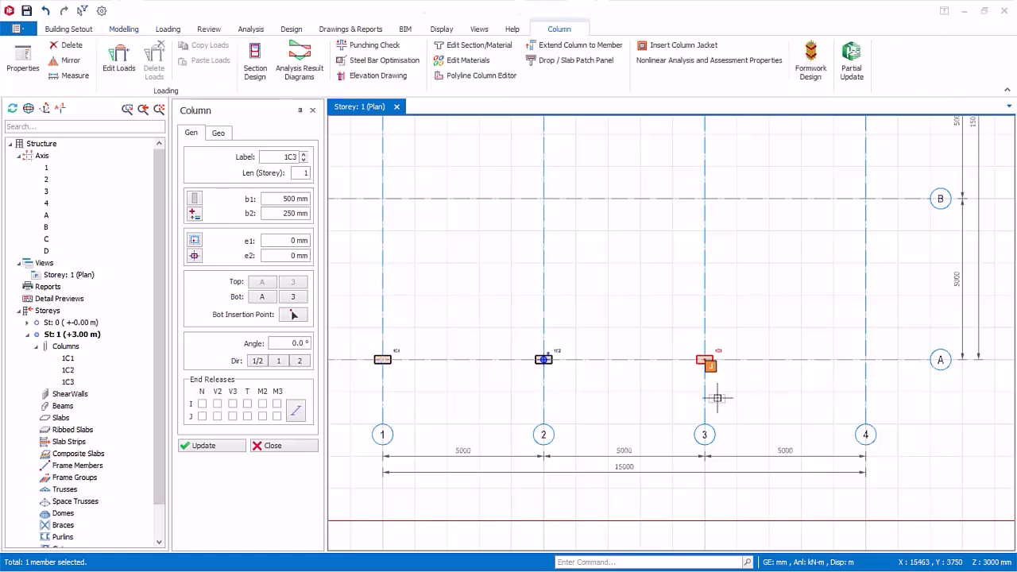
mouse_move(696, 397)
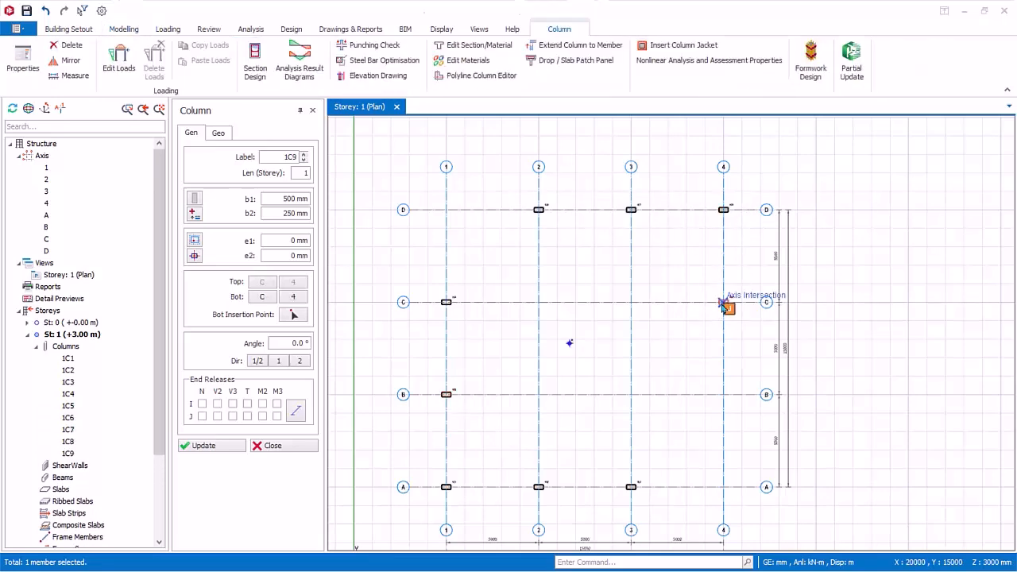
mouse_move(718, 296)
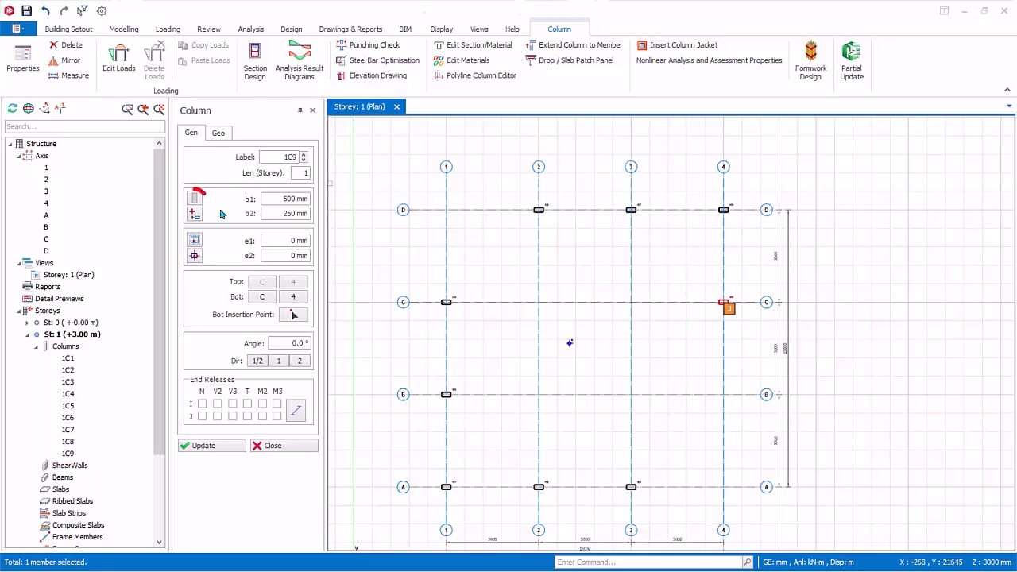
mouse_move(194, 200)
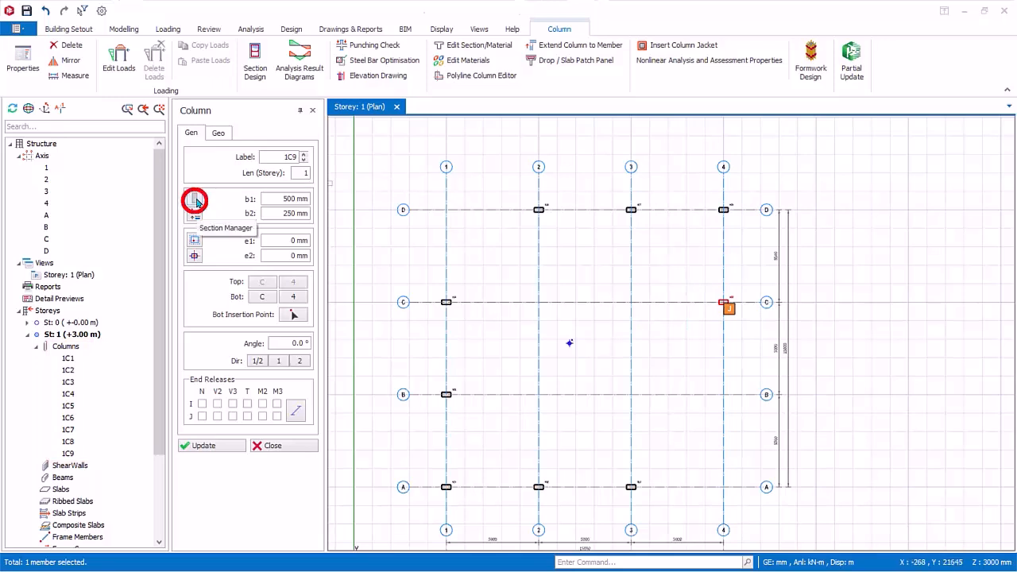
Step: In Section Manager, preview circular, I and L shapes, then choose the T-shaped concrete section
left_click(194, 200)
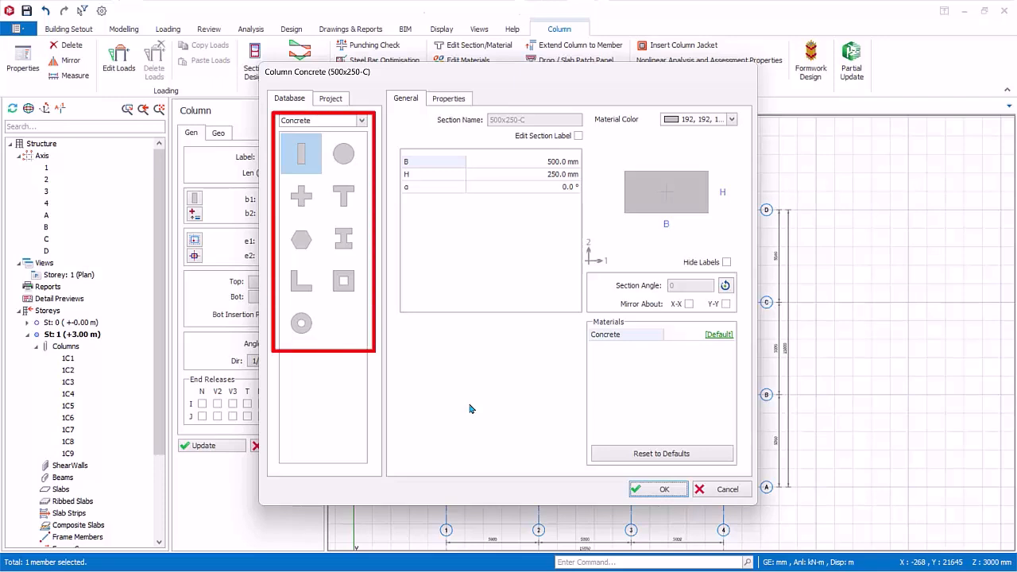
left_click(344, 153)
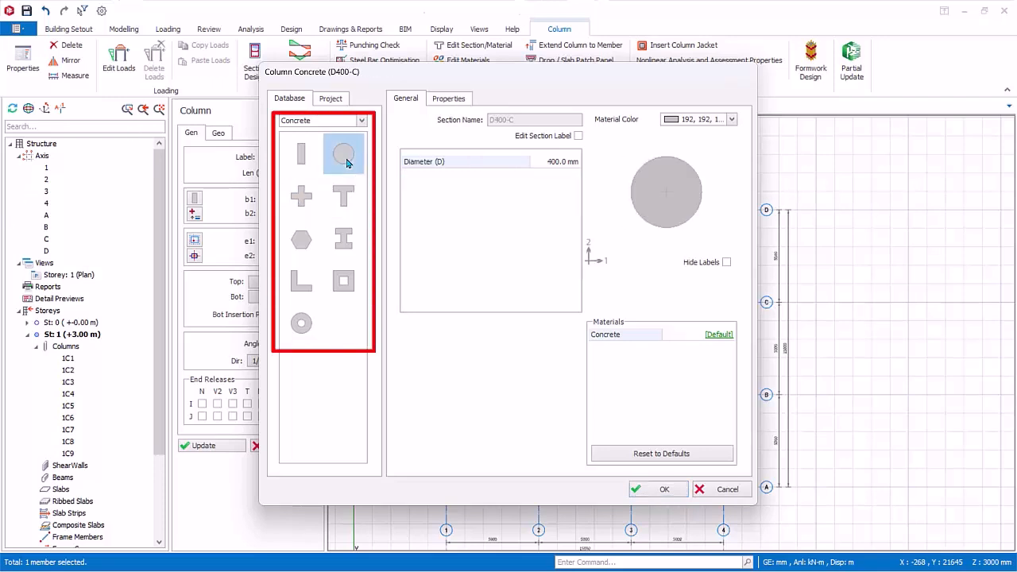
left_click(343, 239)
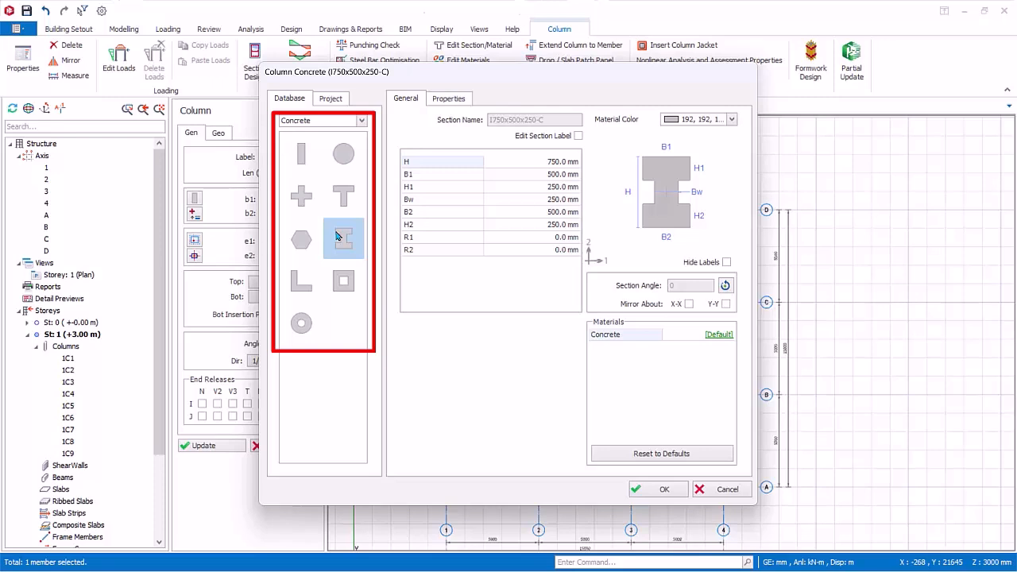
left_click(300, 279)
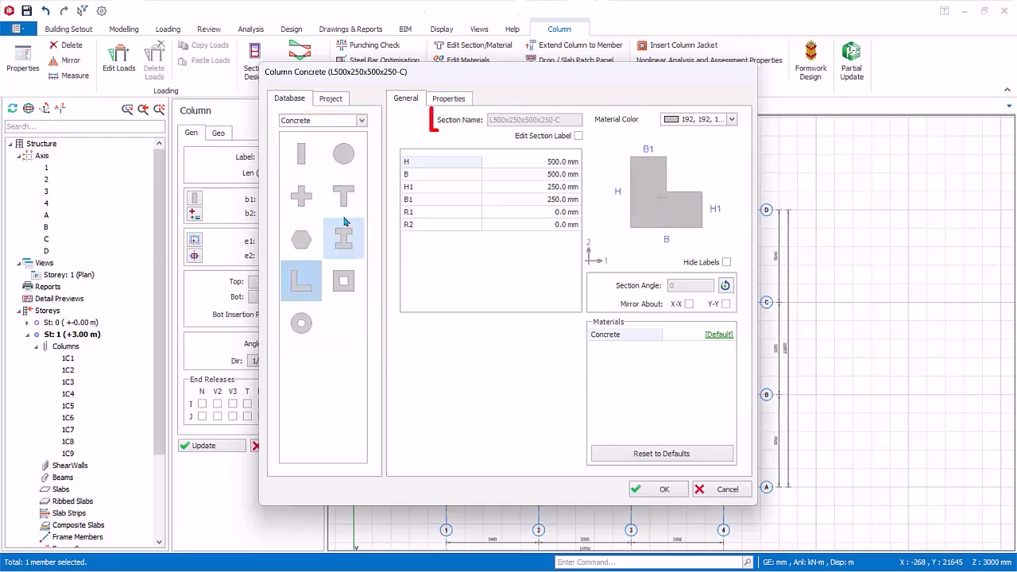
left_click(343, 197)
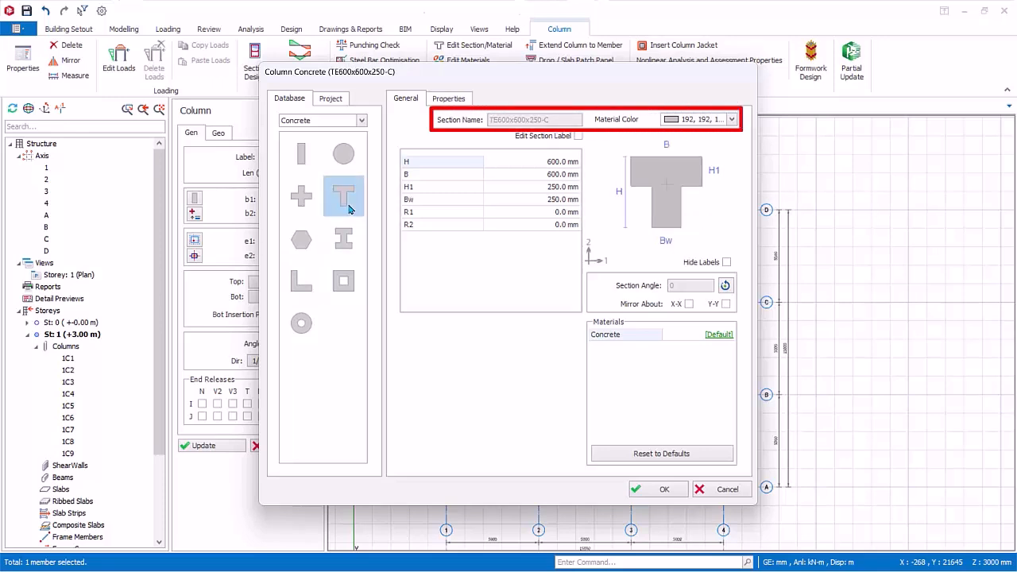
mouse_move(343, 205)
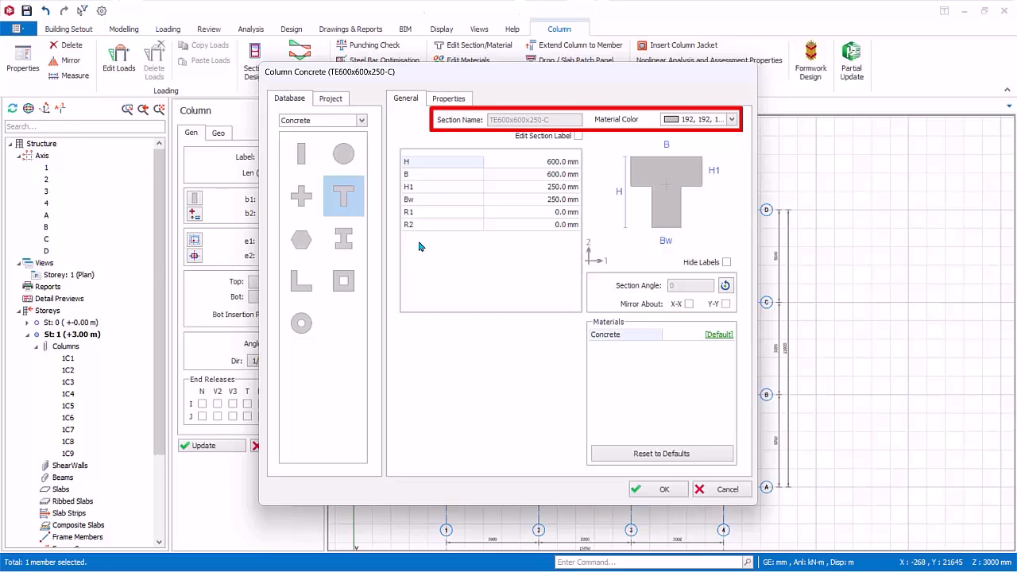
mouse_move(415, 238)
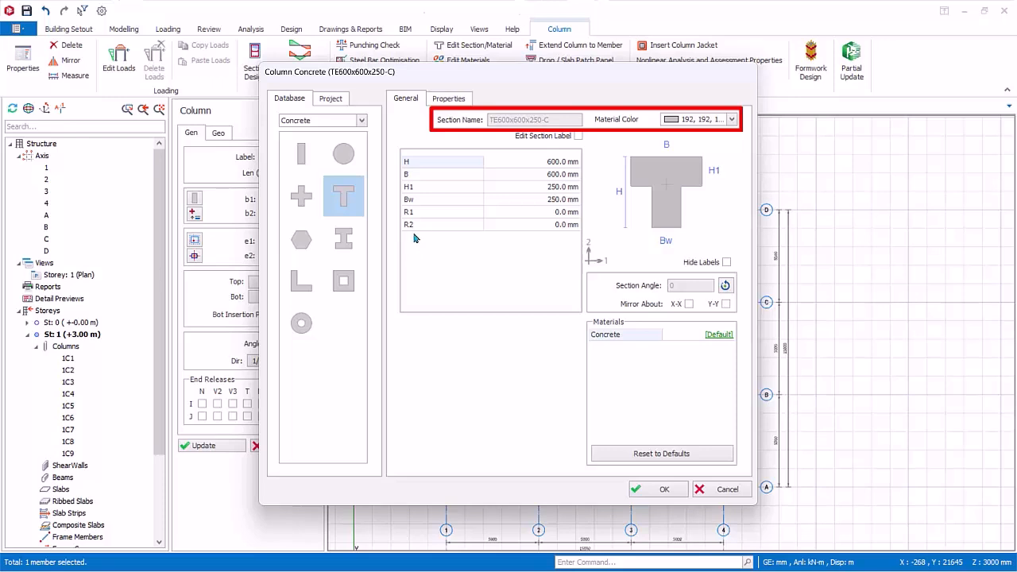
mouse_move(413, 238)
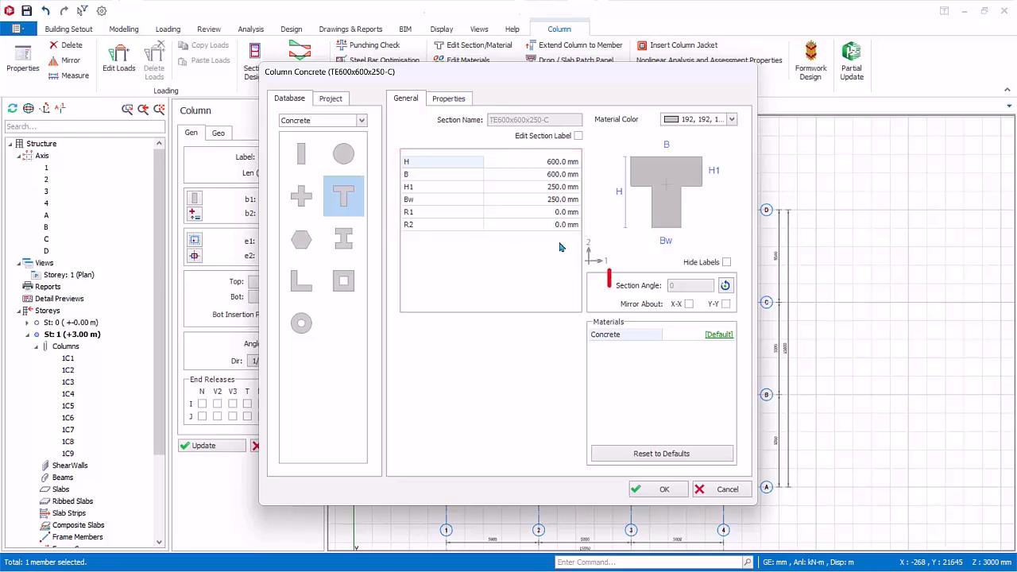
Step: Check the rotation setting and toggle Mirror About X-X on and off
left_click(725, 286)
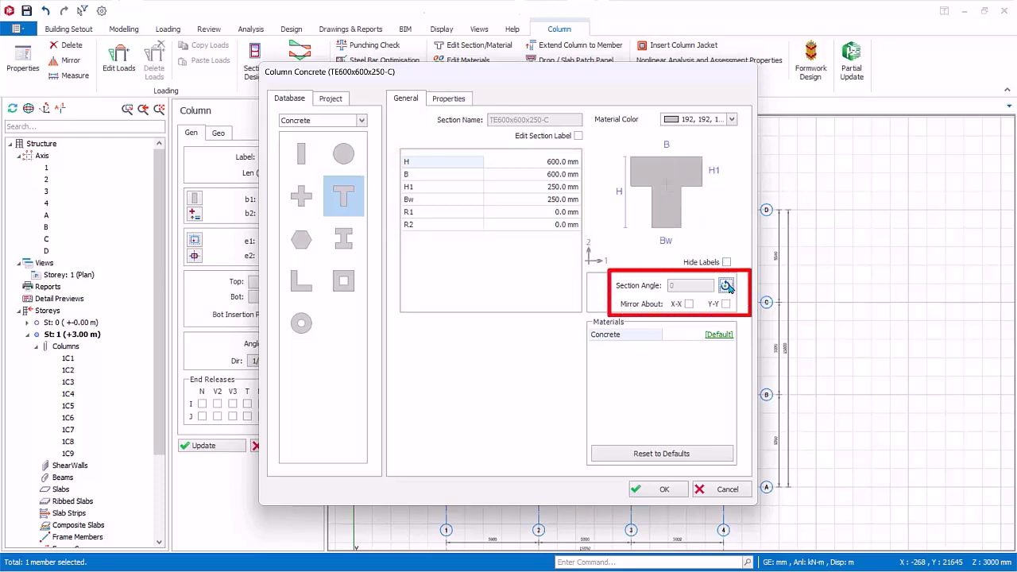
left_click(690, 305)
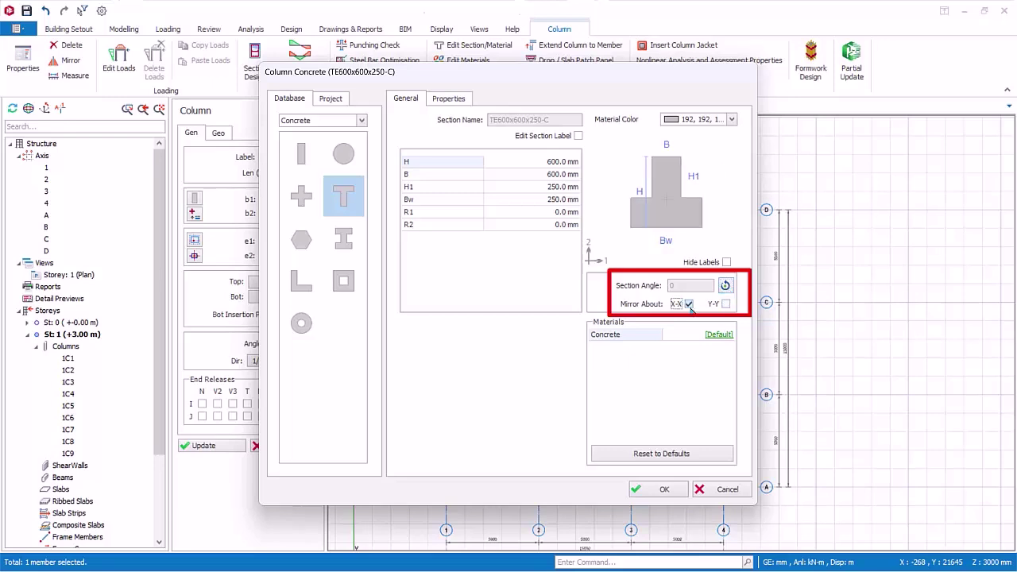
left_click(724, 304)
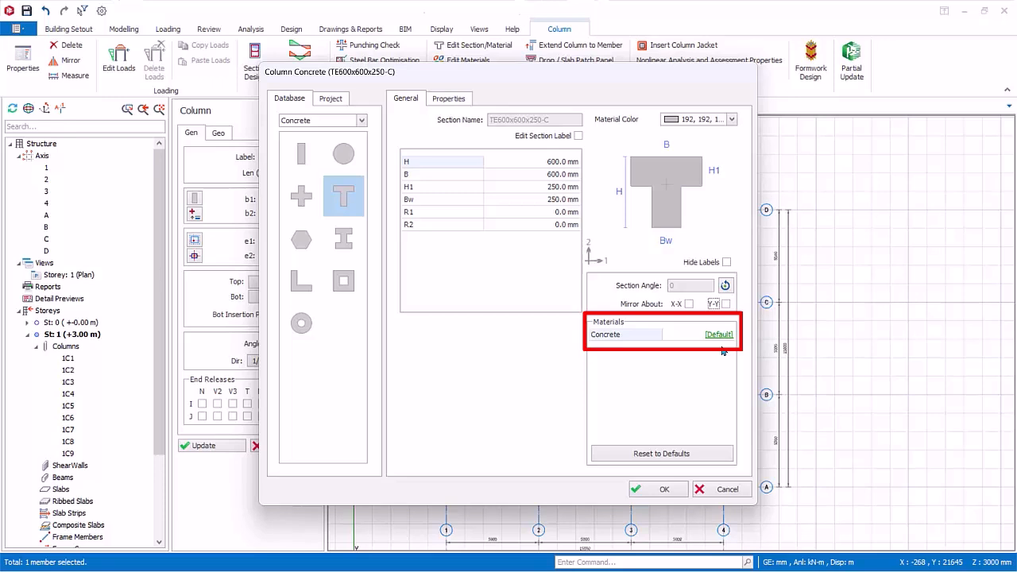
mouse_move(719, 339)
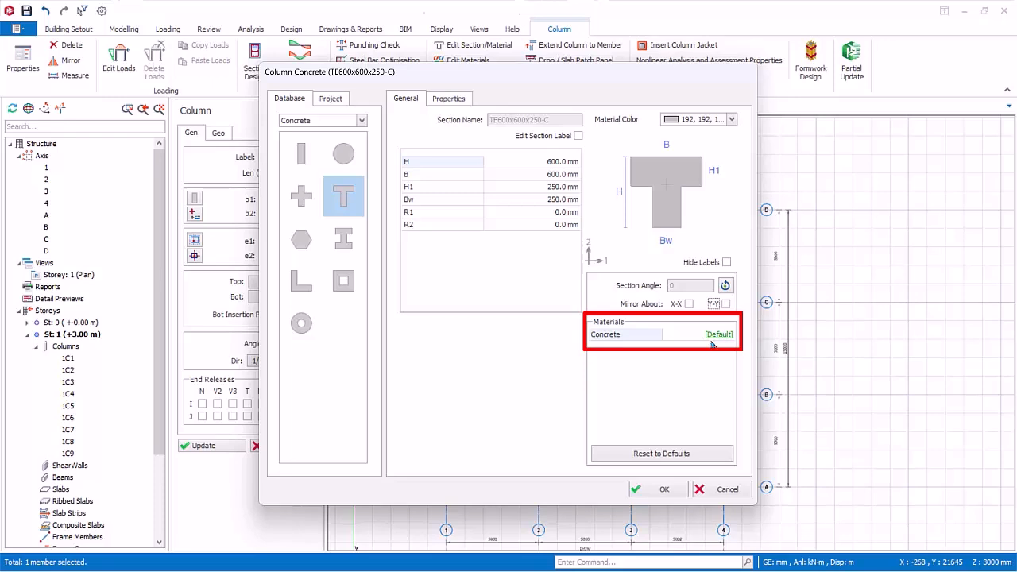
mouse_move(717, 353)
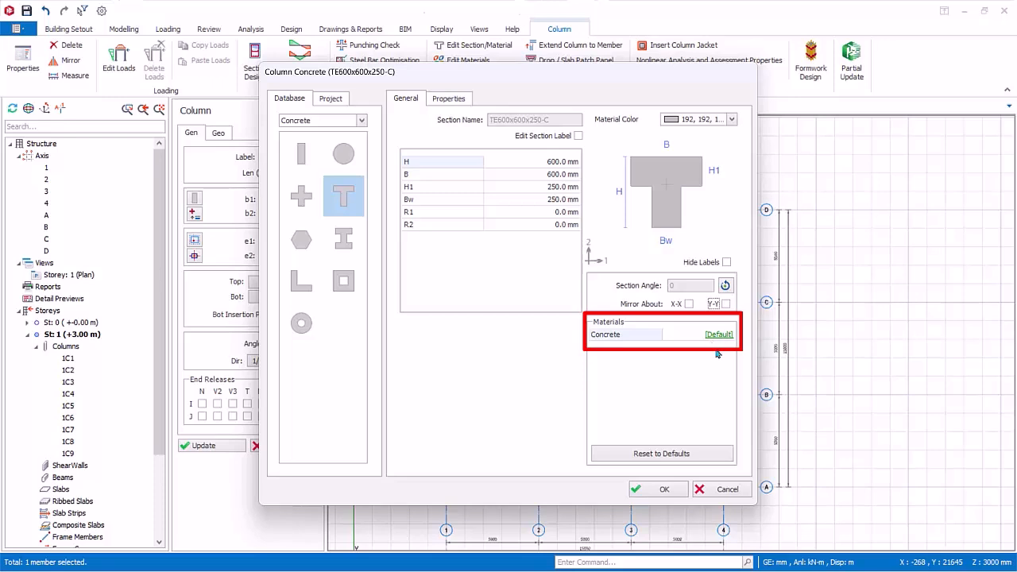
mouse_move(717, 353)
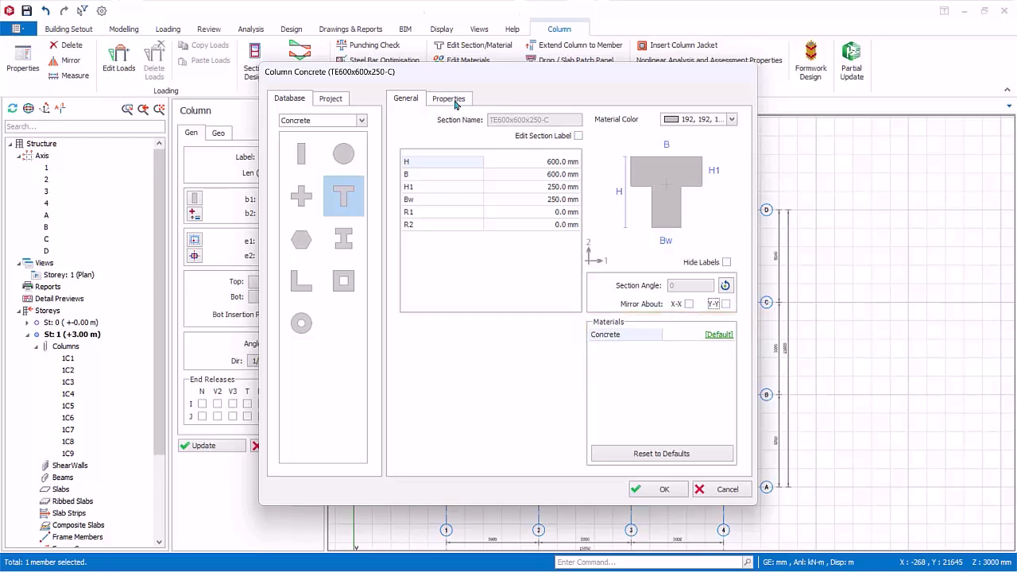
Step: Review the T-section's computed properties and factors, enabling Edit Manually
left_click(448, 98)
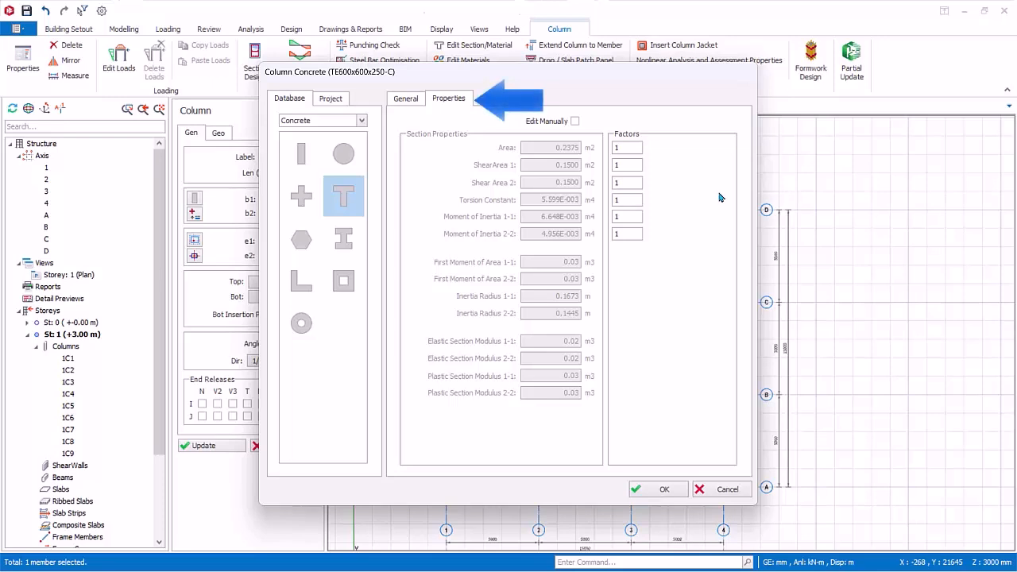
mouse_move(712, 196)
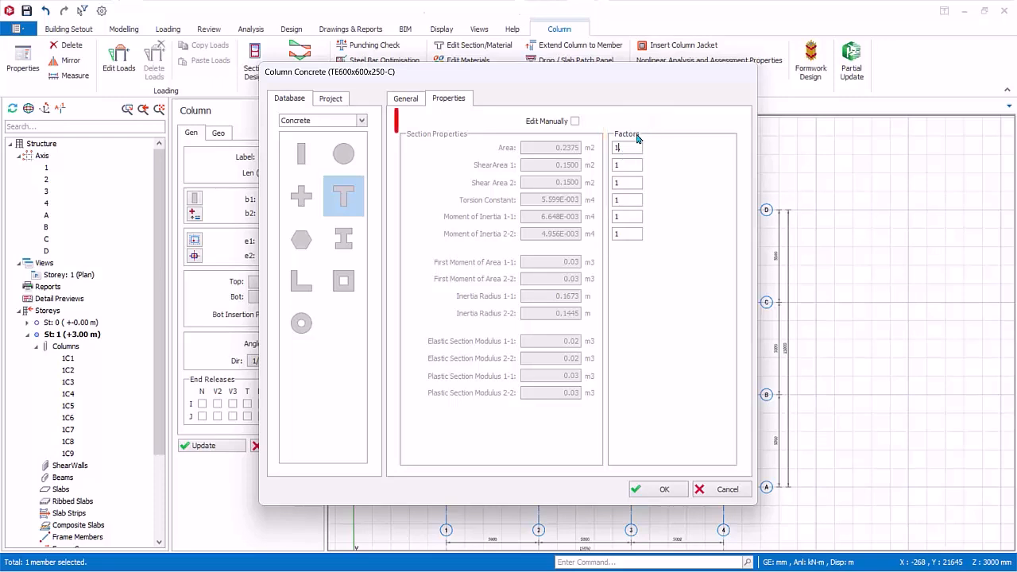
left_click(572, 121)
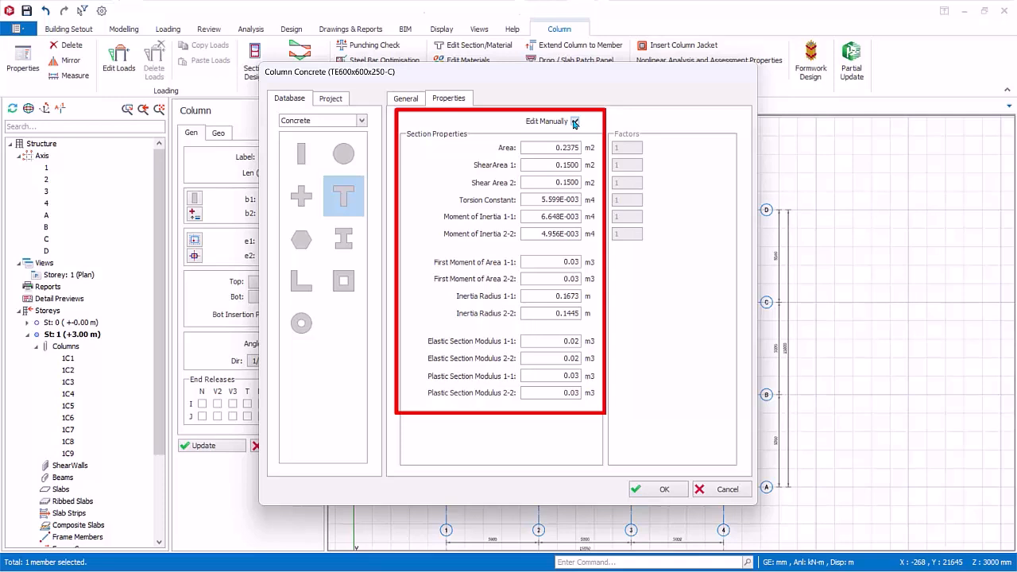
left_click(575, 120)
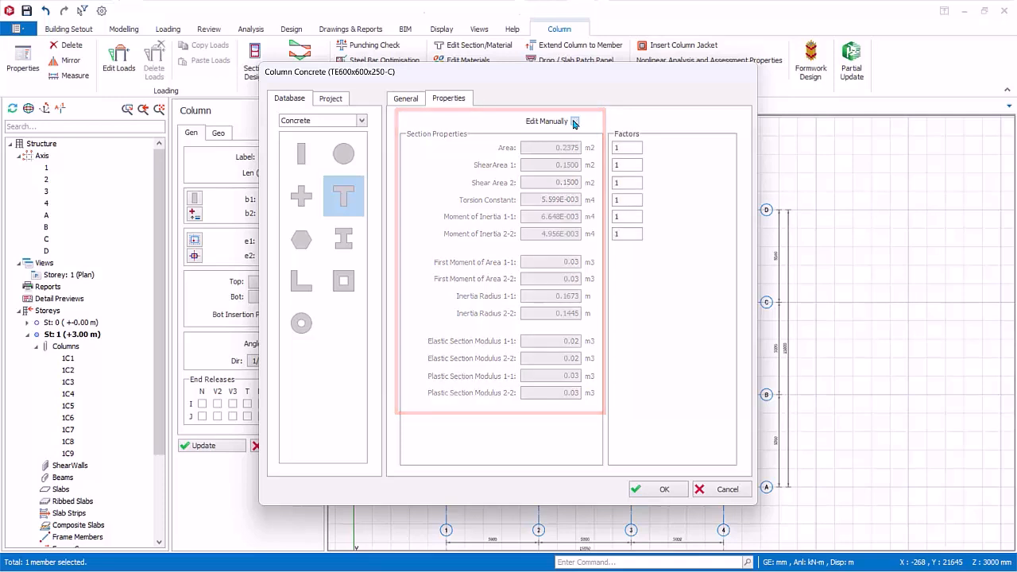
Step: Switch to the 400 mm circular section D400-C and apply it with OK
left_click(343, 152)
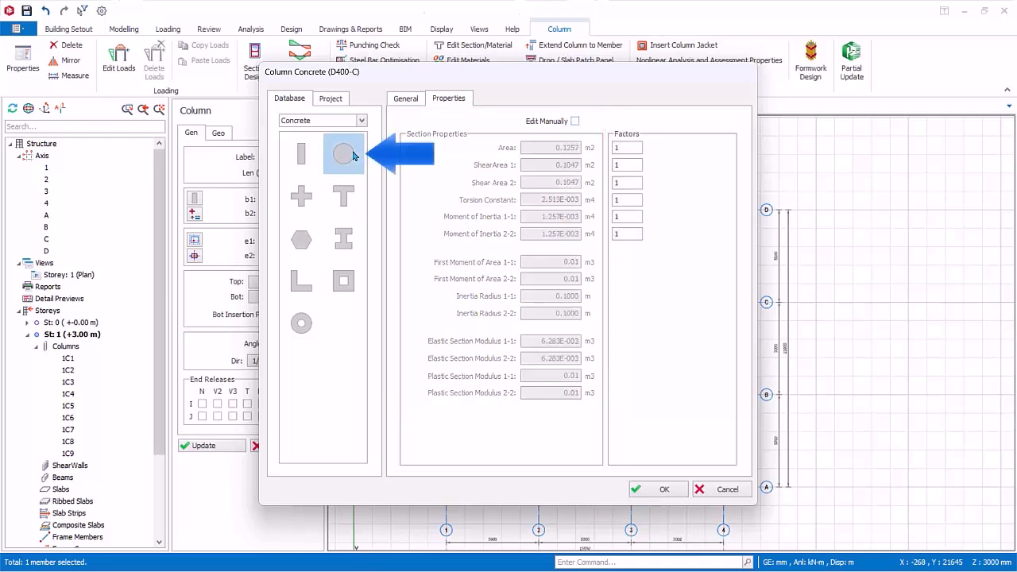
left_click(406, 98)
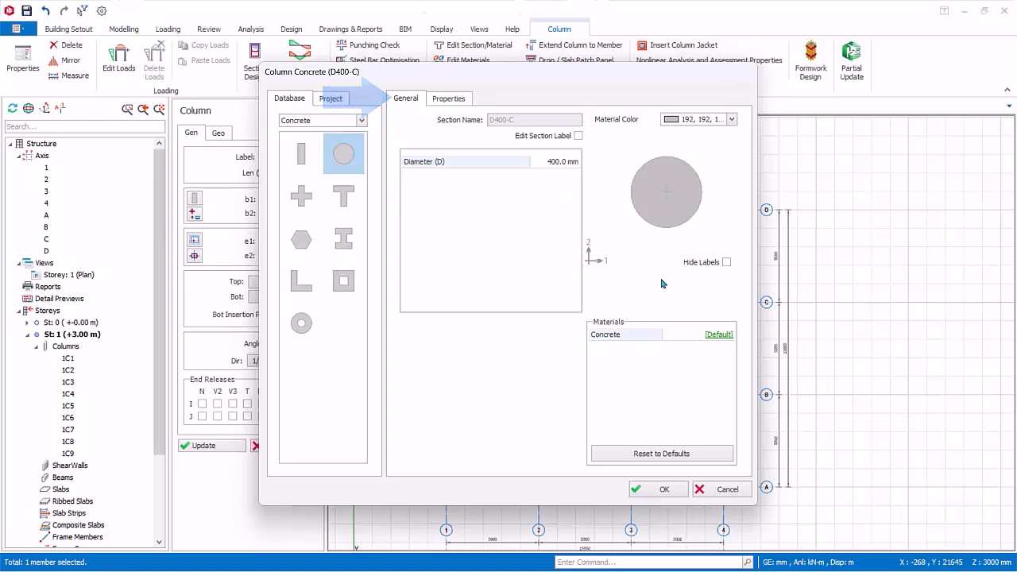
left_click(658, 490)
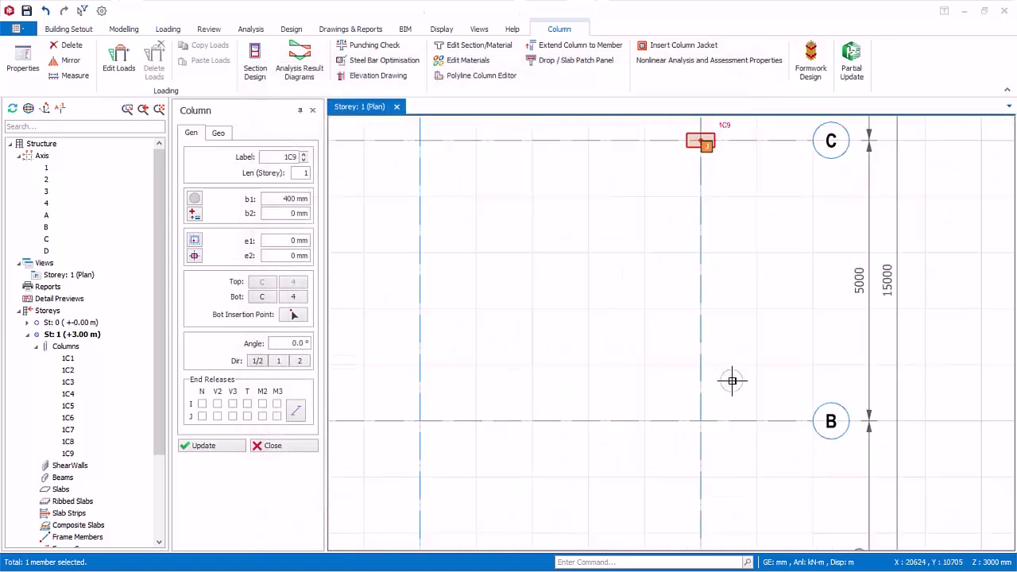
Step: Add the circular 400 mm column at grid B4 and close the Column panel
left_click(700, 423)
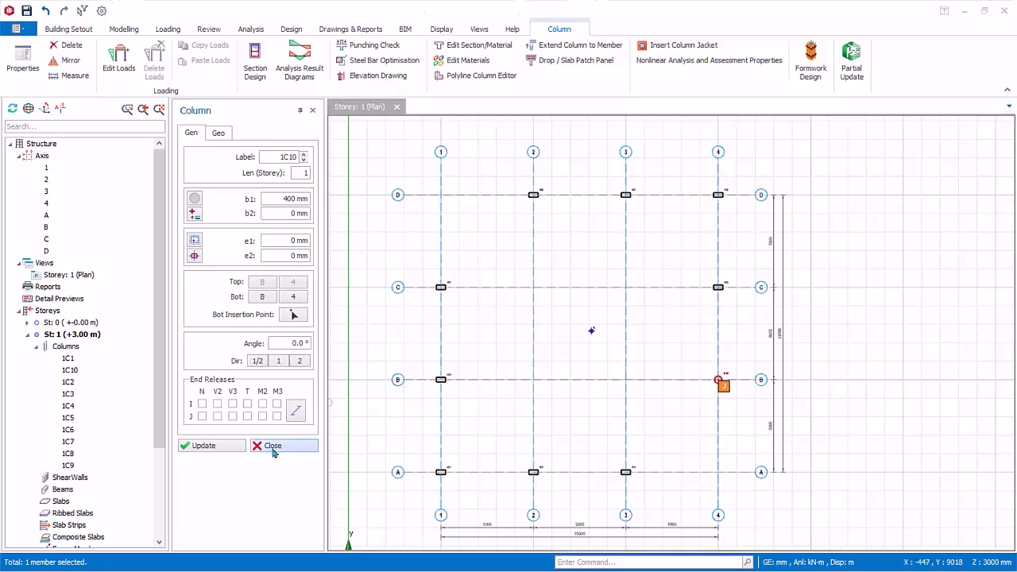
left_click(274, 445)
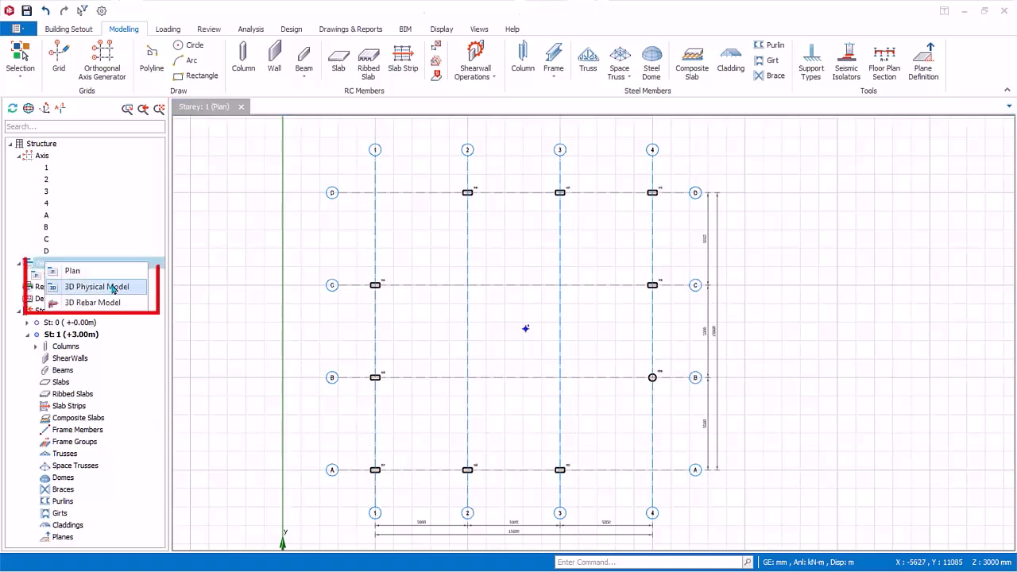
mouse_move(139, 290)
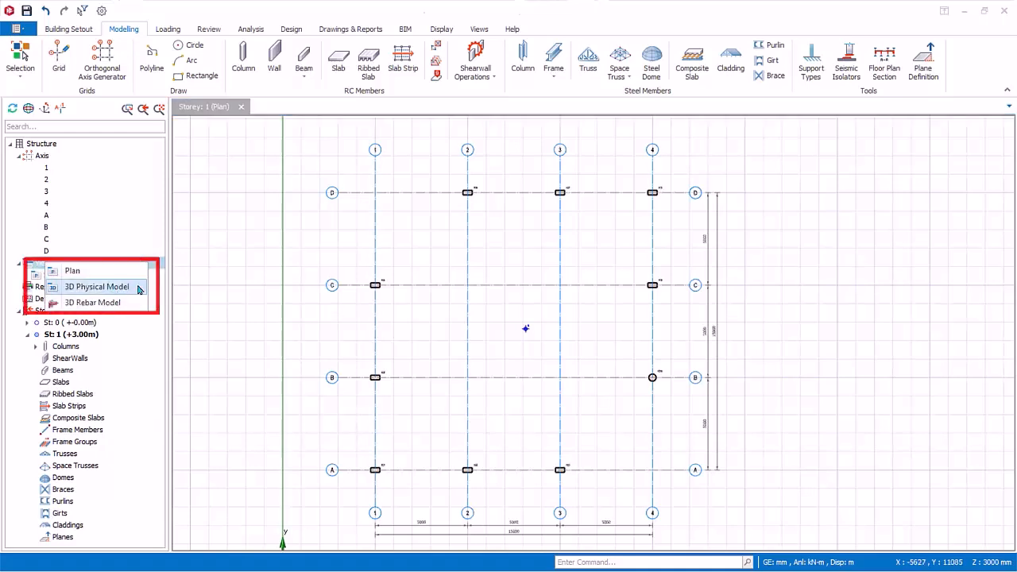
Step: Create a 3D physical model view of storey 1 and orbit it to another side
left_click(97, 286)
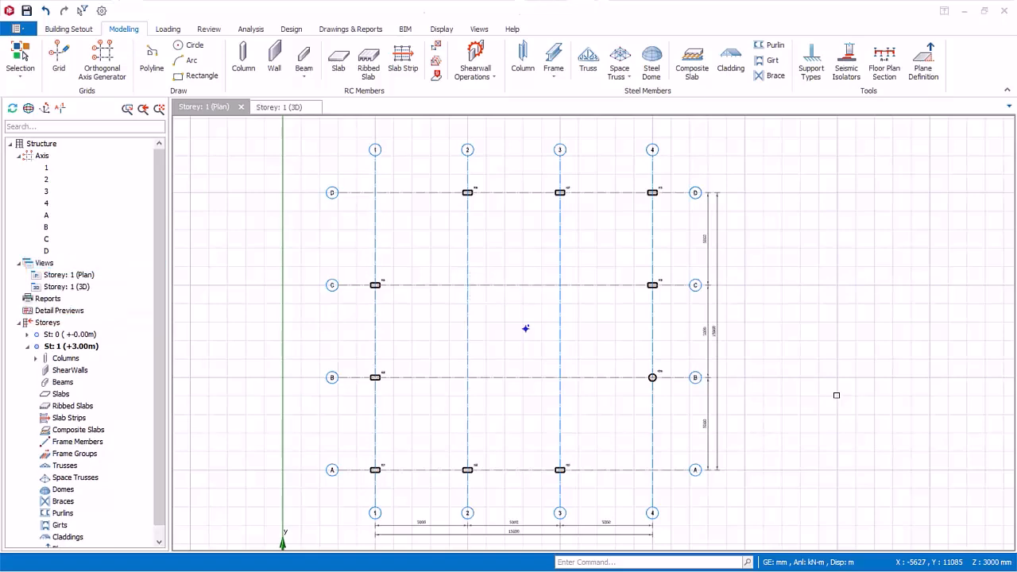
left_click(278, 106)
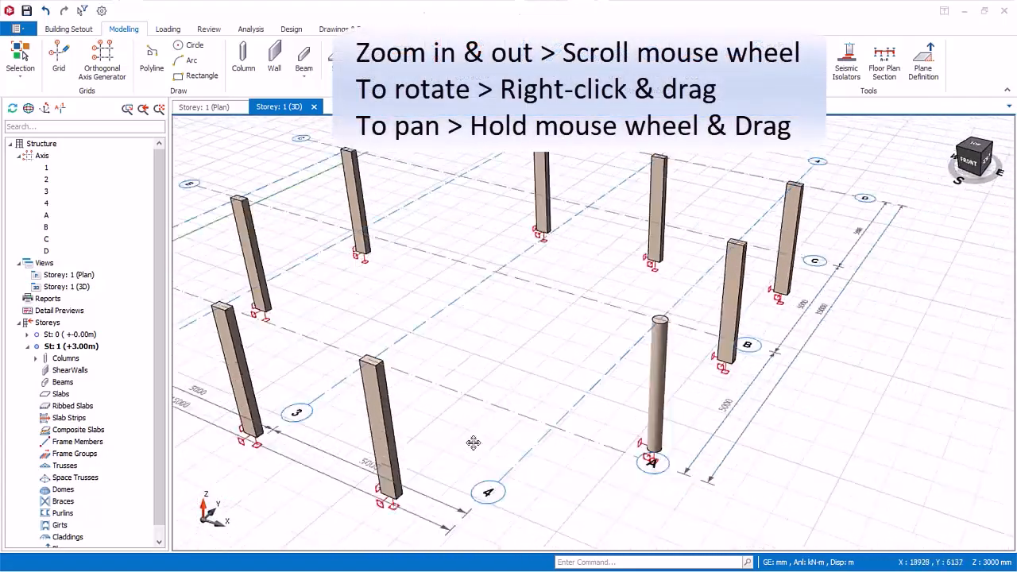
left_click_drag(474, 442, 639, 442)
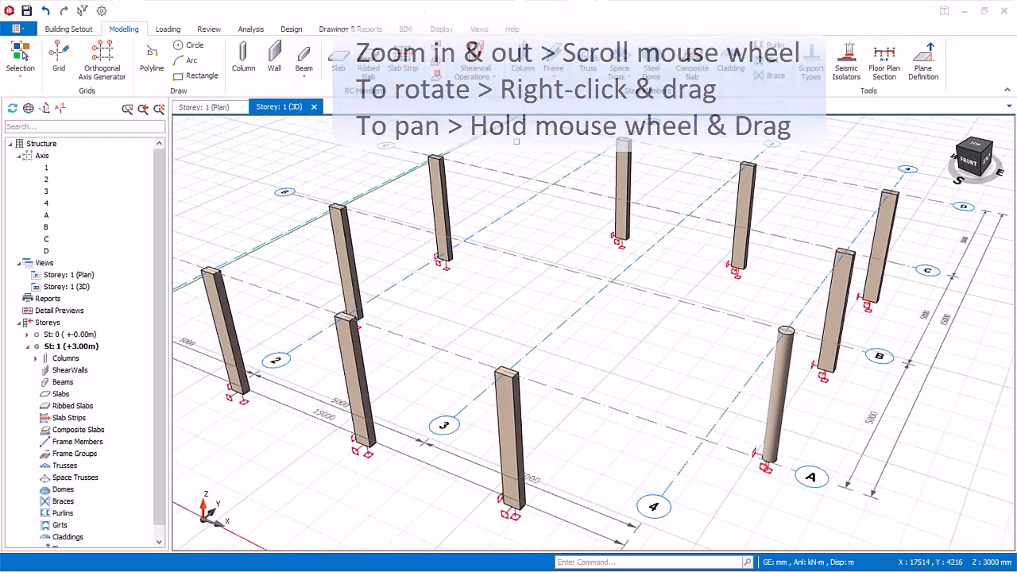
Step: Arrange plan and 3D views side by side, then restore the 3D view to fill the workspace
left_click(479, 28)
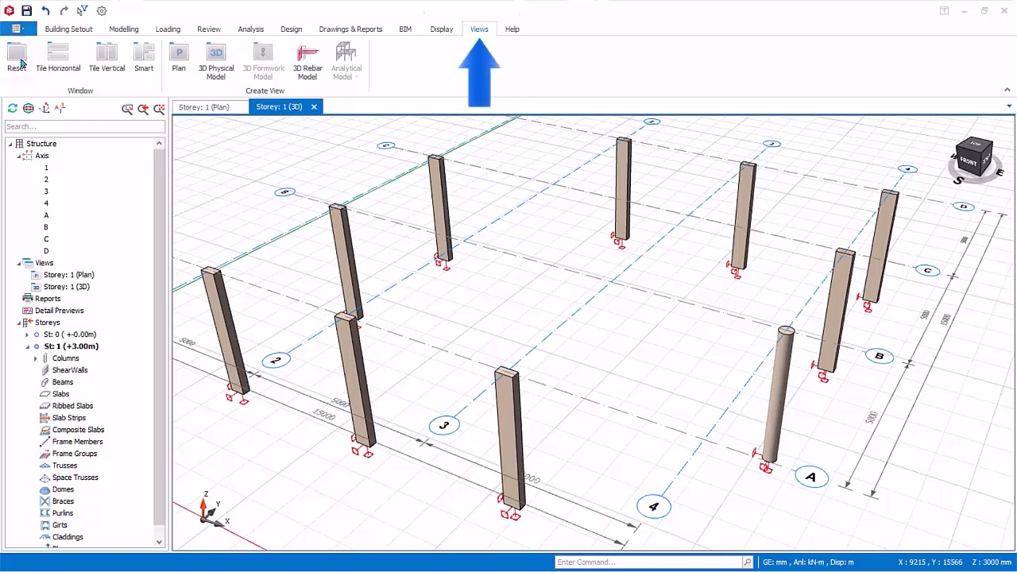
left_click(57, 54)
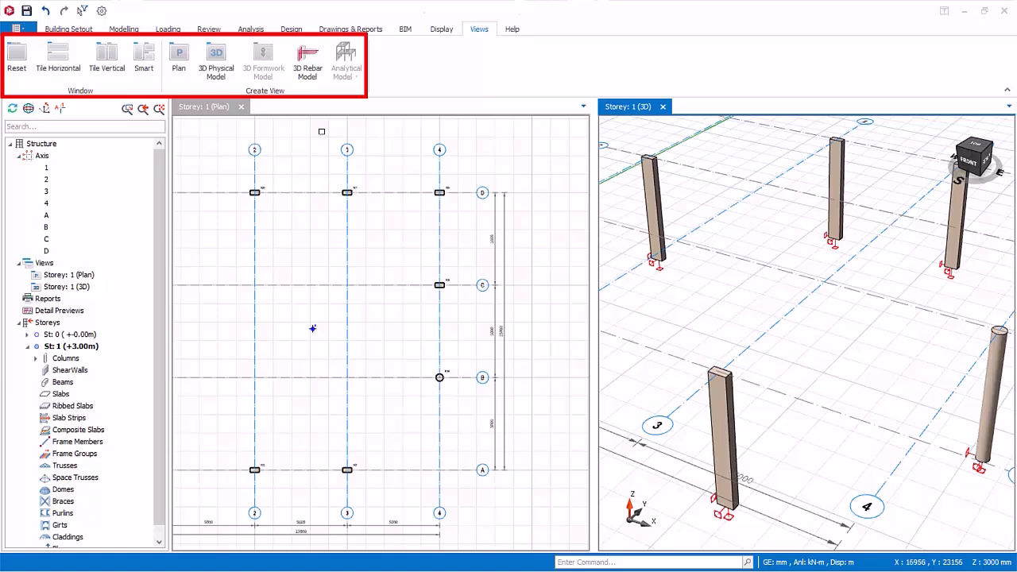
left_click(15, 57)
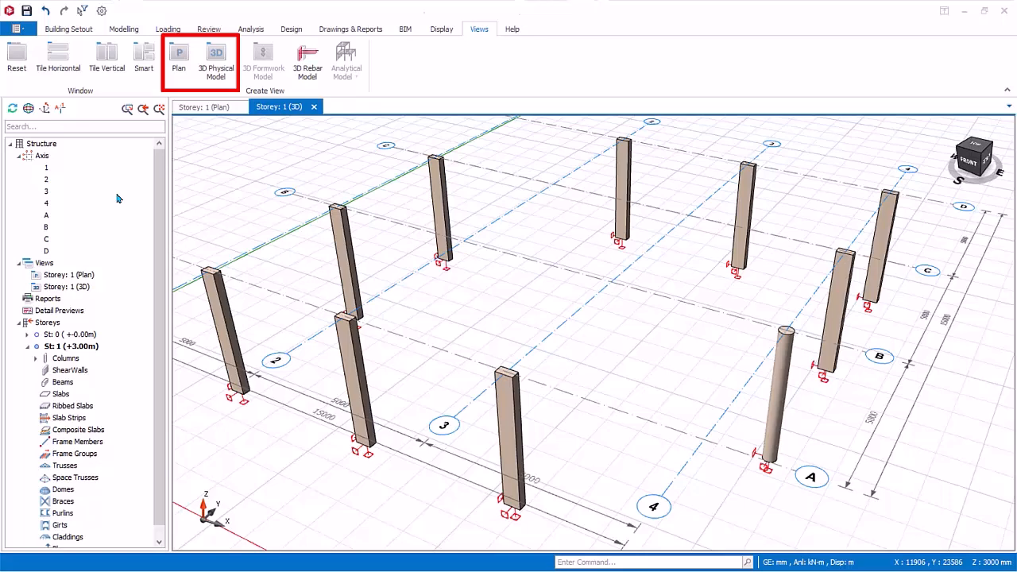
right_click(44, 263)
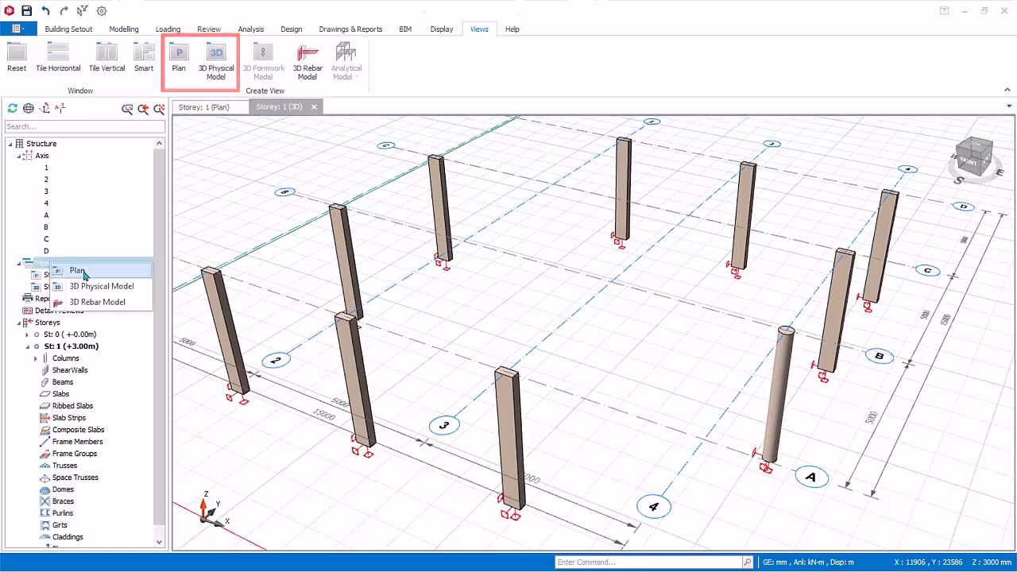
left_click(76, 270)
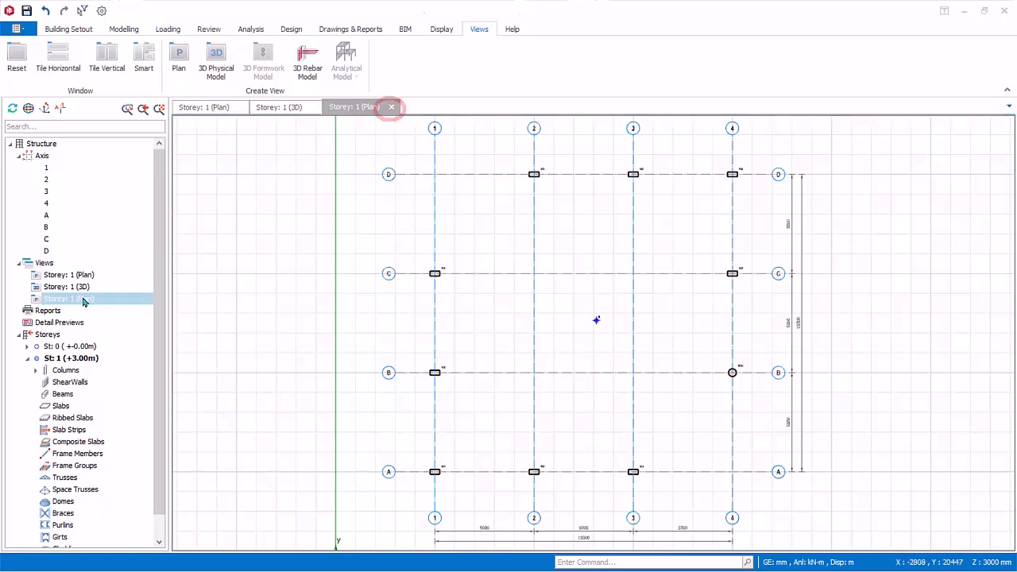
right_click(67, 299)
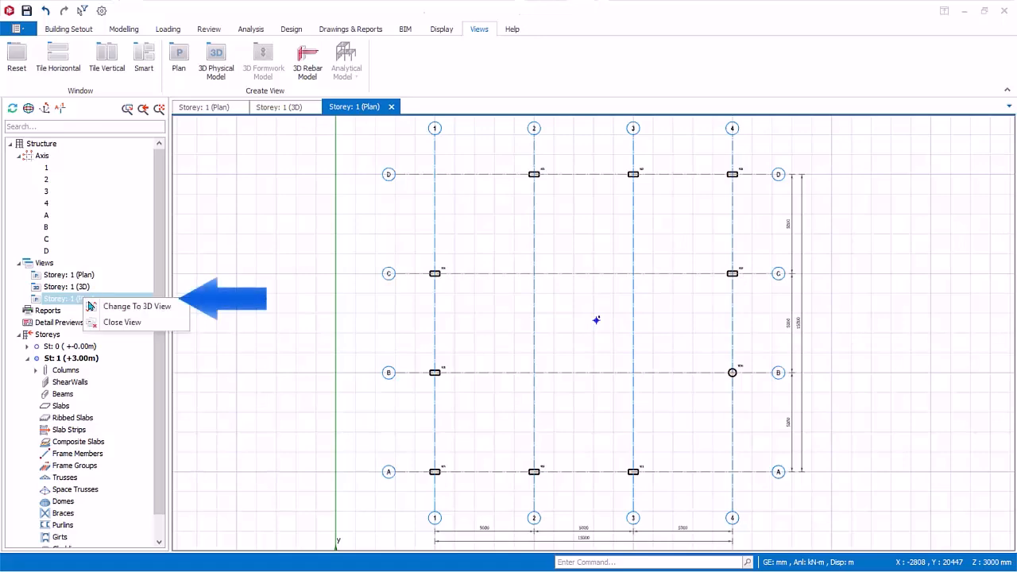
left_click(136, 305)
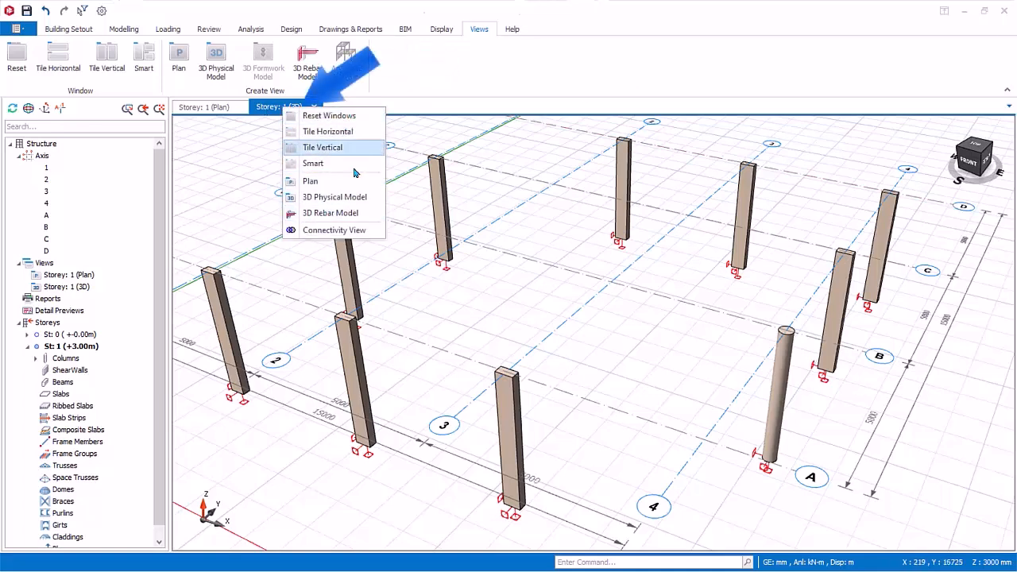
mouse_move(327, 115)
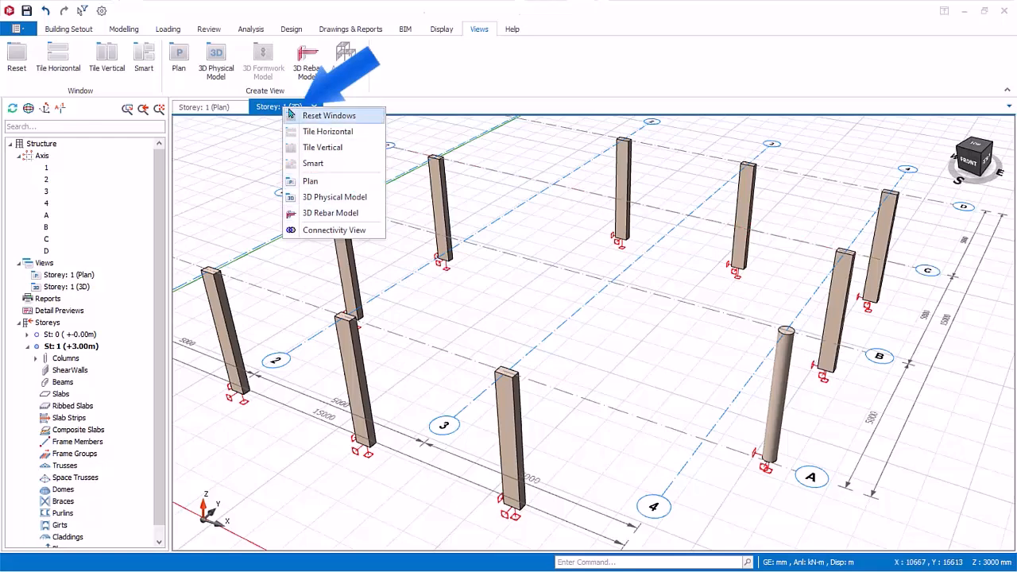
left_click(323, 147)
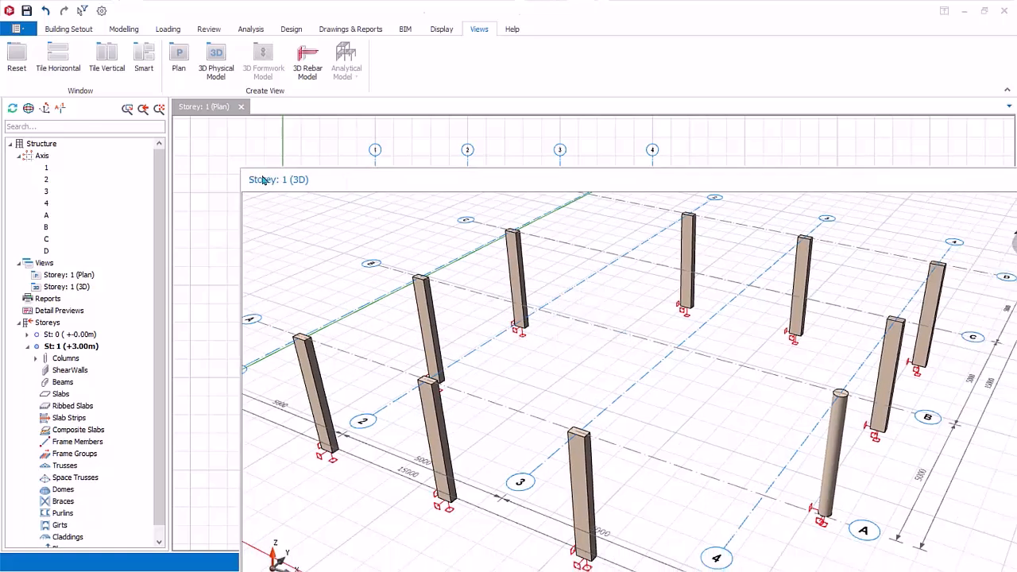
mouse_move(416, 189)
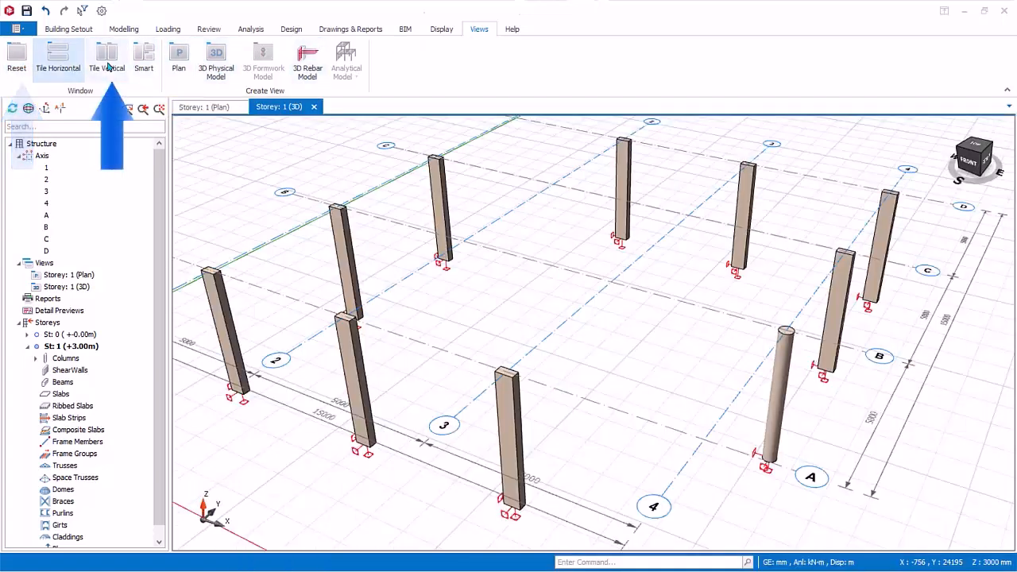
Step: Tile the storey 1 plan and 3D views vertically, side by side
left_click(108, 58)
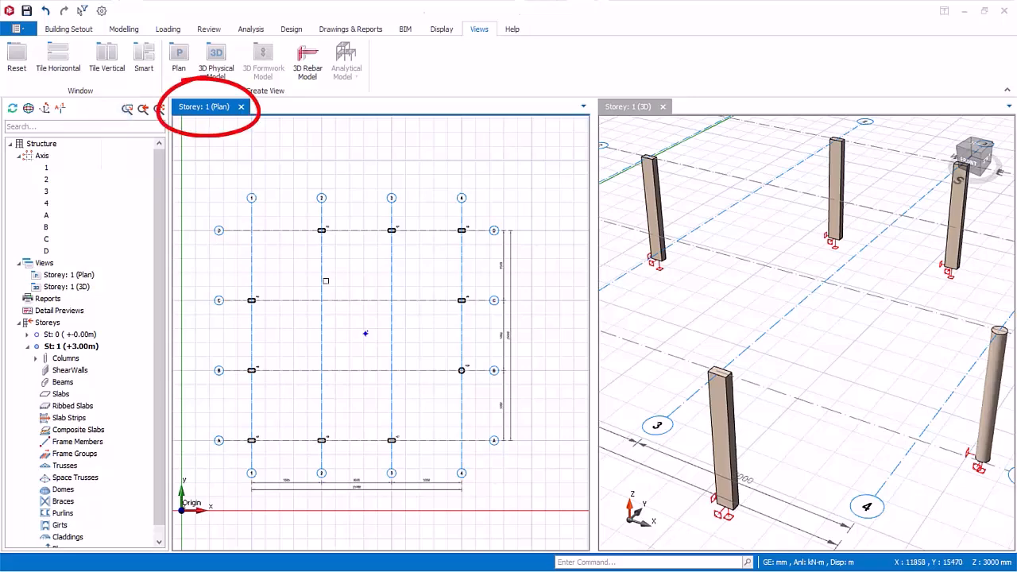
mouse_move(429, 183)
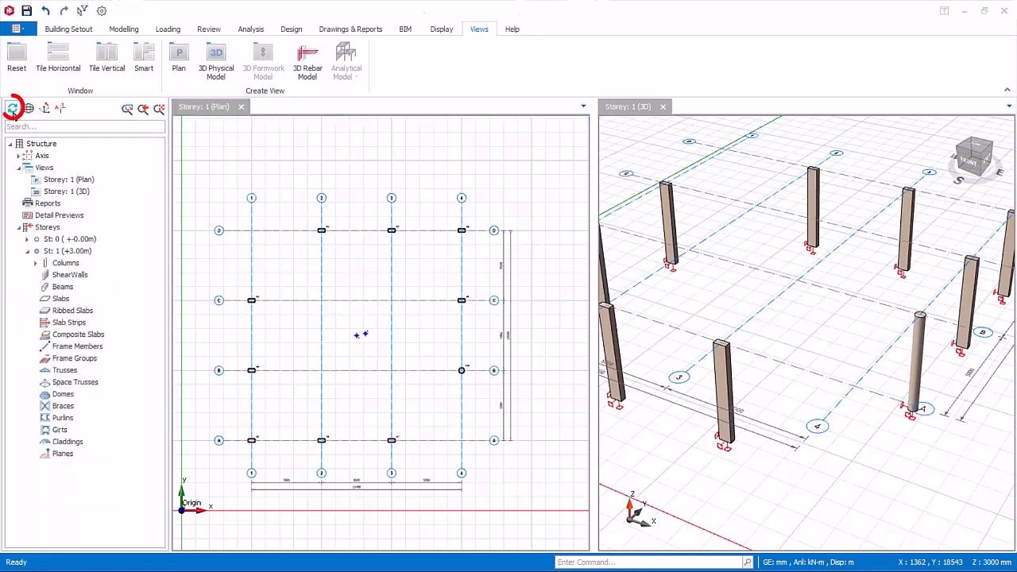
mouse_move(11, 108)
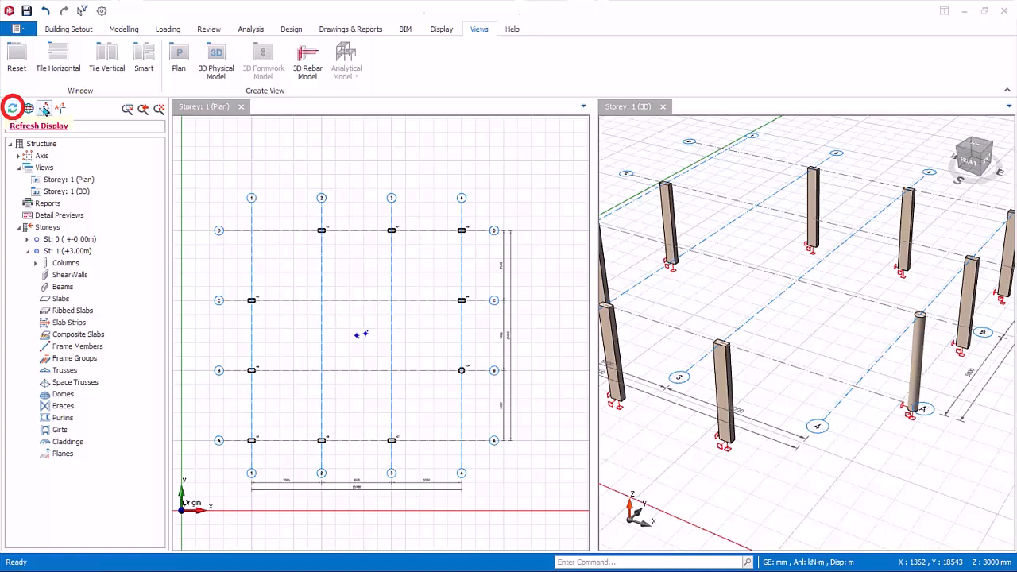
mouse_move(30, 109)
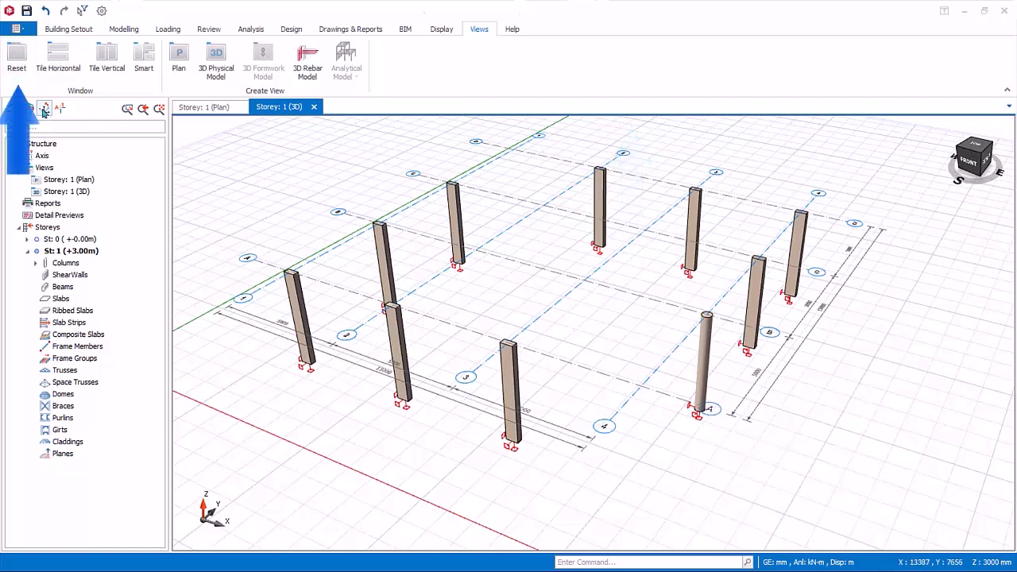
Step: Reset the tiled layout so the 3D view fills the workspace as a tab
left_click(30, 108)
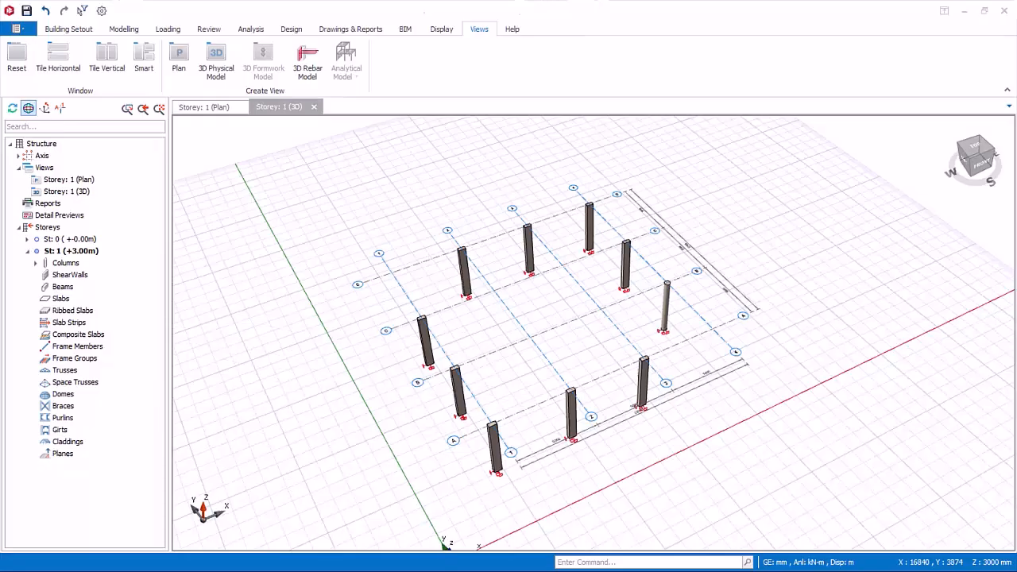
Step: Tile the plan and 3D views side by side again, trying the 32.93° user coordinate system then turning it off
left_click(108, 55)
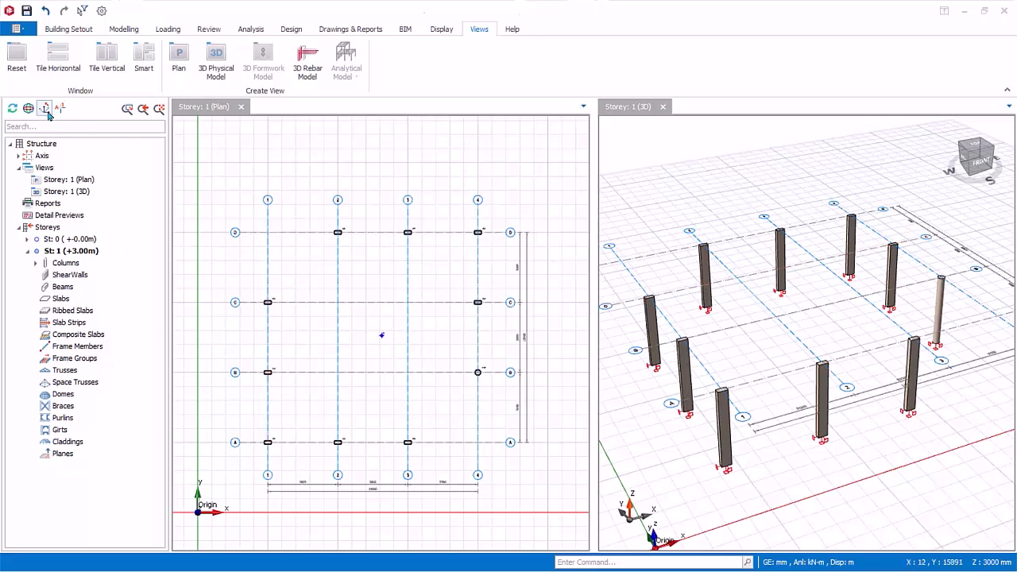
mouse_move(45, 108)
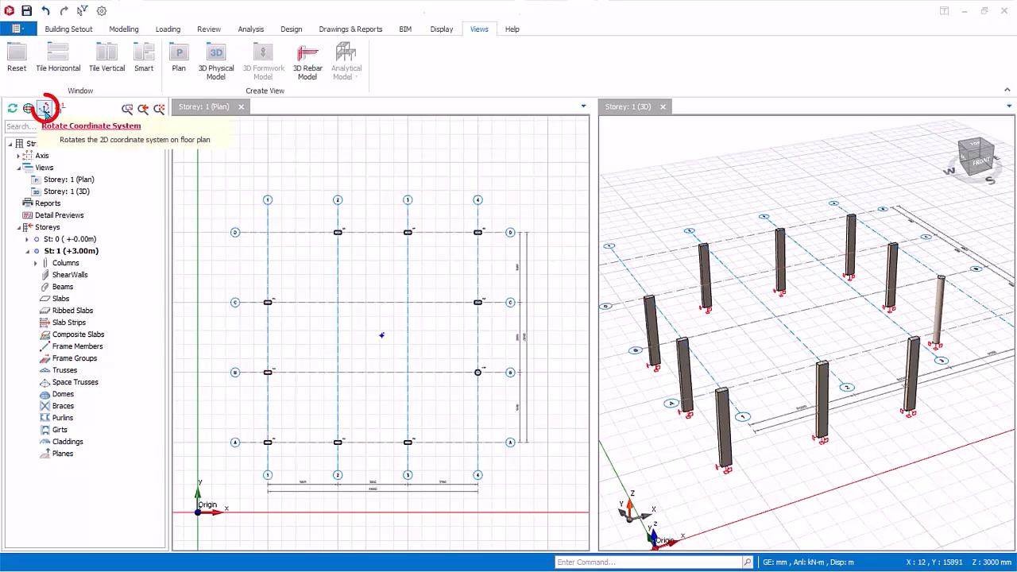
mouse_move(44, 108)
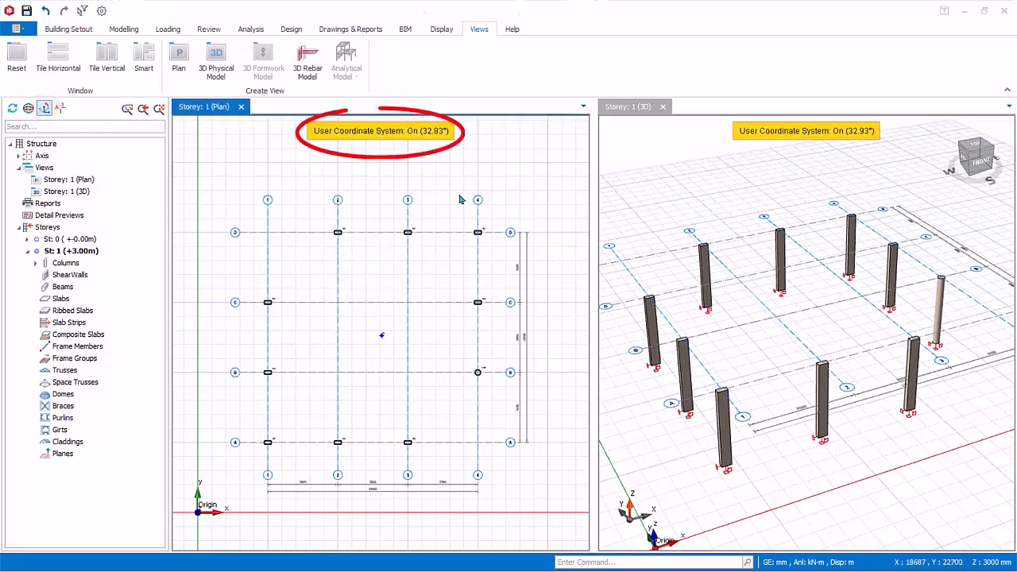
mouse_move(133, 168)
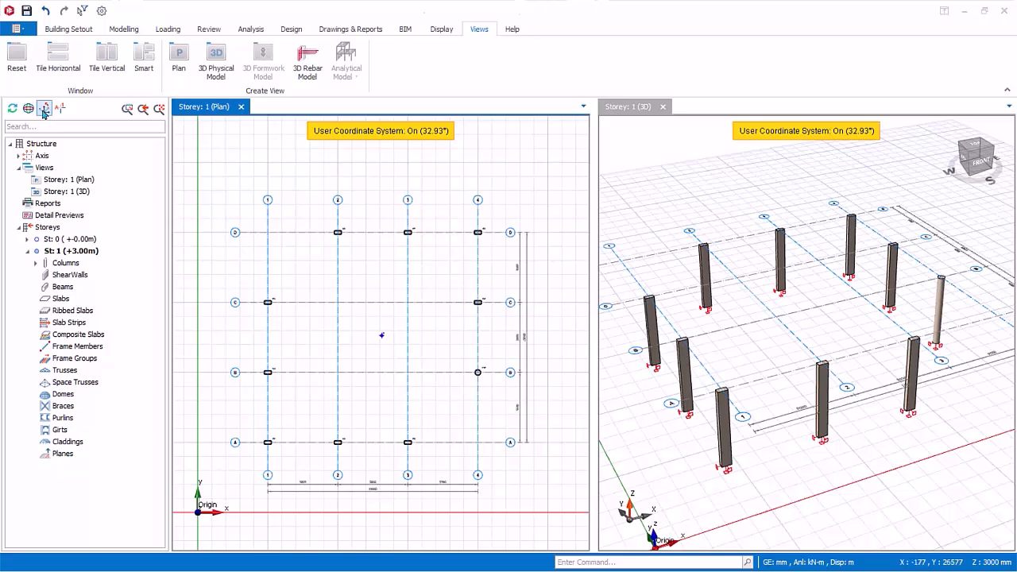
left_click(45, 108)
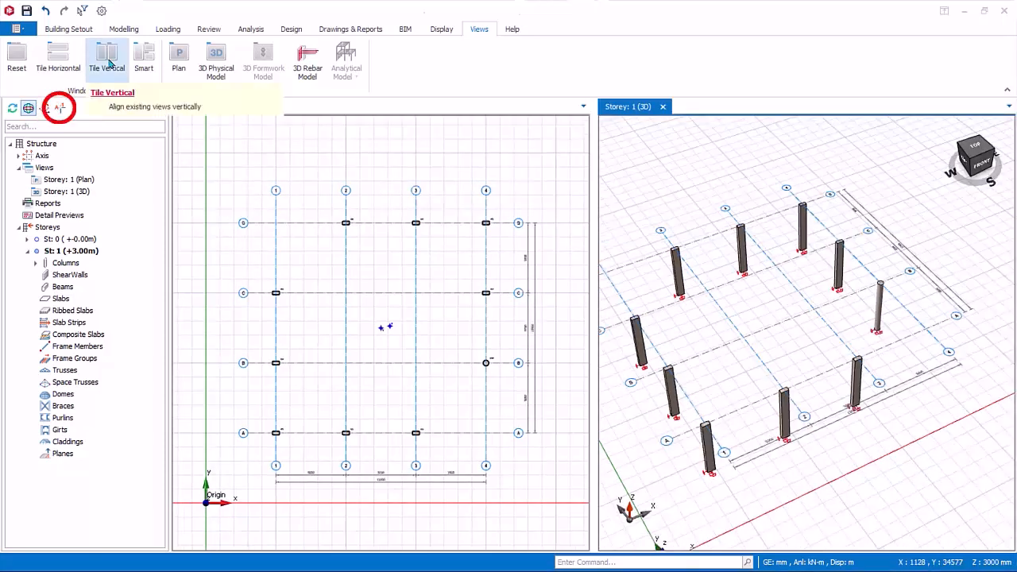
Step: Activate the storey 1 plan view and display axis indicators along its edges
left_click(108, 56)
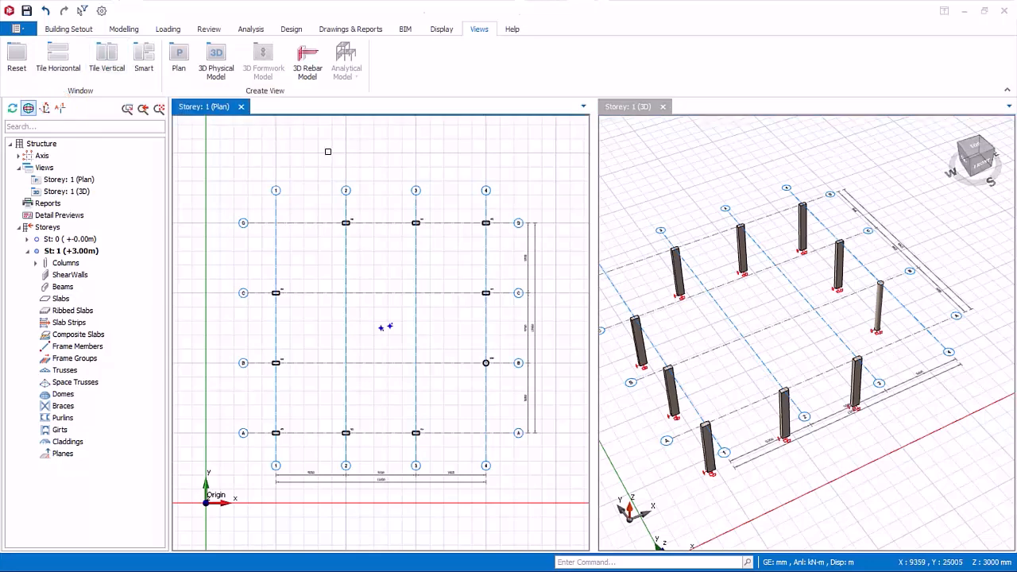
mouse_move(62, 108)
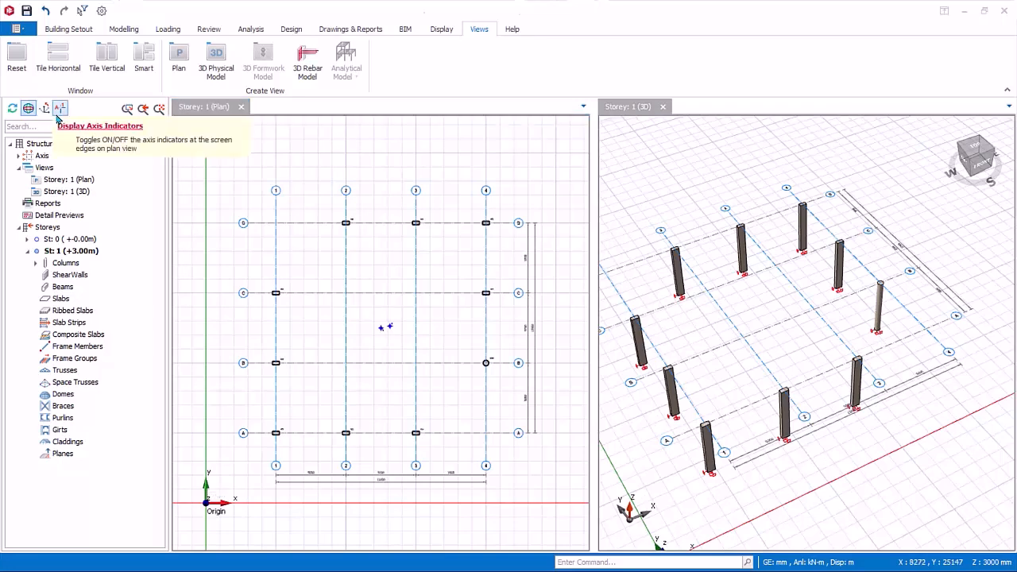
left_click(70, 108)
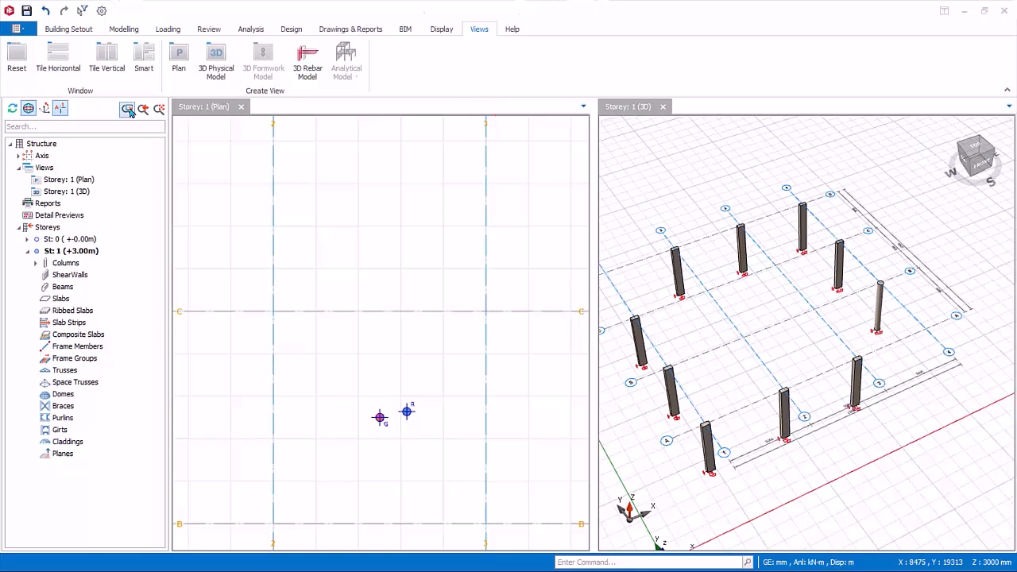
left_click(127, 108)
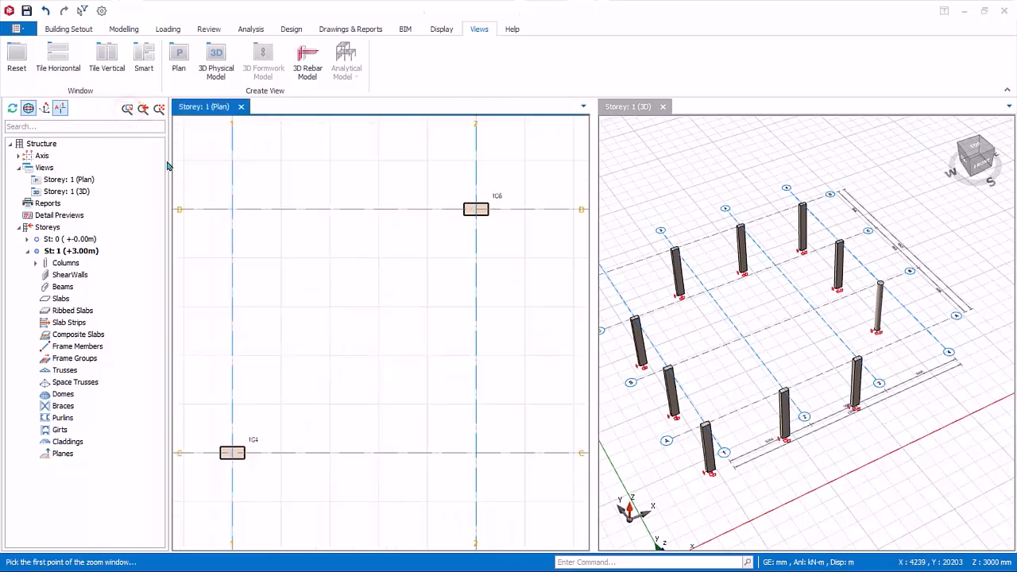
left_click(143, 108)
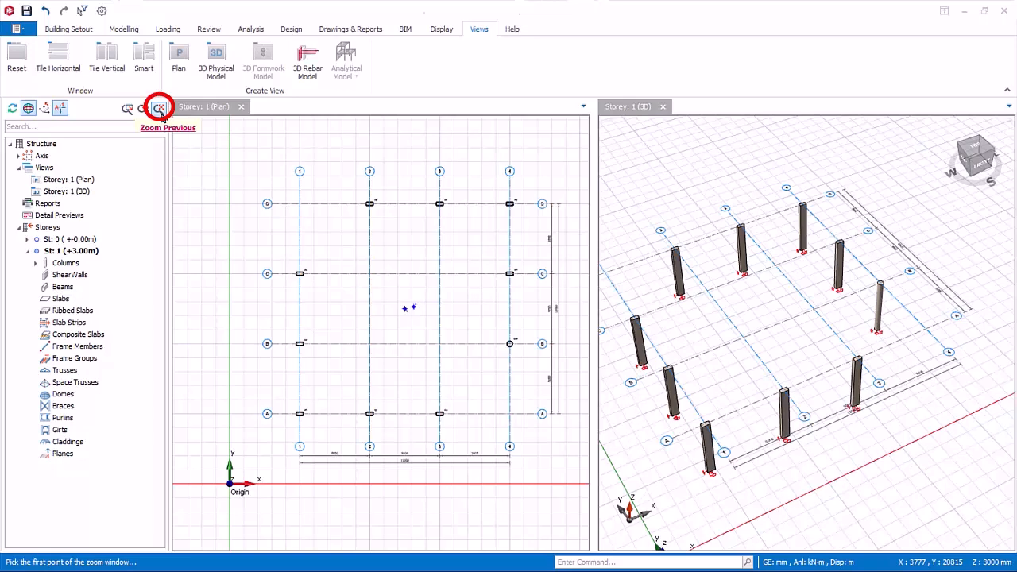
left_click(159, 108)
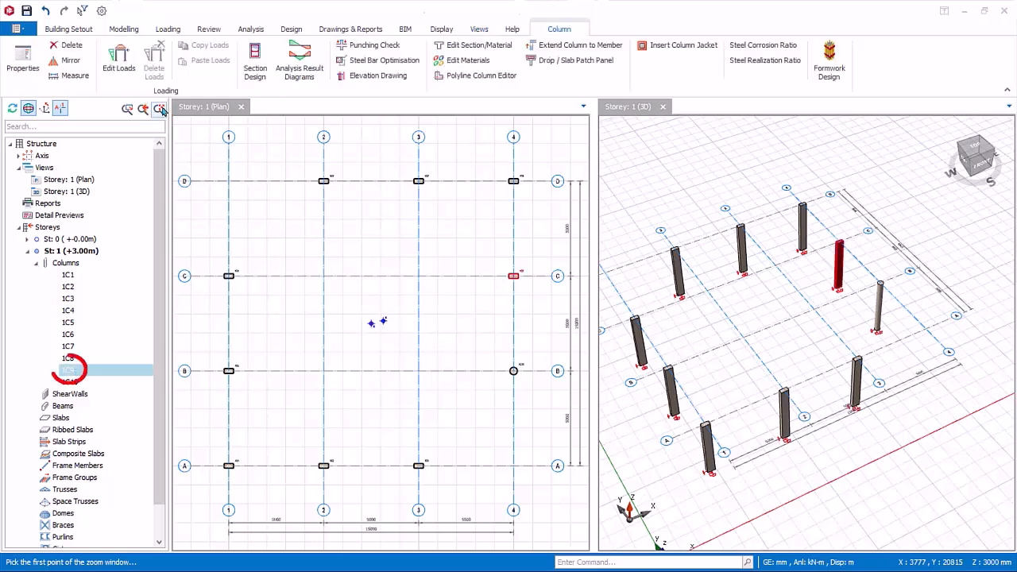
left_click(159, 108)
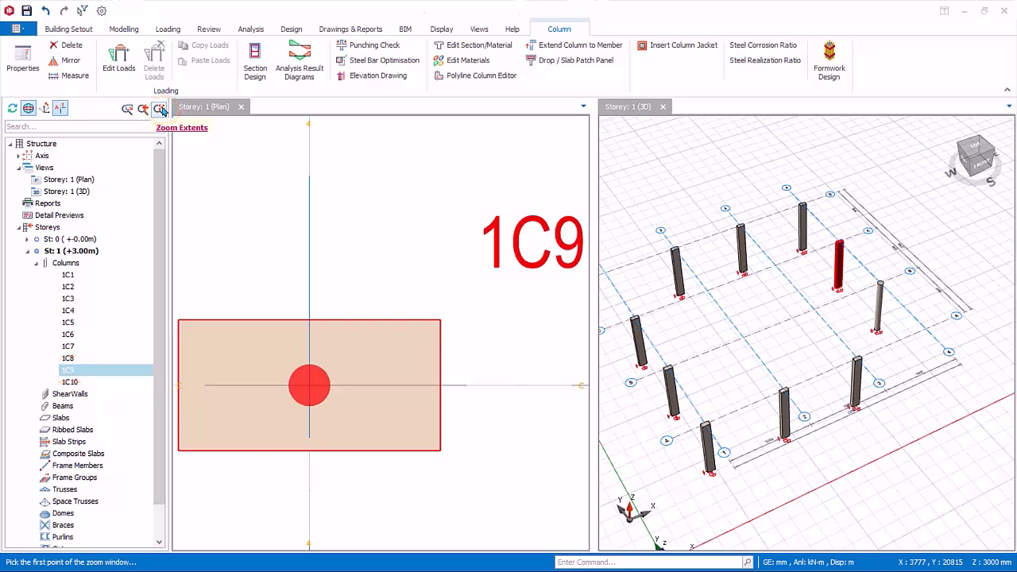
left_click(478, 29)
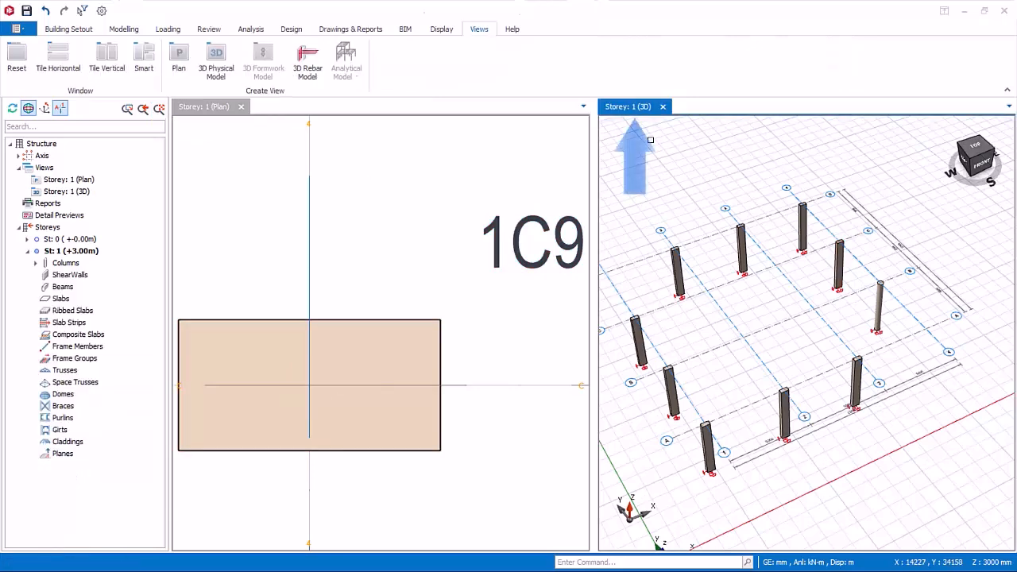
left_click(34, 263)
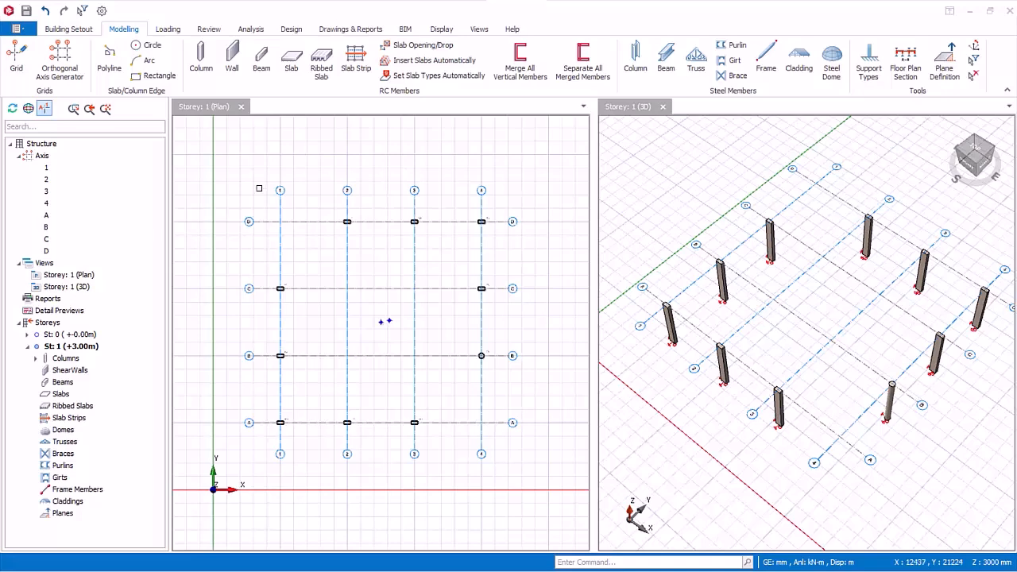
left_click(478, 29)
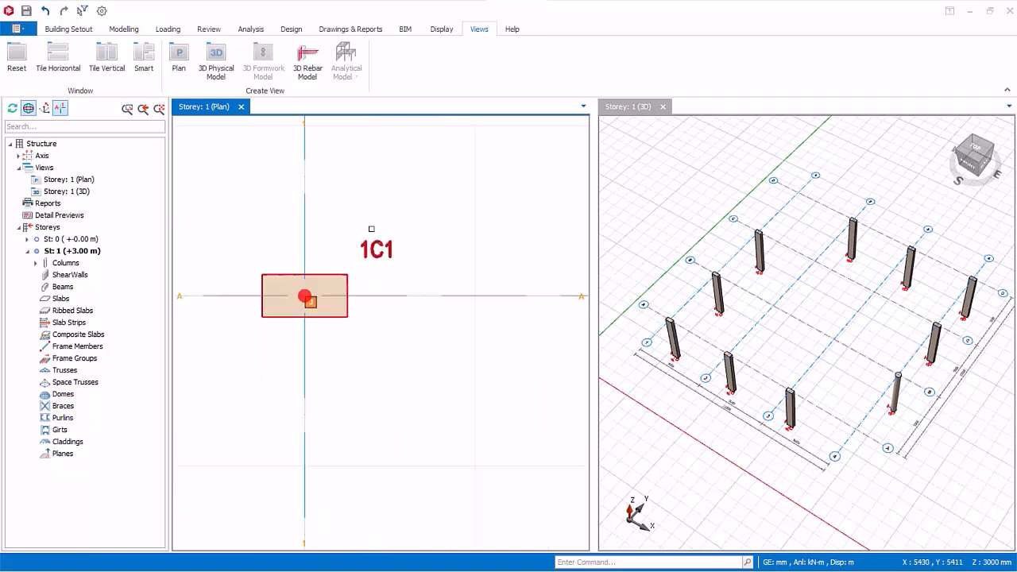
left_click(305, 297)
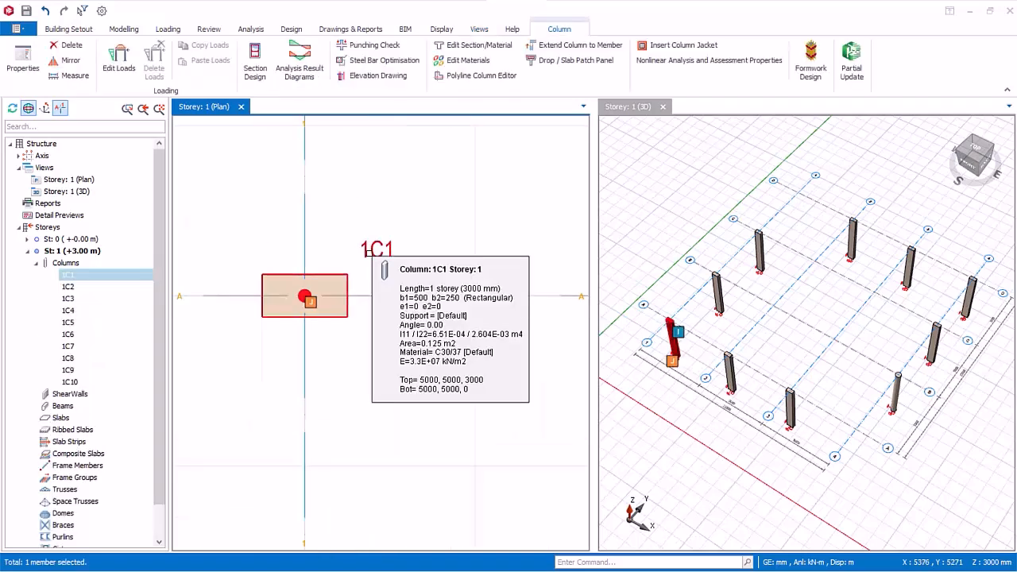
right_click(305, 296)
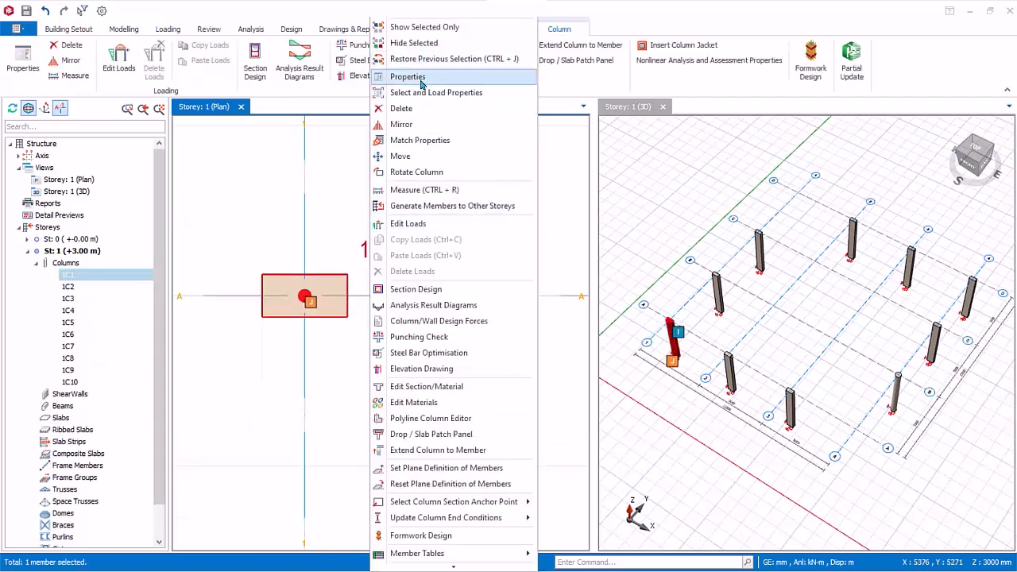
left_click(407, 76)
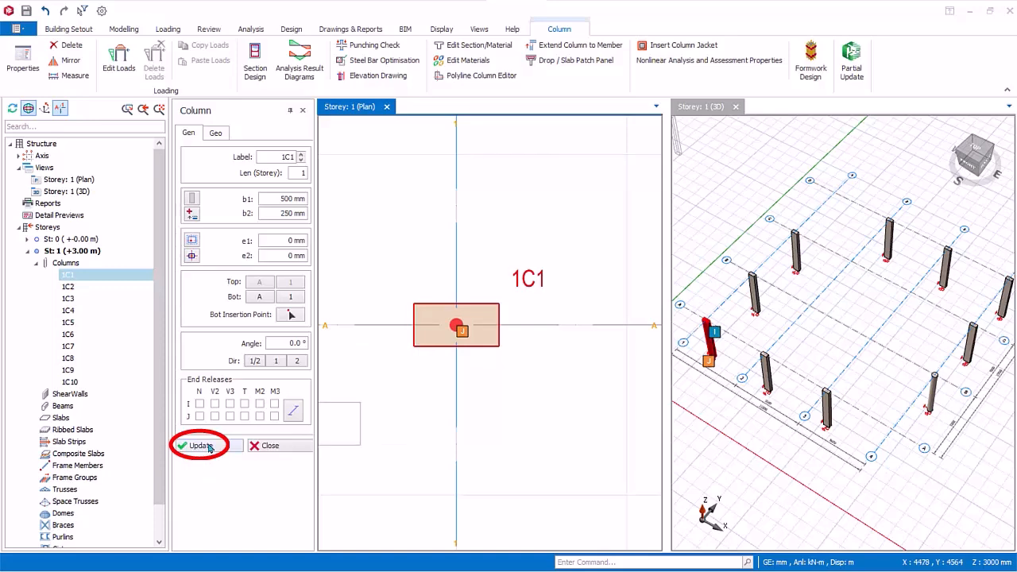
left_click(200, 445)
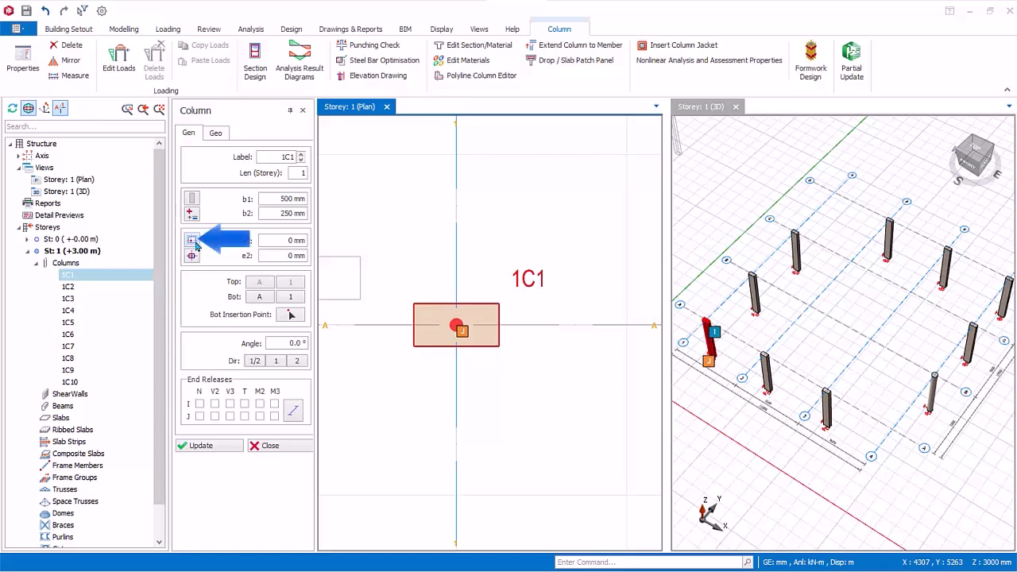
Step: Anchor column 1C1 at its top-left corner and apply it
left_click(190, 242)
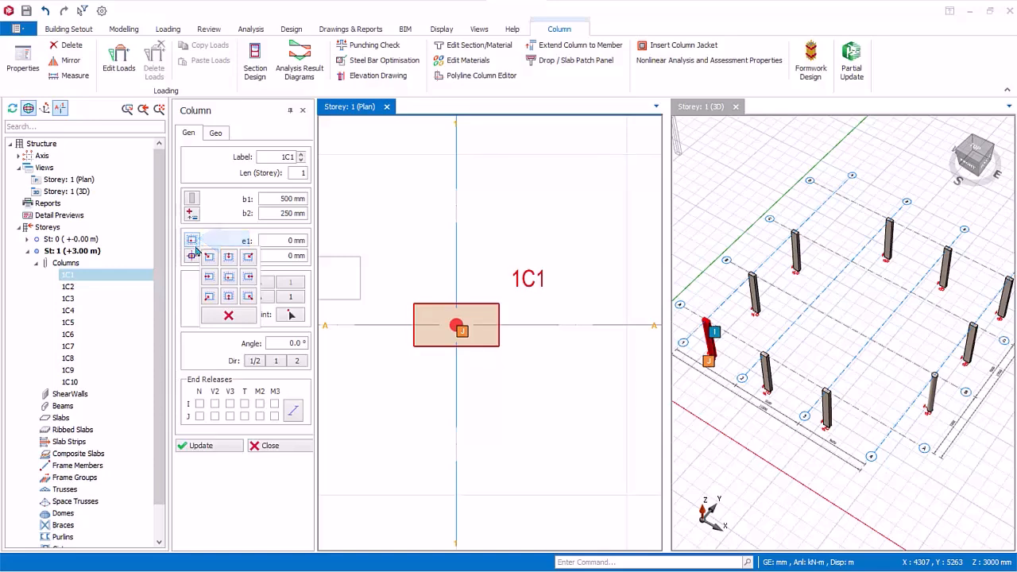
left_click(210, 256)
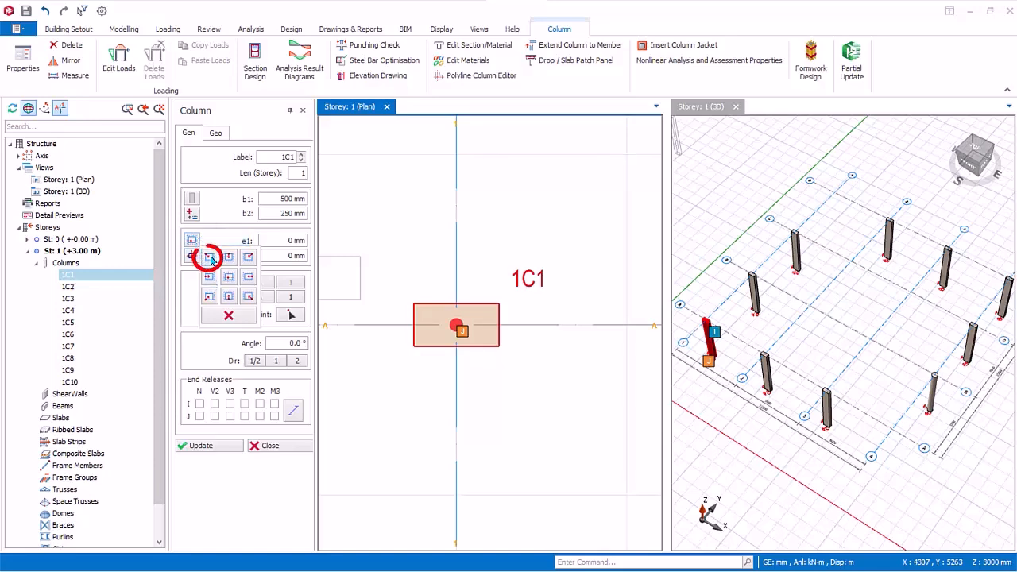
left_click(209, 256)
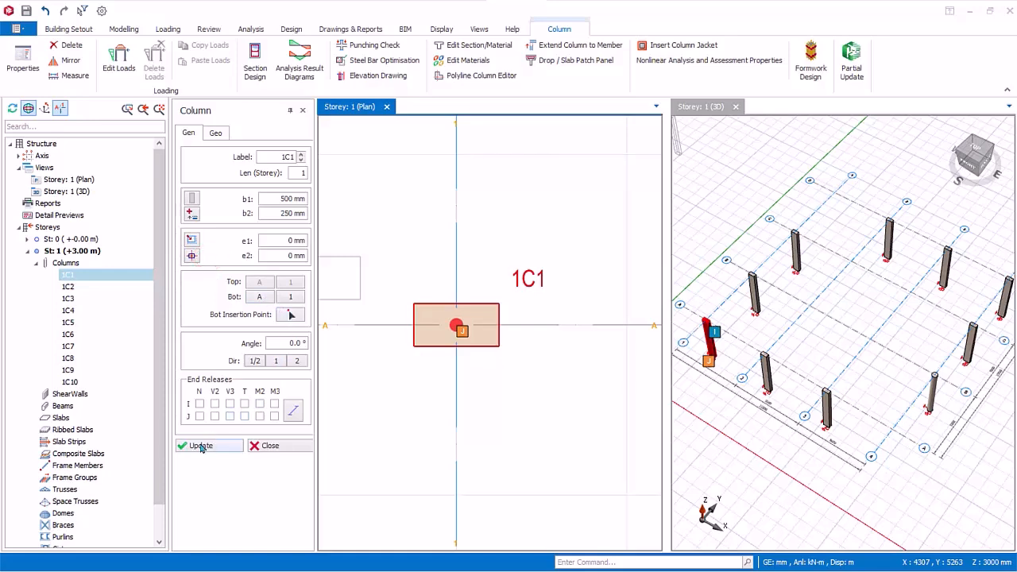
left_click(478, 29)
type("600")
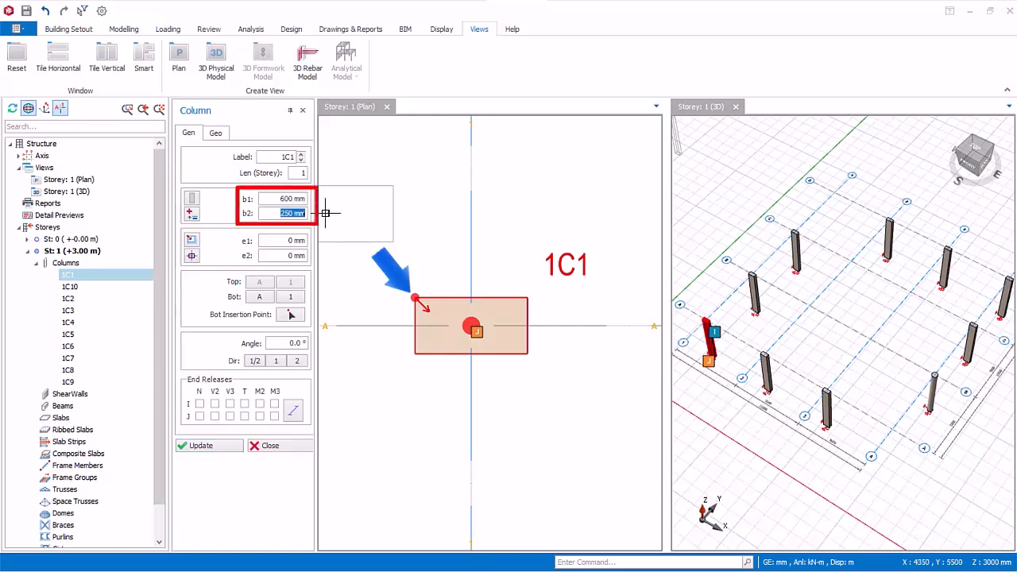
Step: Resize column 1C1 to 600 × 350 mm with eccentricities e1 = 50 mm and e2 = −25 mm
left_click(200, 445)
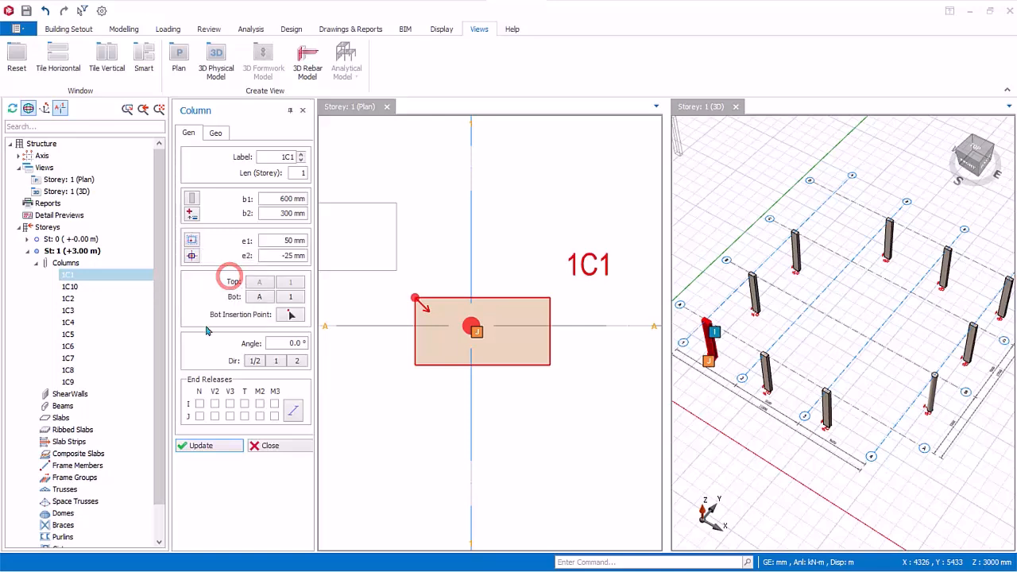
left_click(208, 445)
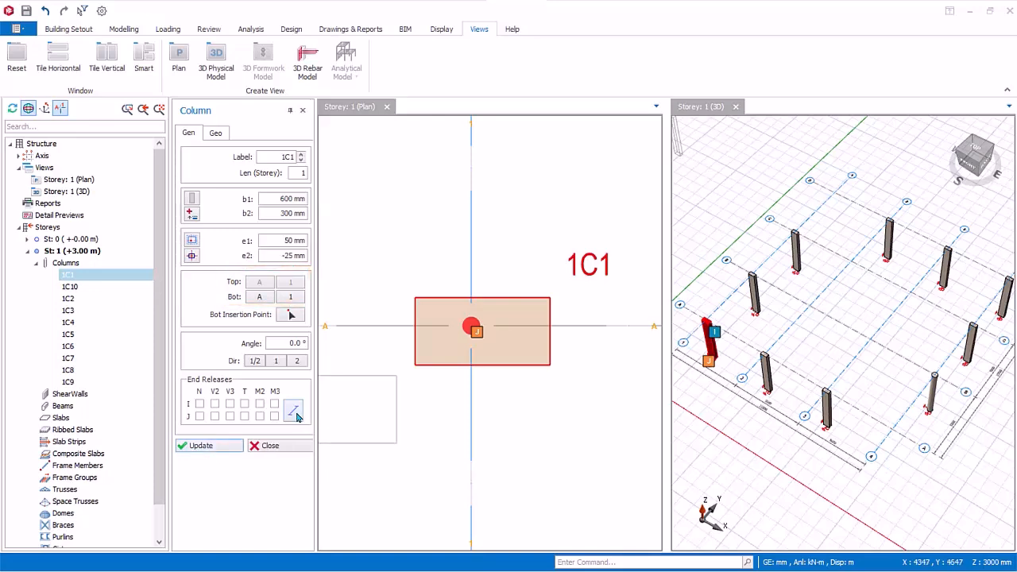
left_click(292, 410)
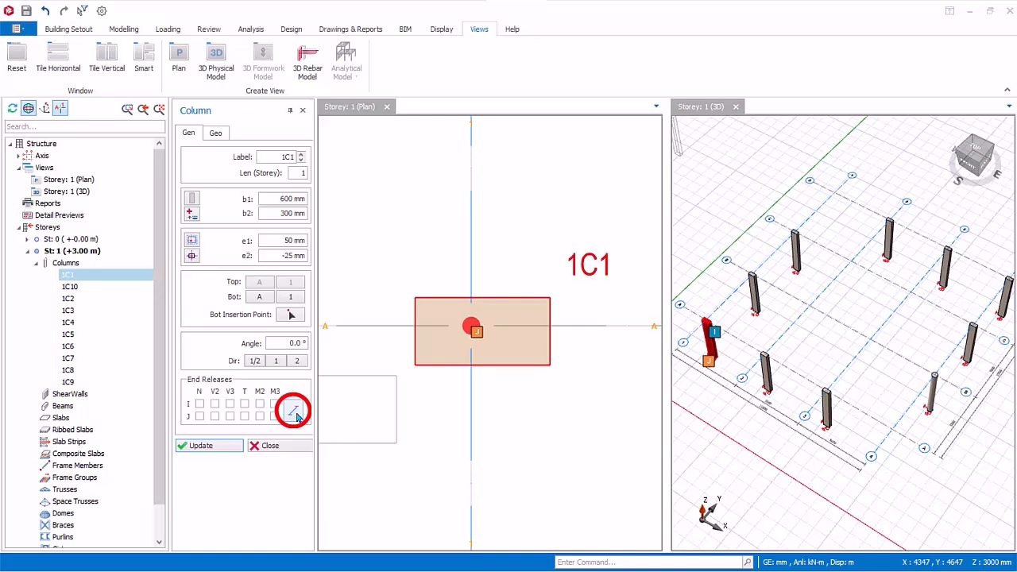
left_click(259, 404)
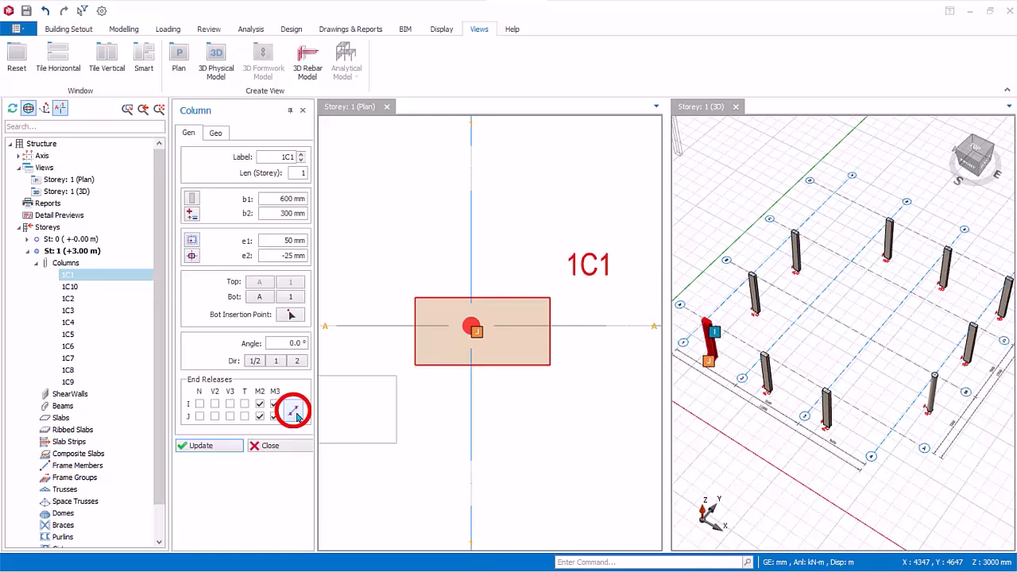
left_click(293, 410)
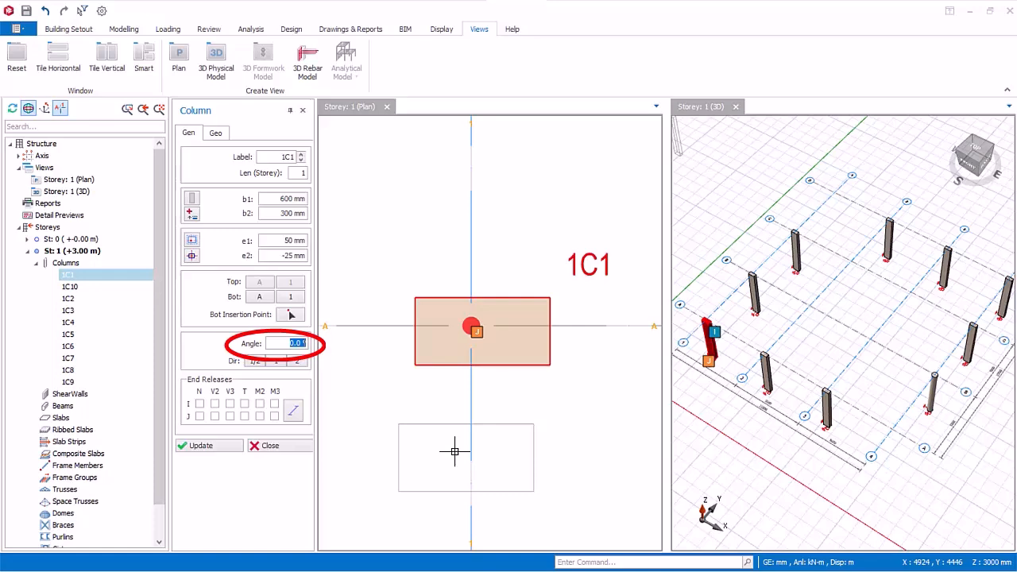
mouse_move(372, 386)
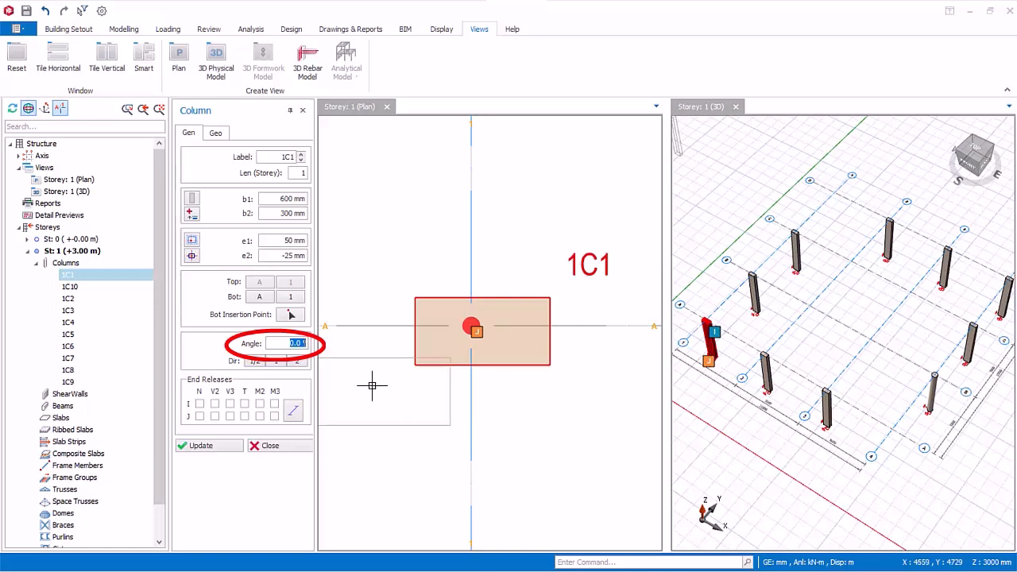
left_click(200, 445)
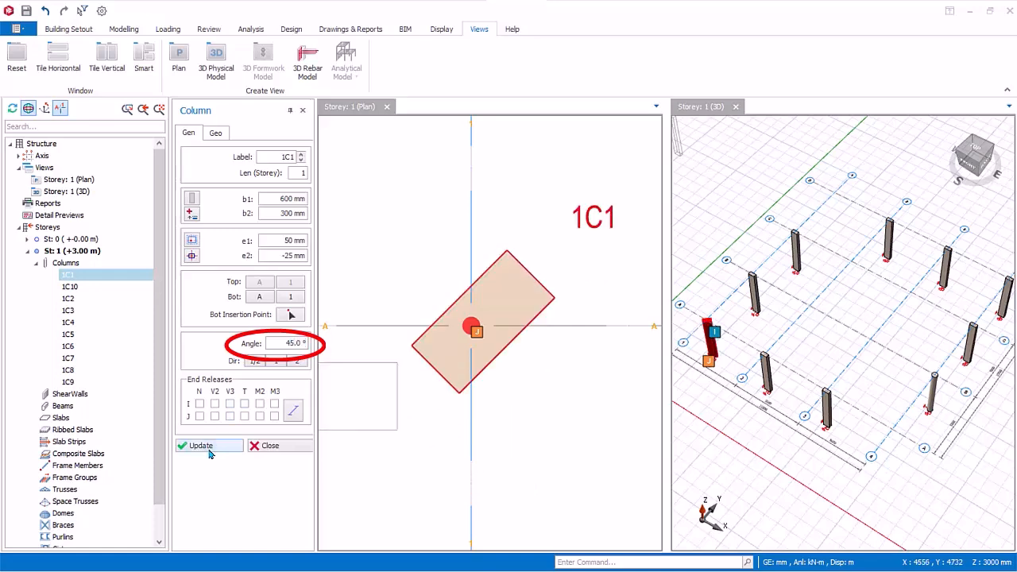
type("0.0")
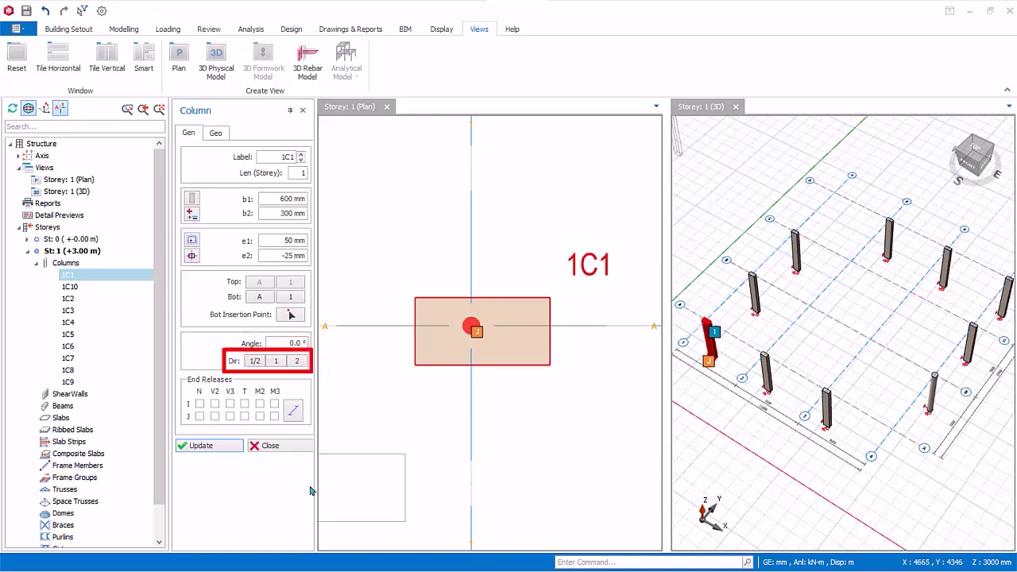
mouse_move(235, 505)
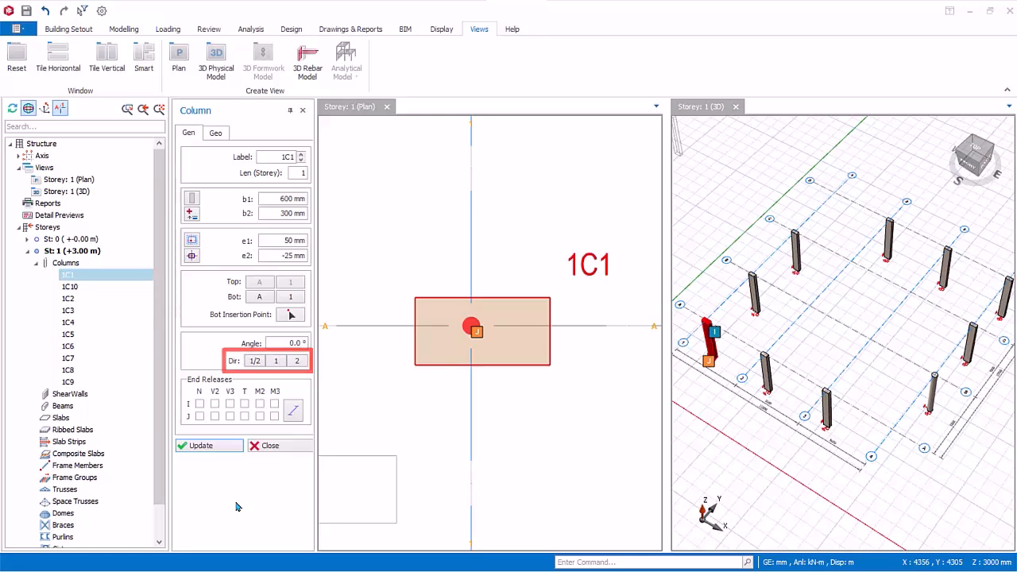
Step: Set column 1C1's bottom delta Z to 1000 mm in its geometry settings
left_click(216, 134)
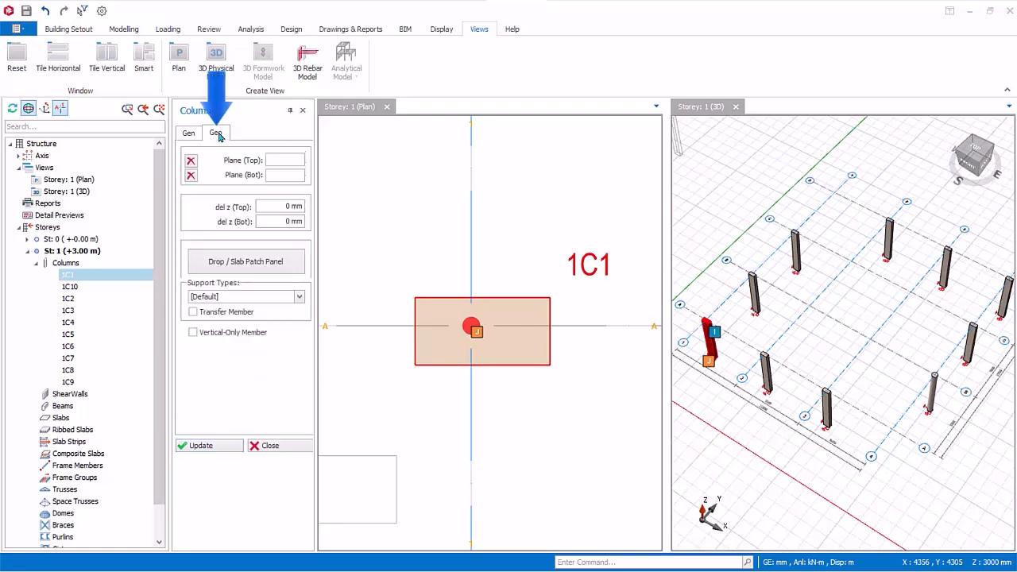
left_click(124, 29)
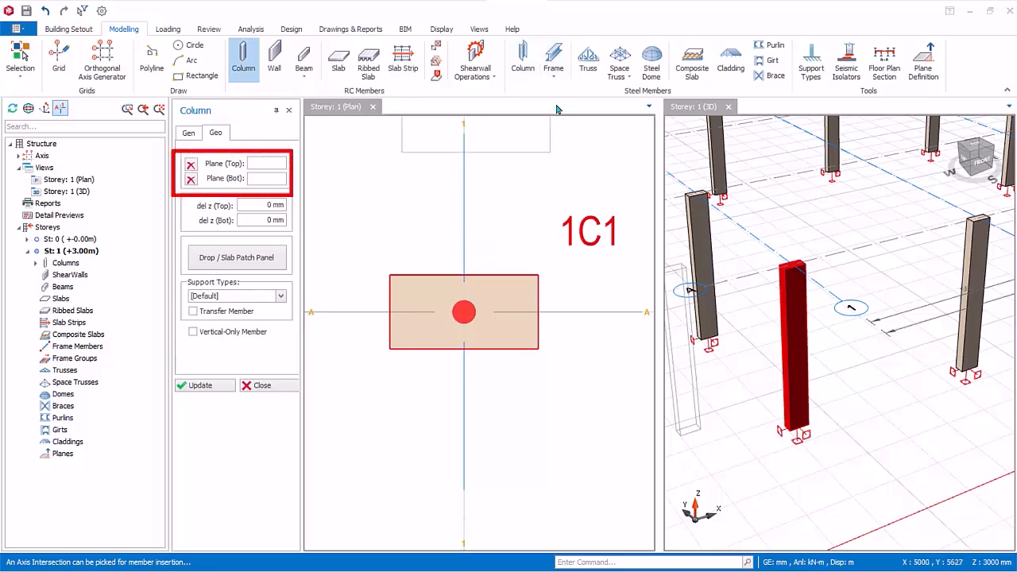
mouse_move(553, 116)
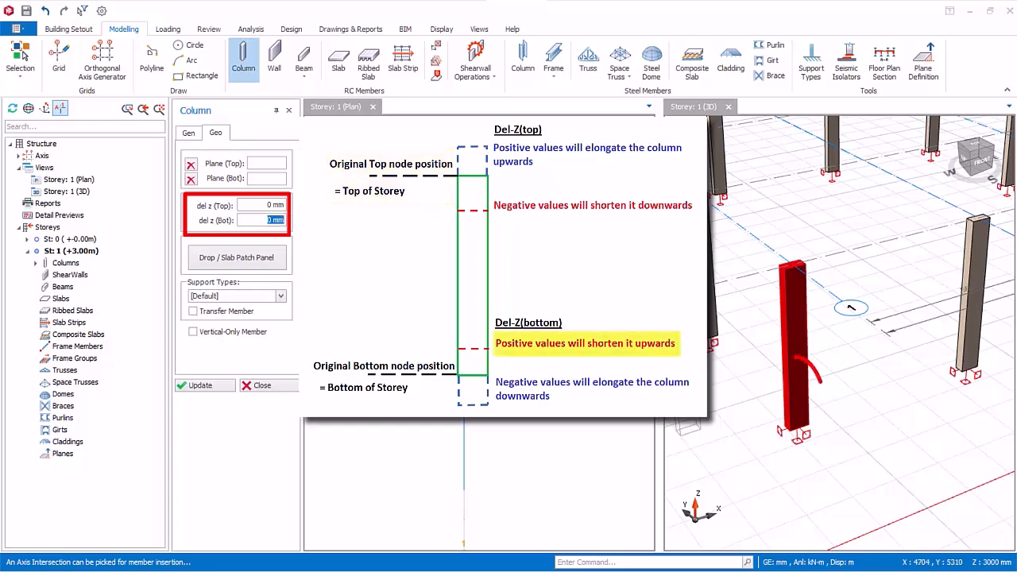
type("1000")
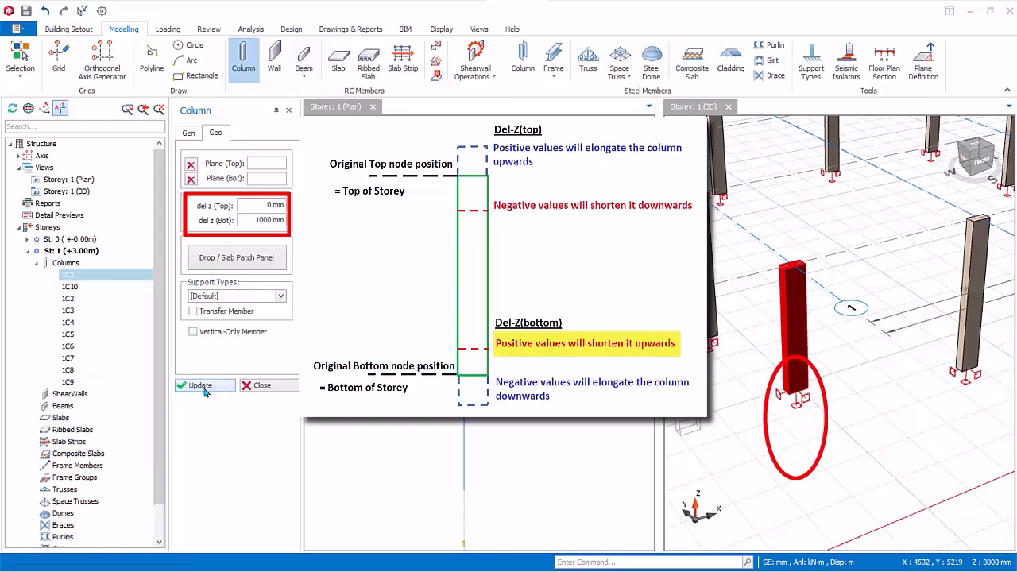
left_click(263, 220)
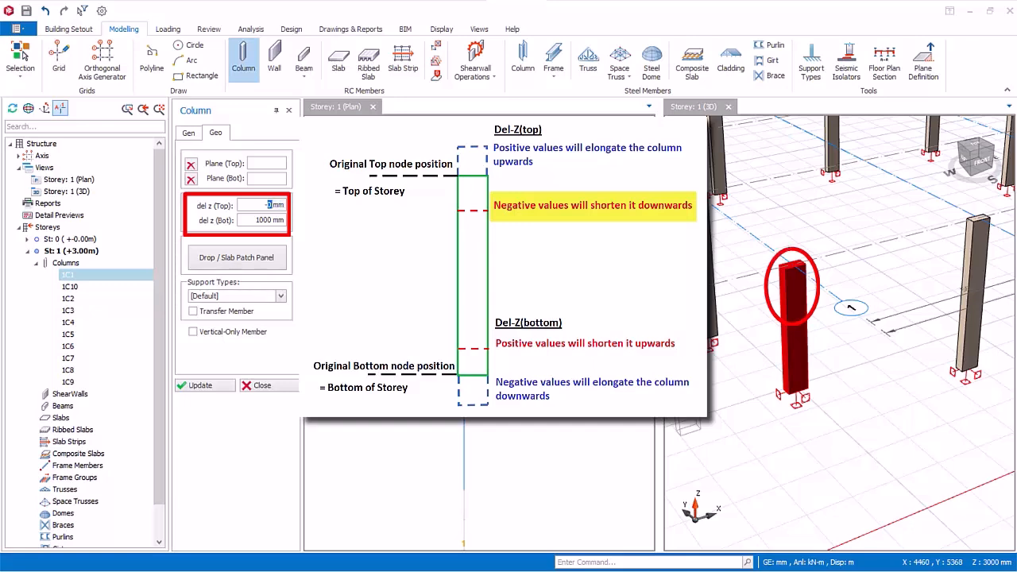
Step: Set column 1C1's top delta Z to −1000 mm, shortening the column
type("-1000")
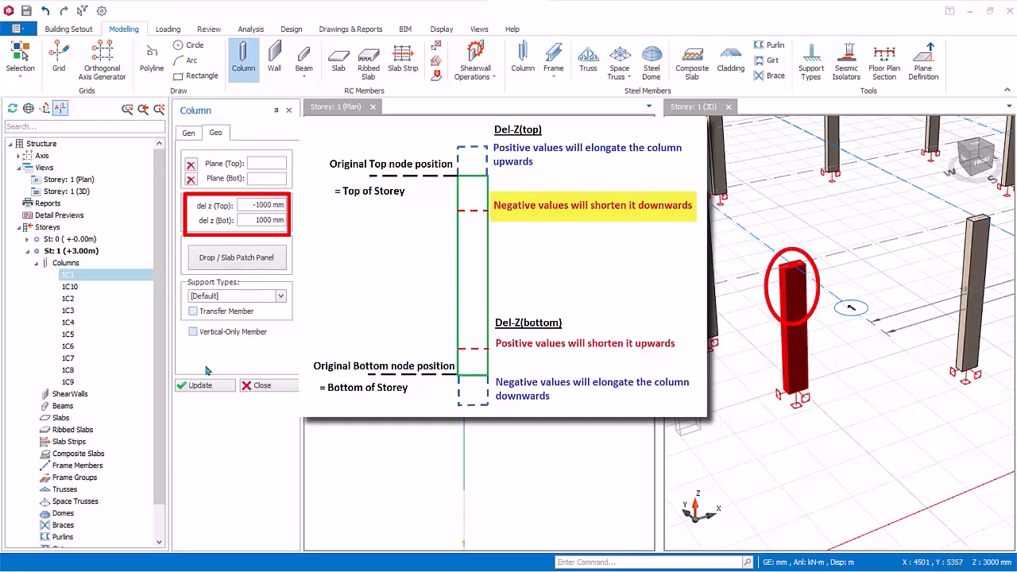
left_click(200, 387)
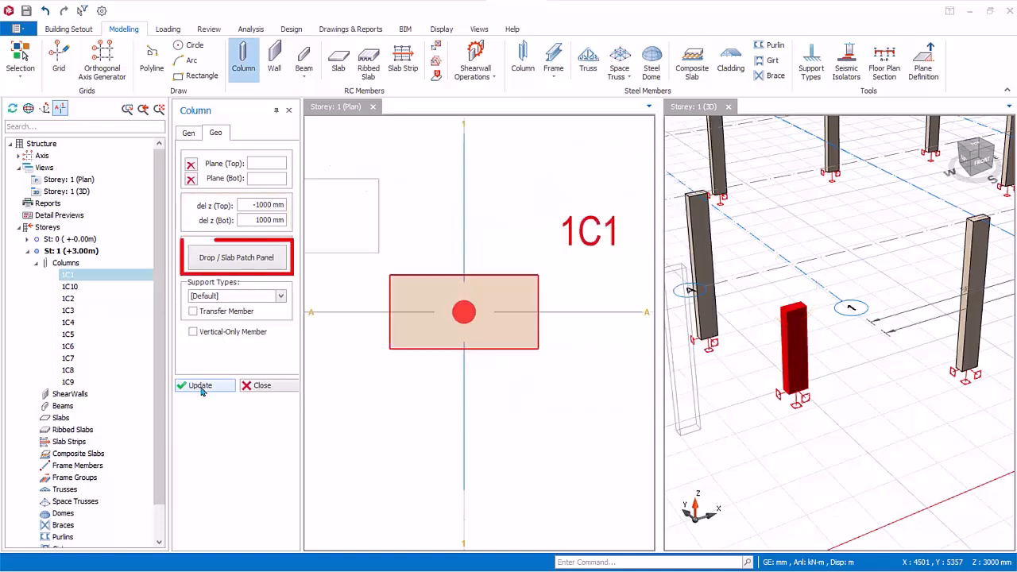
left_click(235, 257)
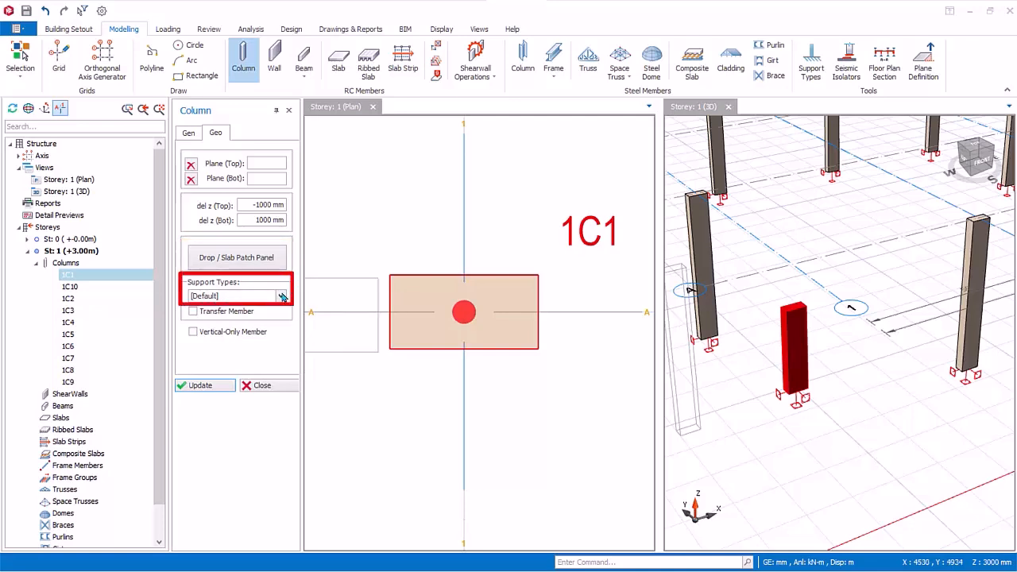
mouse_move(299, 297)
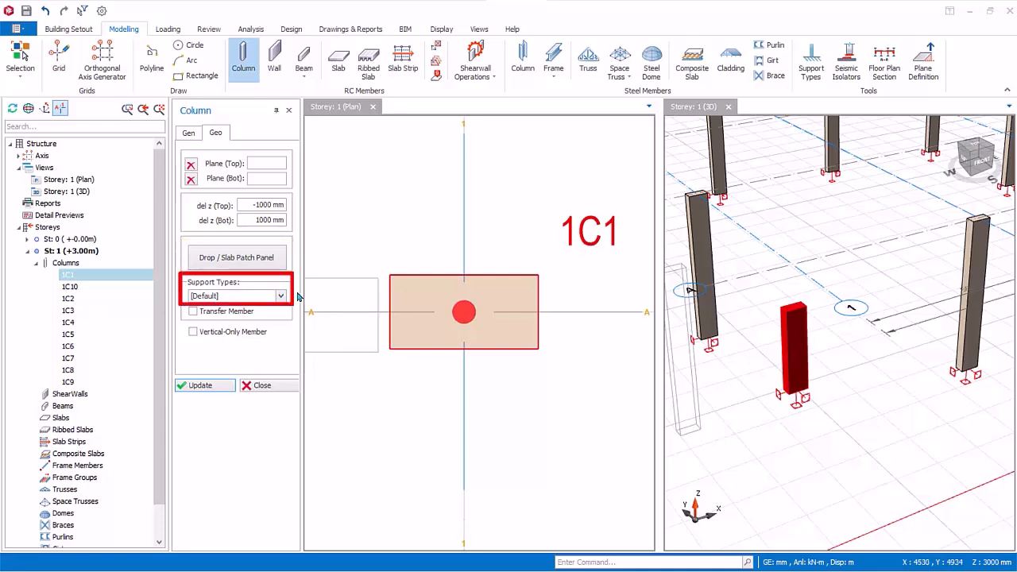
left_click(280, 296)
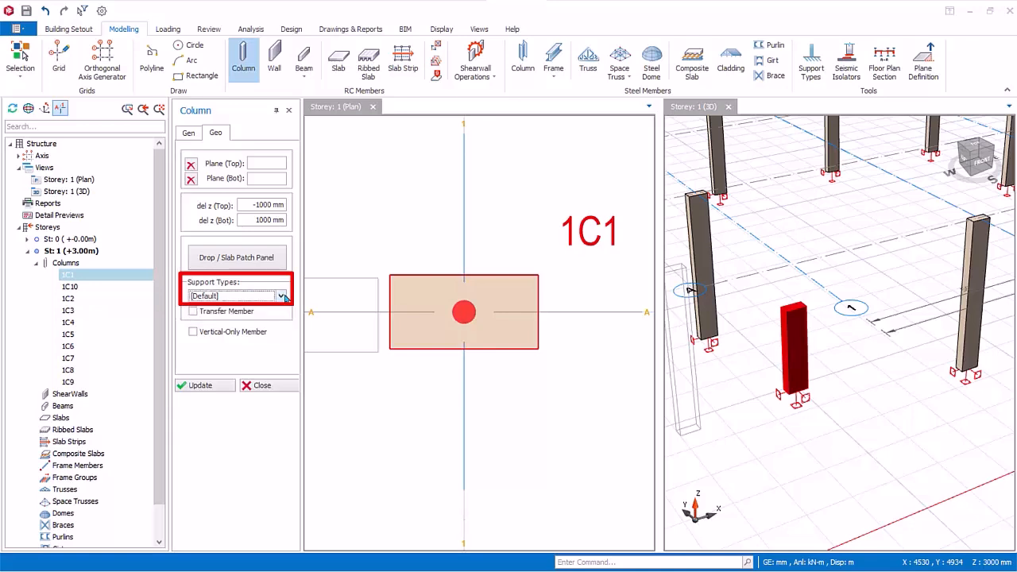
mouse_move(296, 367)
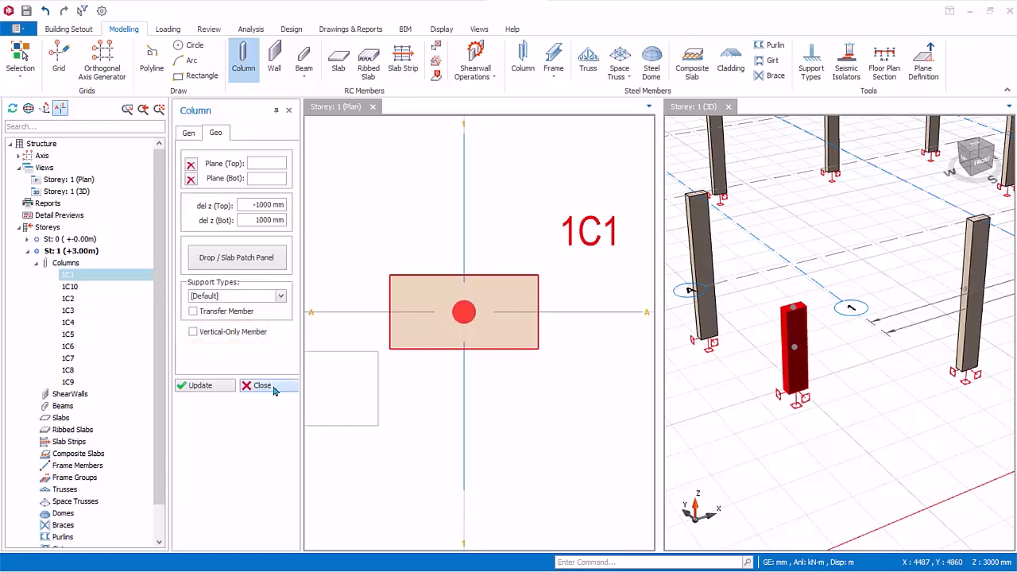
Step: Delete column 1C1 from the model
left_click(256, 387)
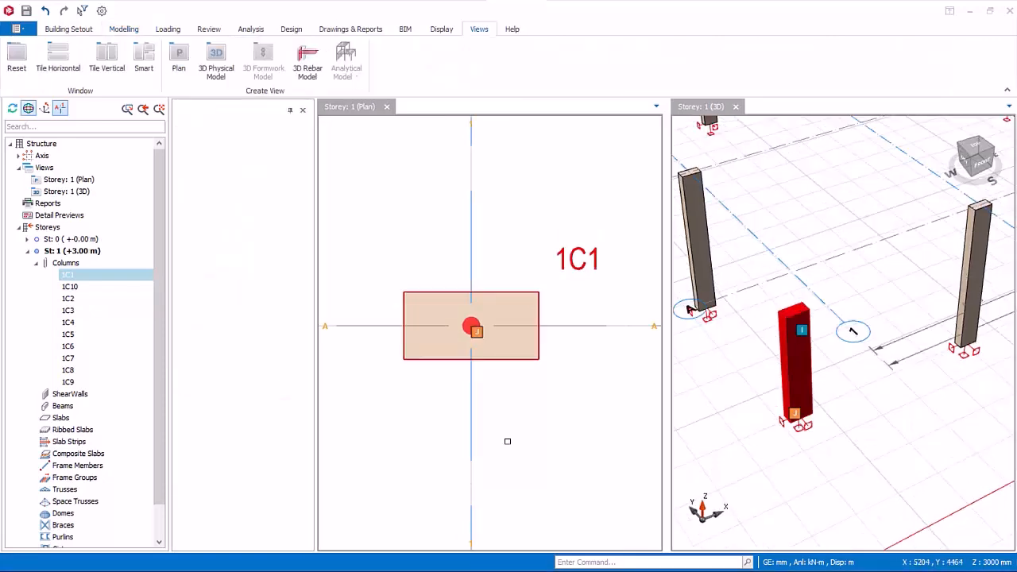
right_click(471, 326)
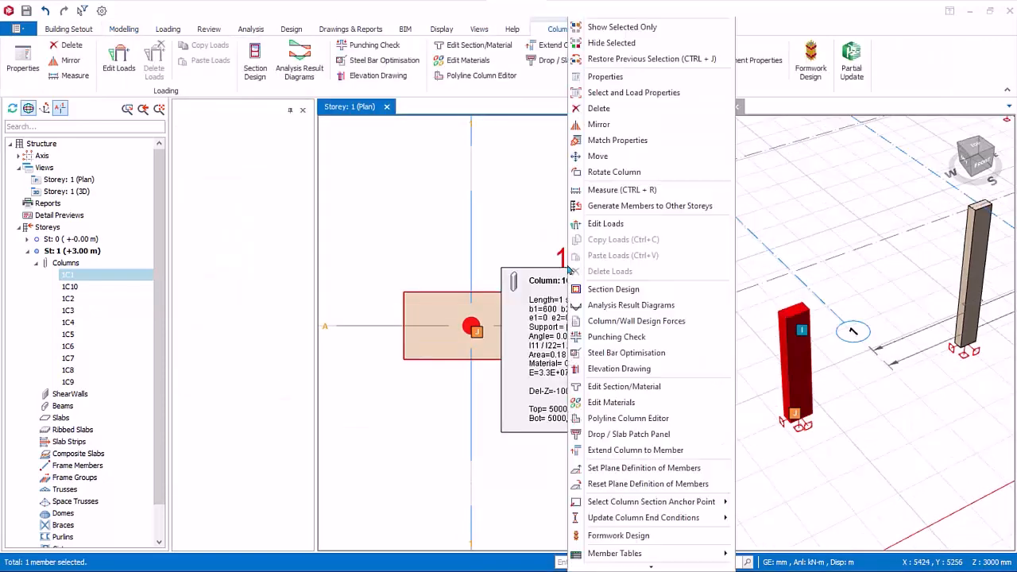
mouse_move(613, 108)
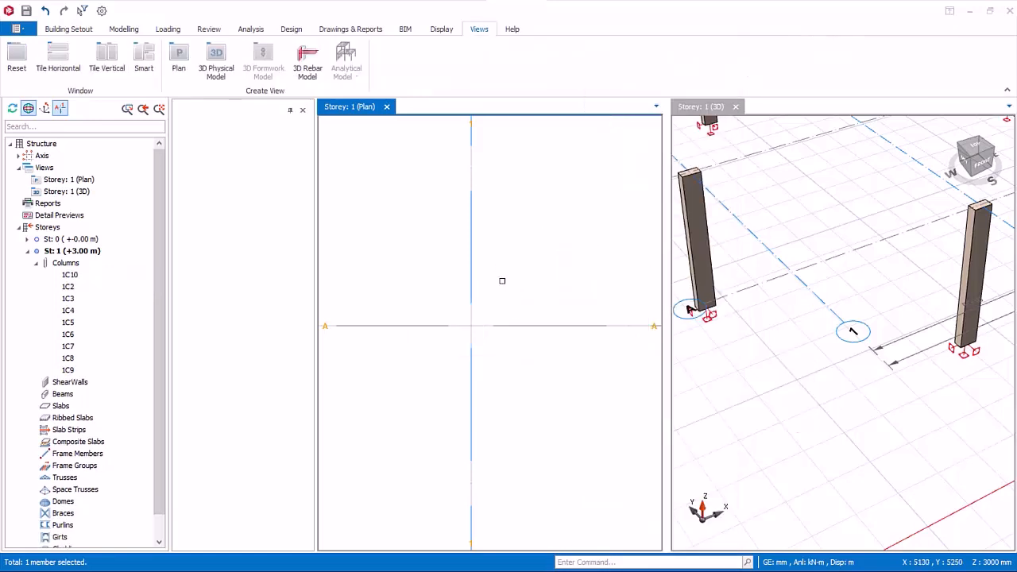
left_click(67, 321)
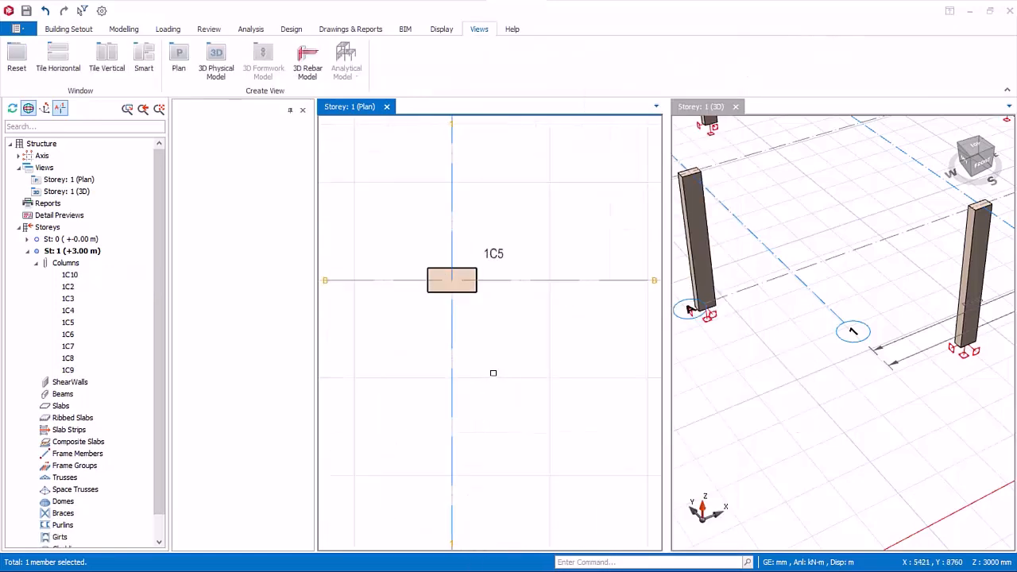
Step: Show the properties of column 1C5 (500 × 250 mm, zero eccentricities, 0° angle)
right_click(451, 279)
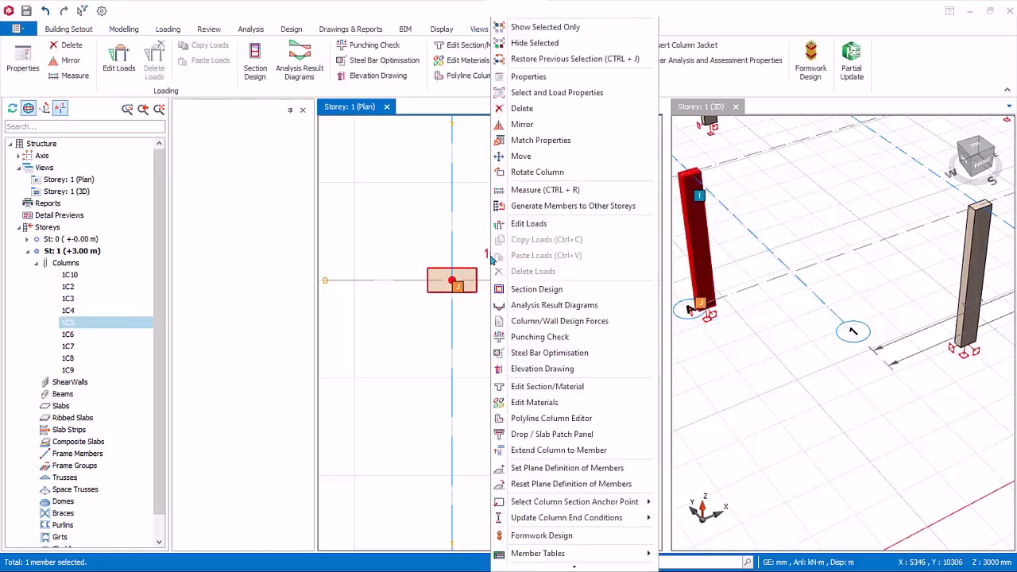
left_click(528, 76)
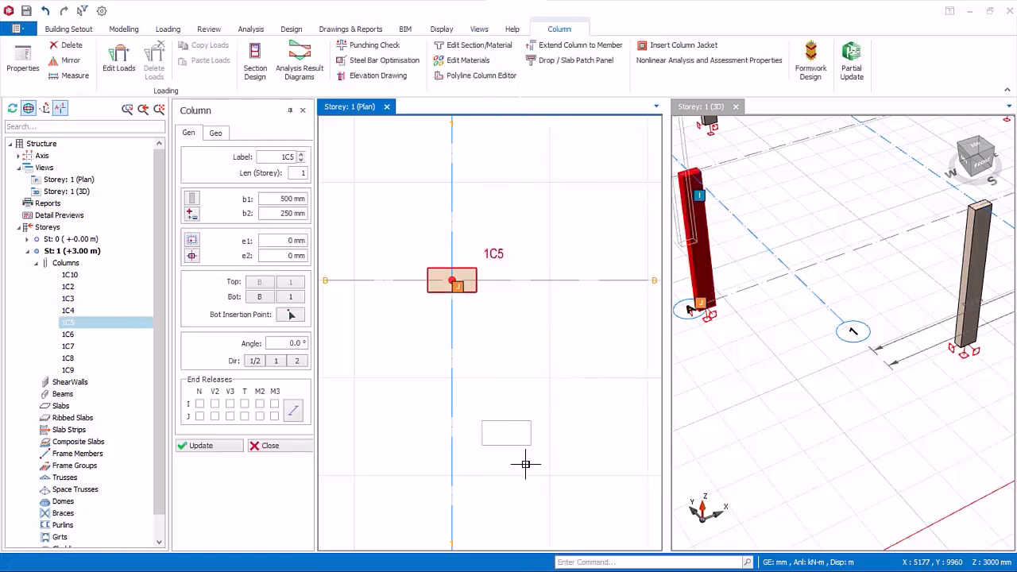